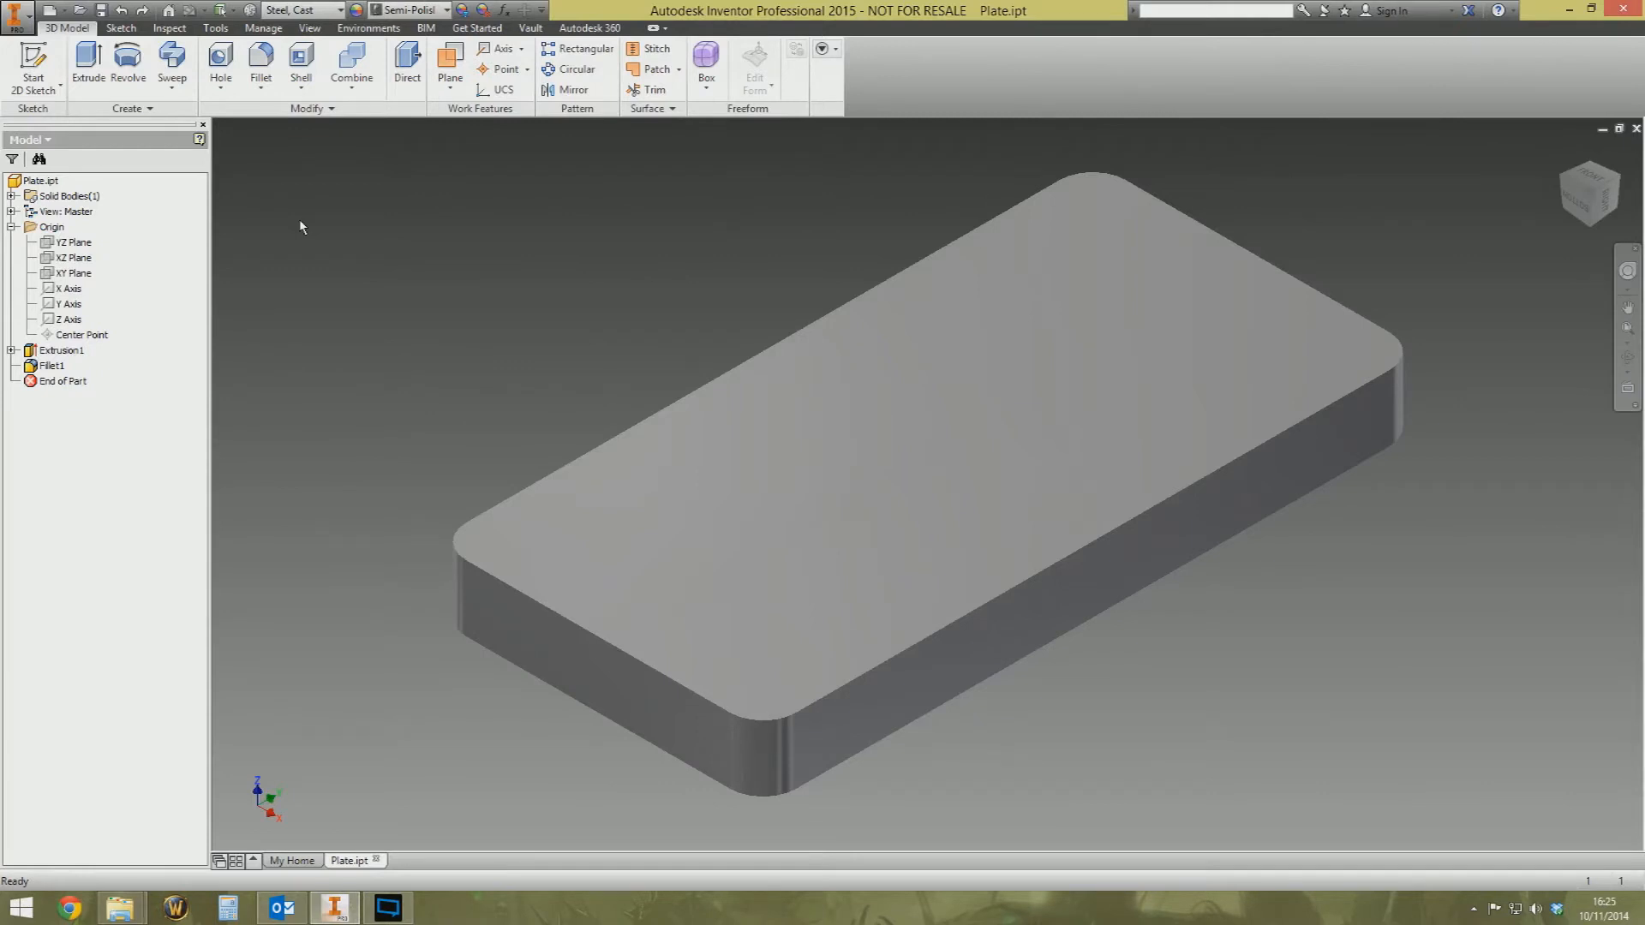
mouse_move(298, 233)
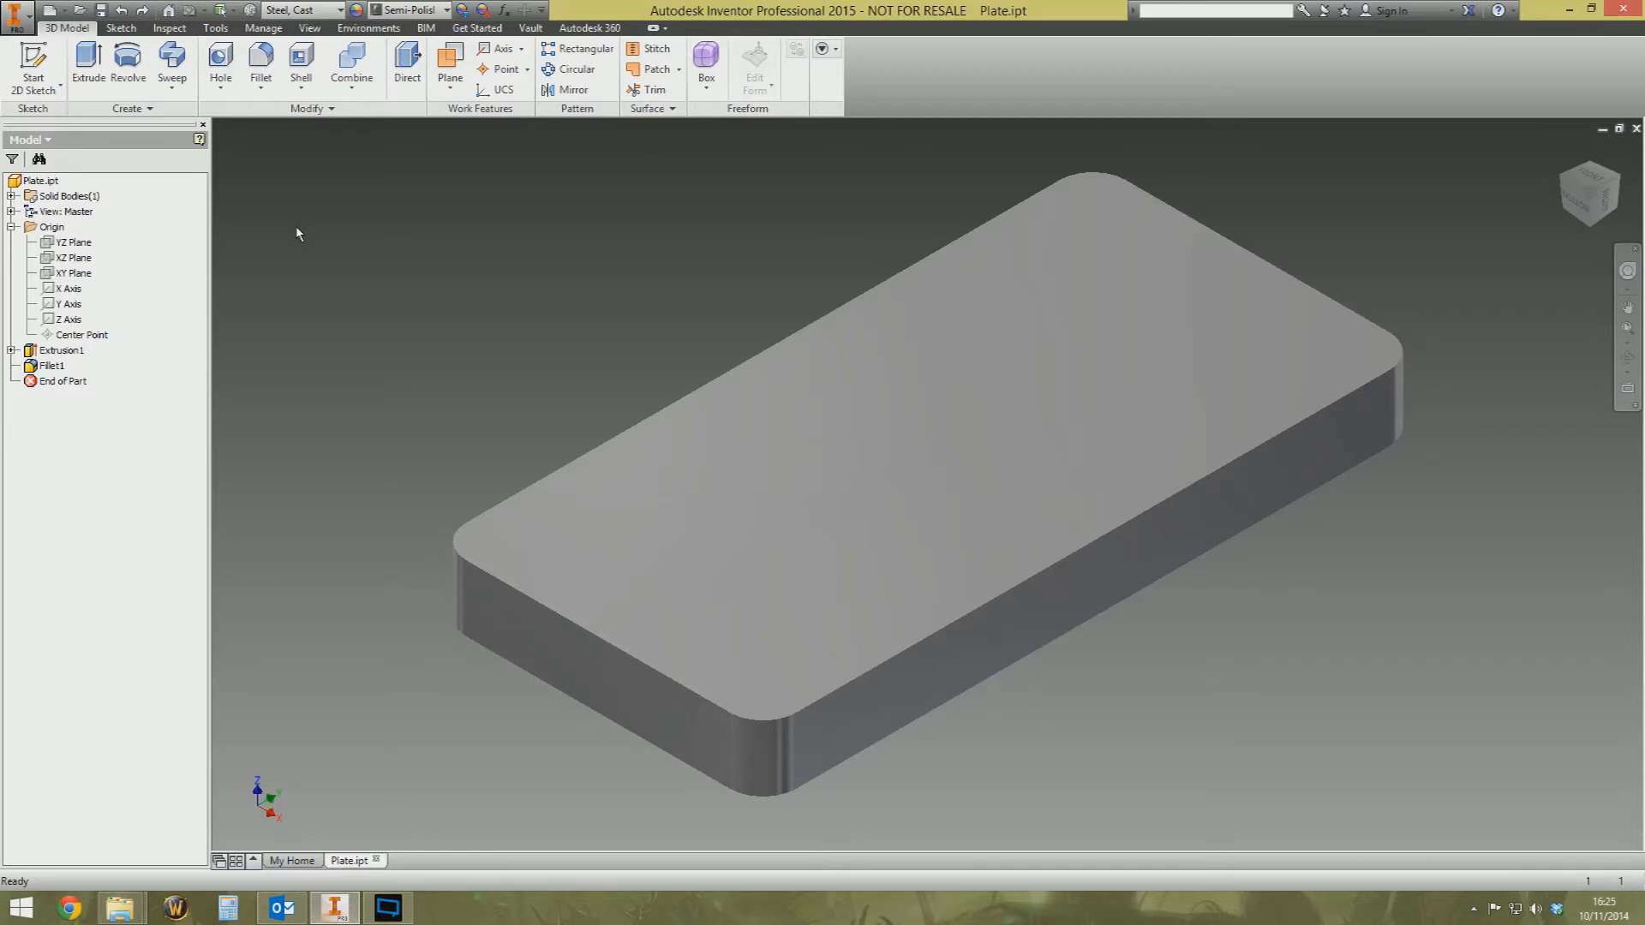
mouse_move(518, 248)
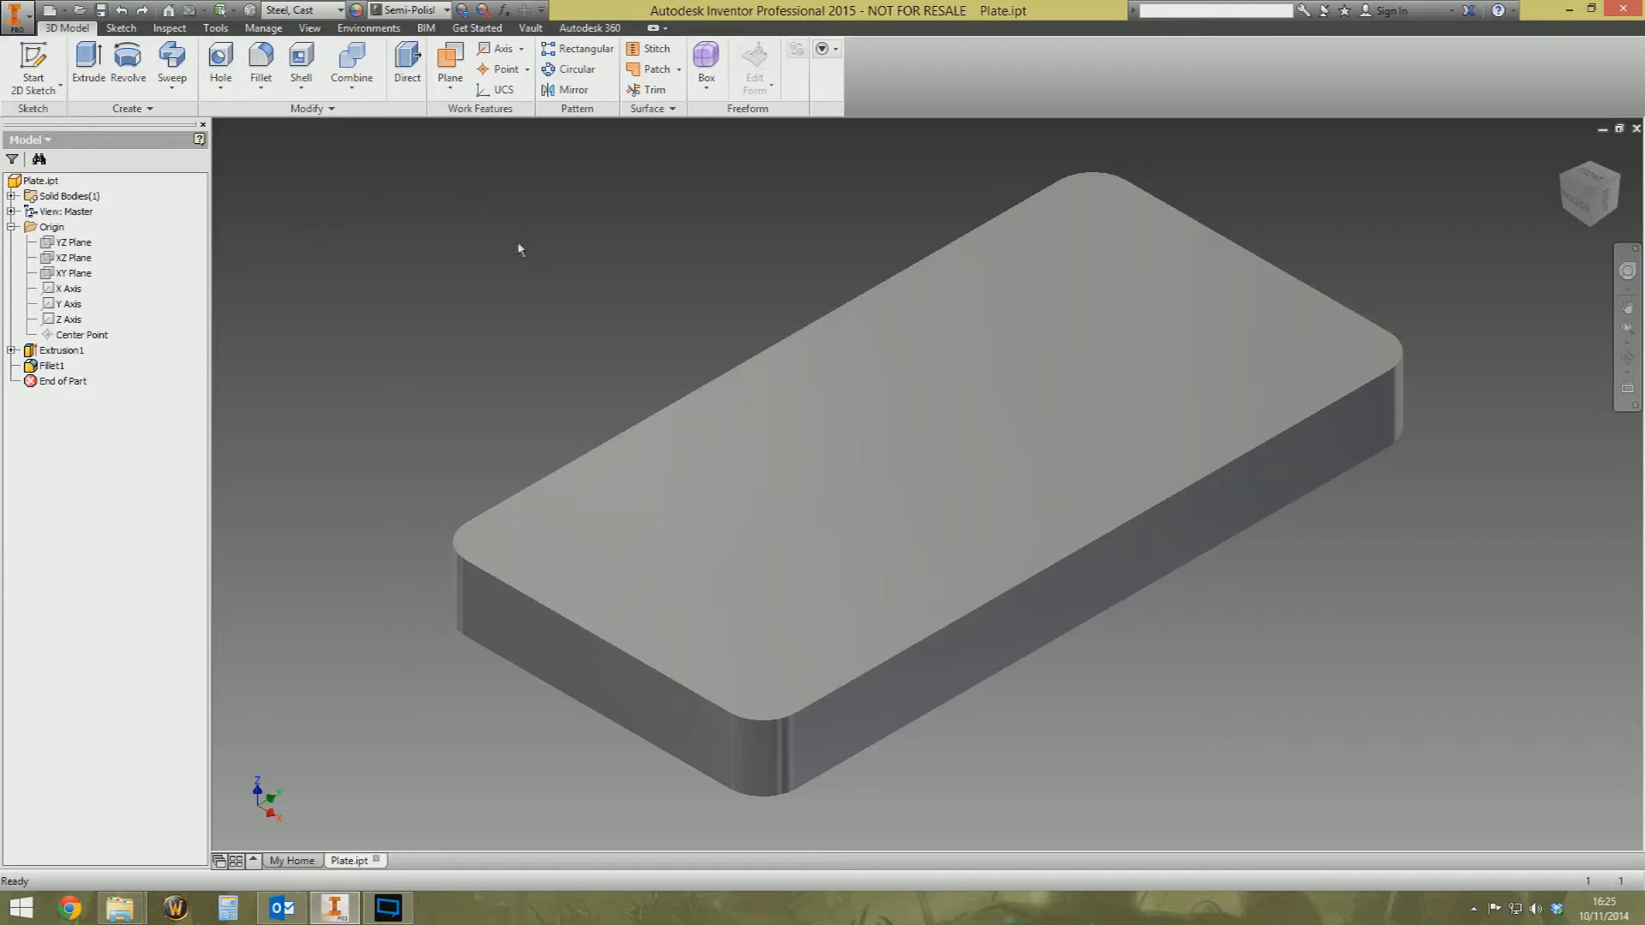
mouse_move(524, 402)
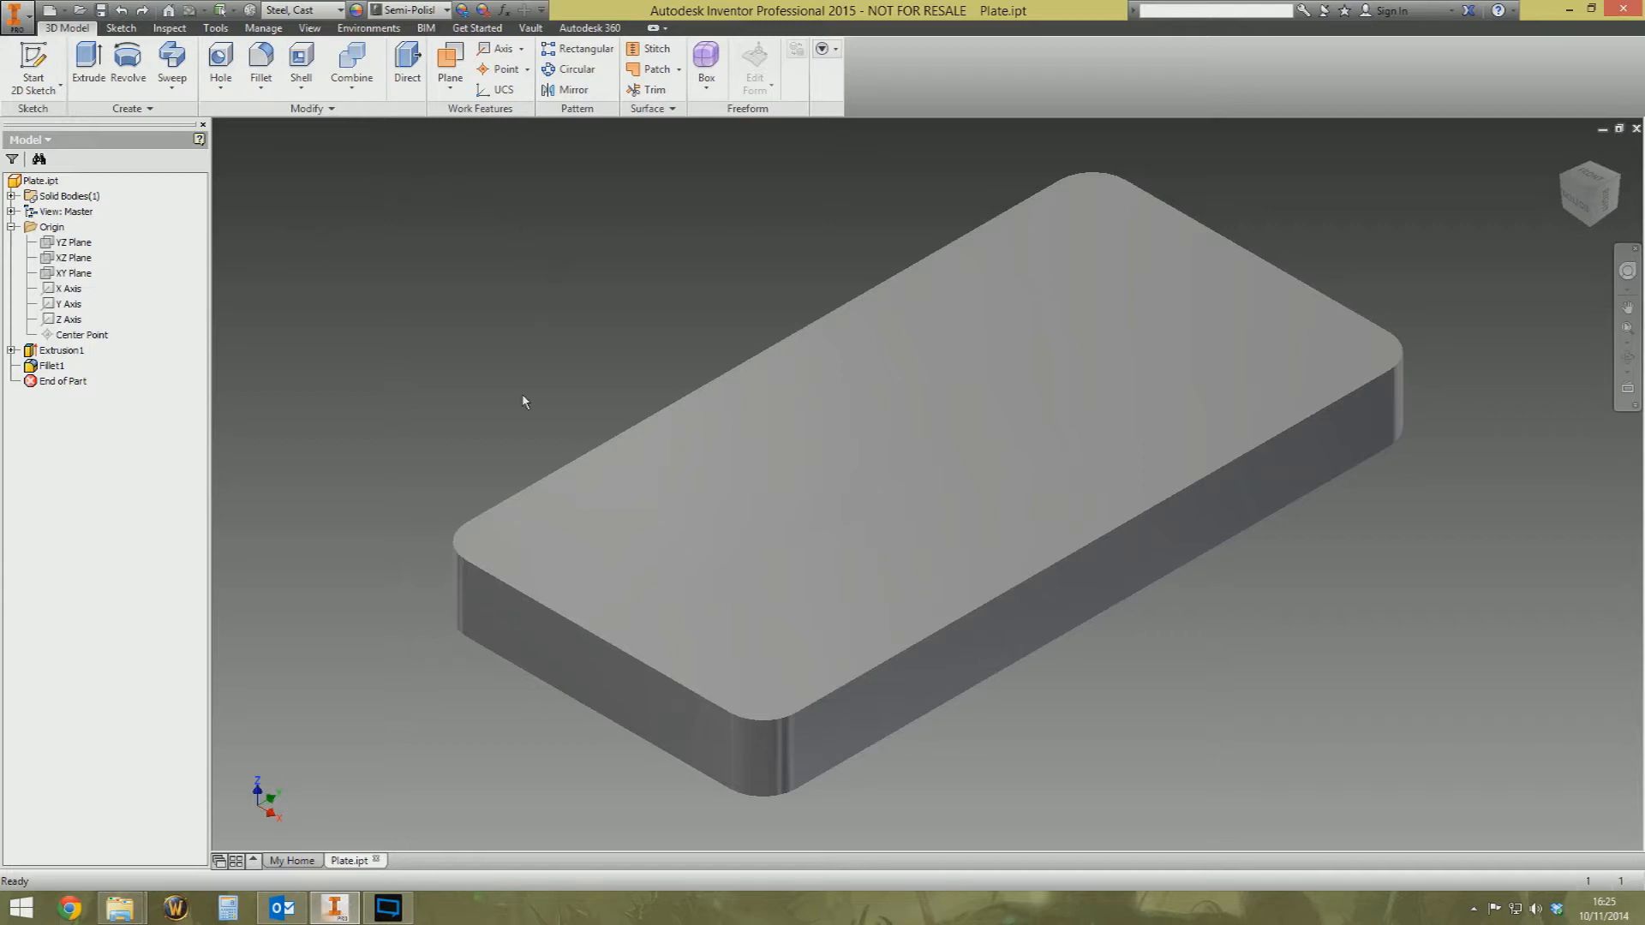
mouse_move(632, 271)
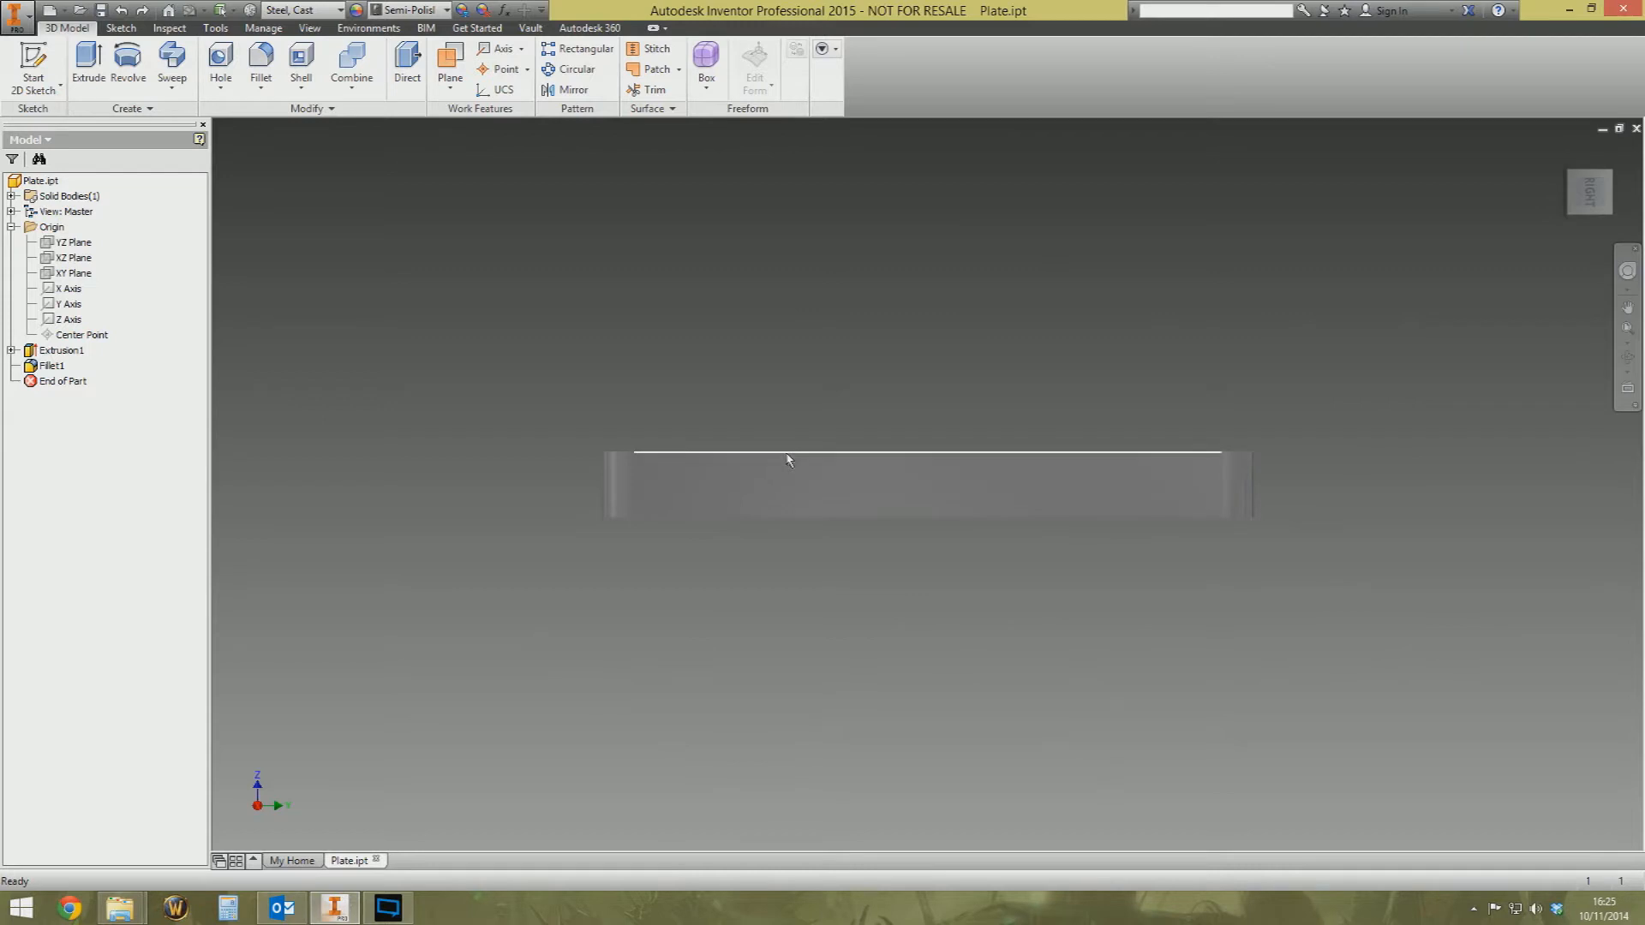
mouse_move(859, 379)
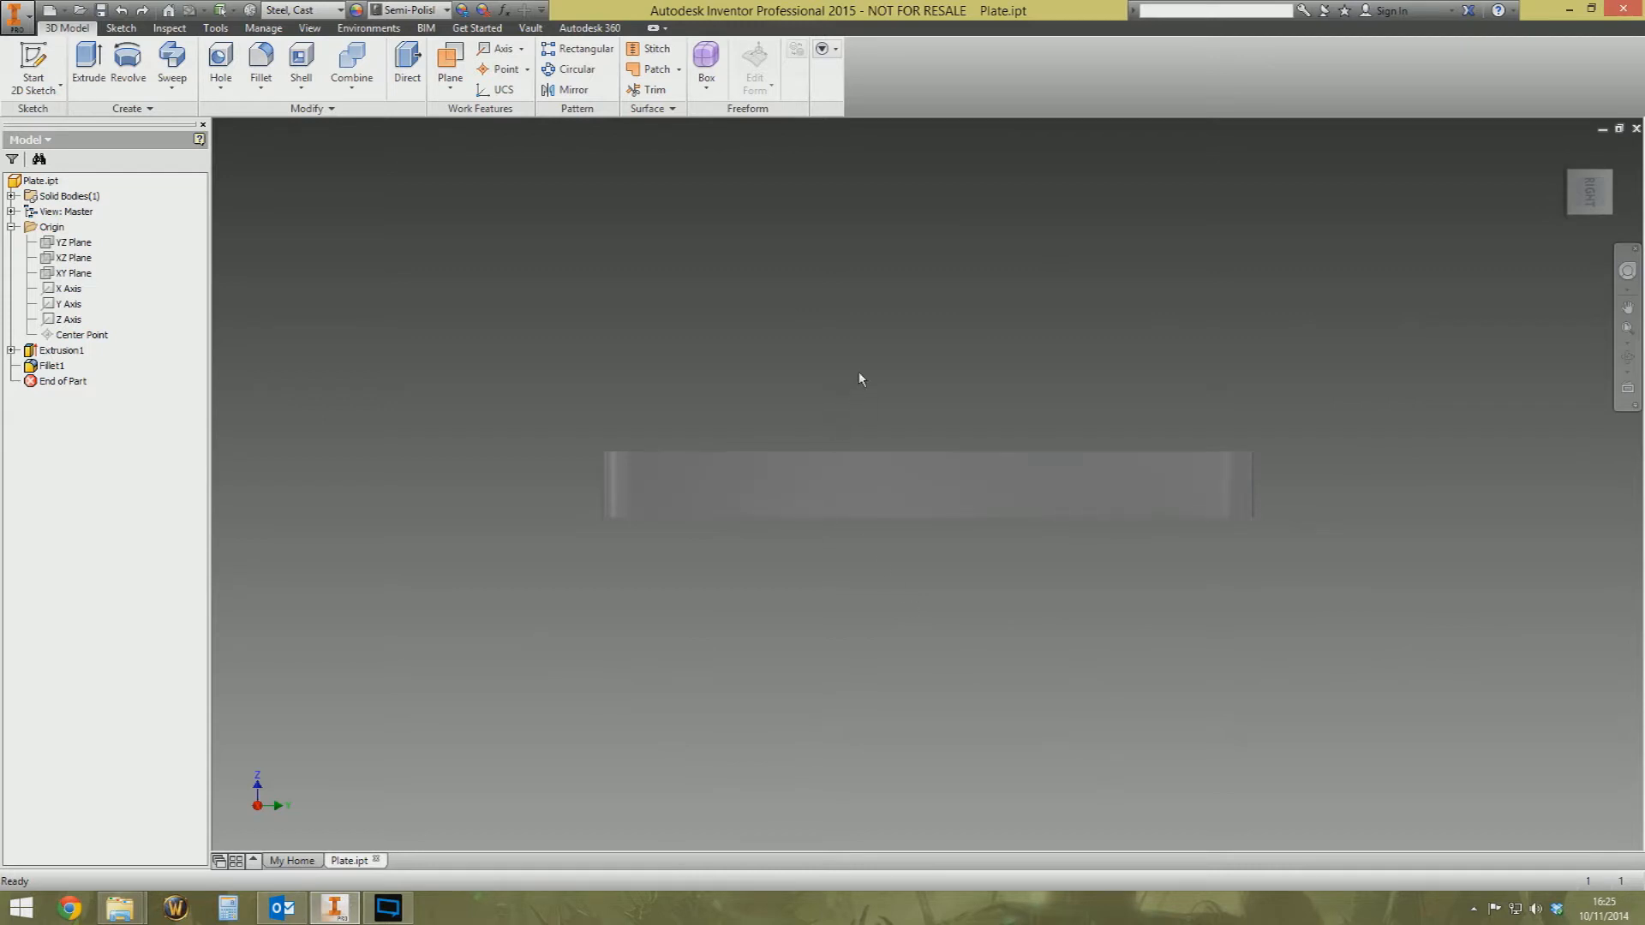
mouse_move(869, 449)
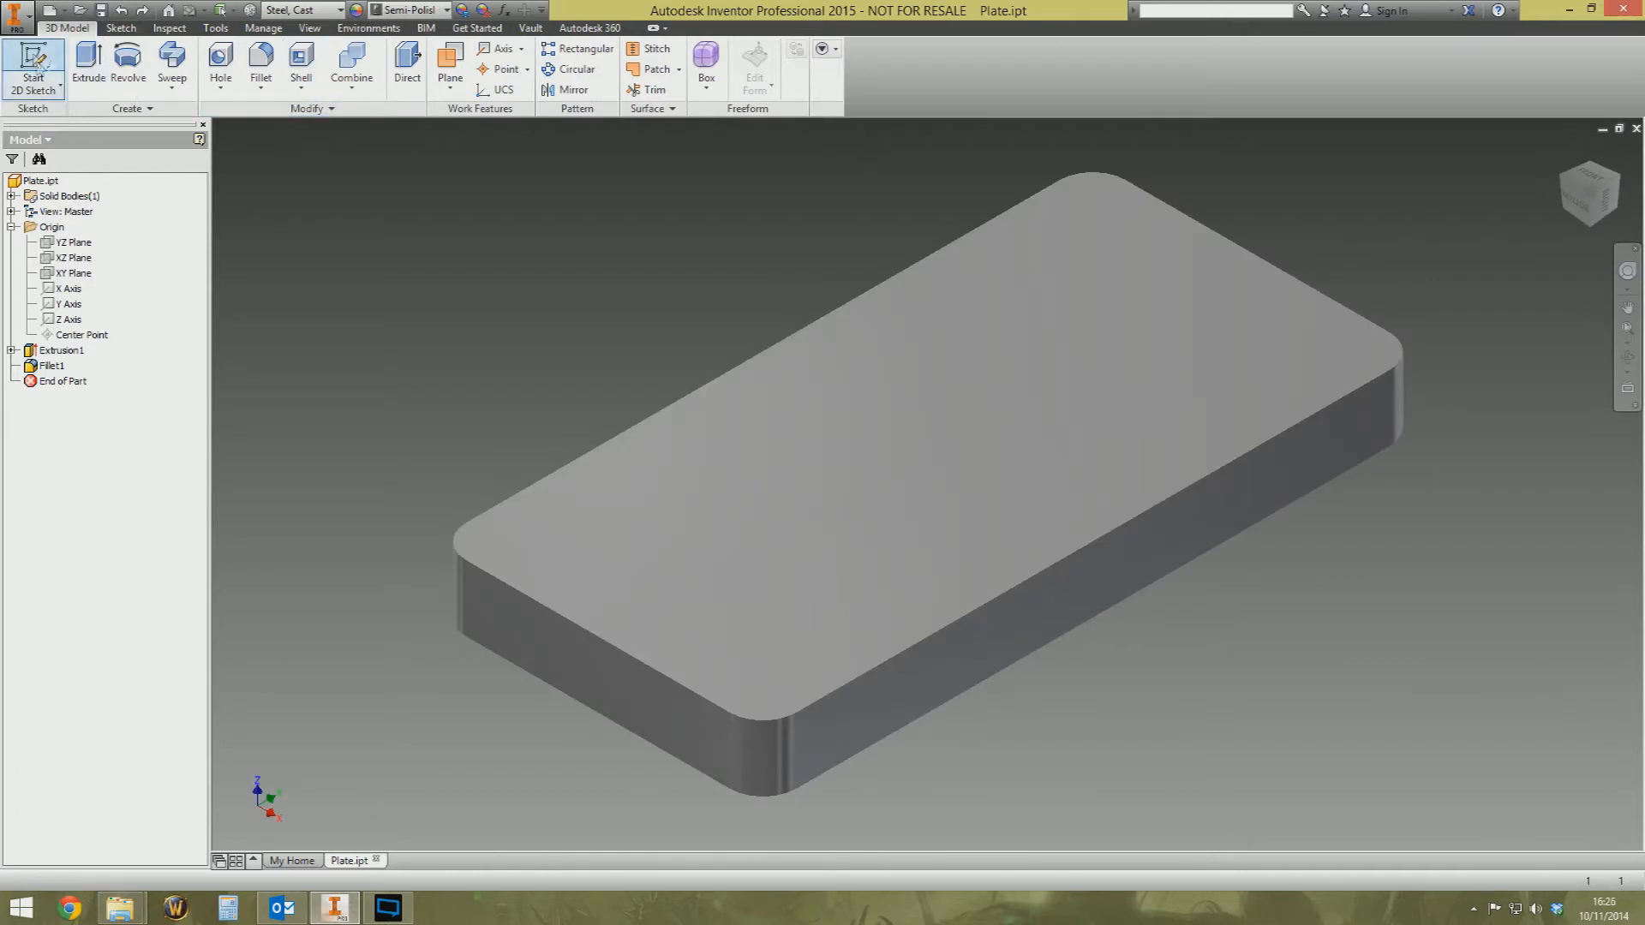
Start Sketch2 on the origin plane cutting through the plate's side profile
left_click(72, 243)
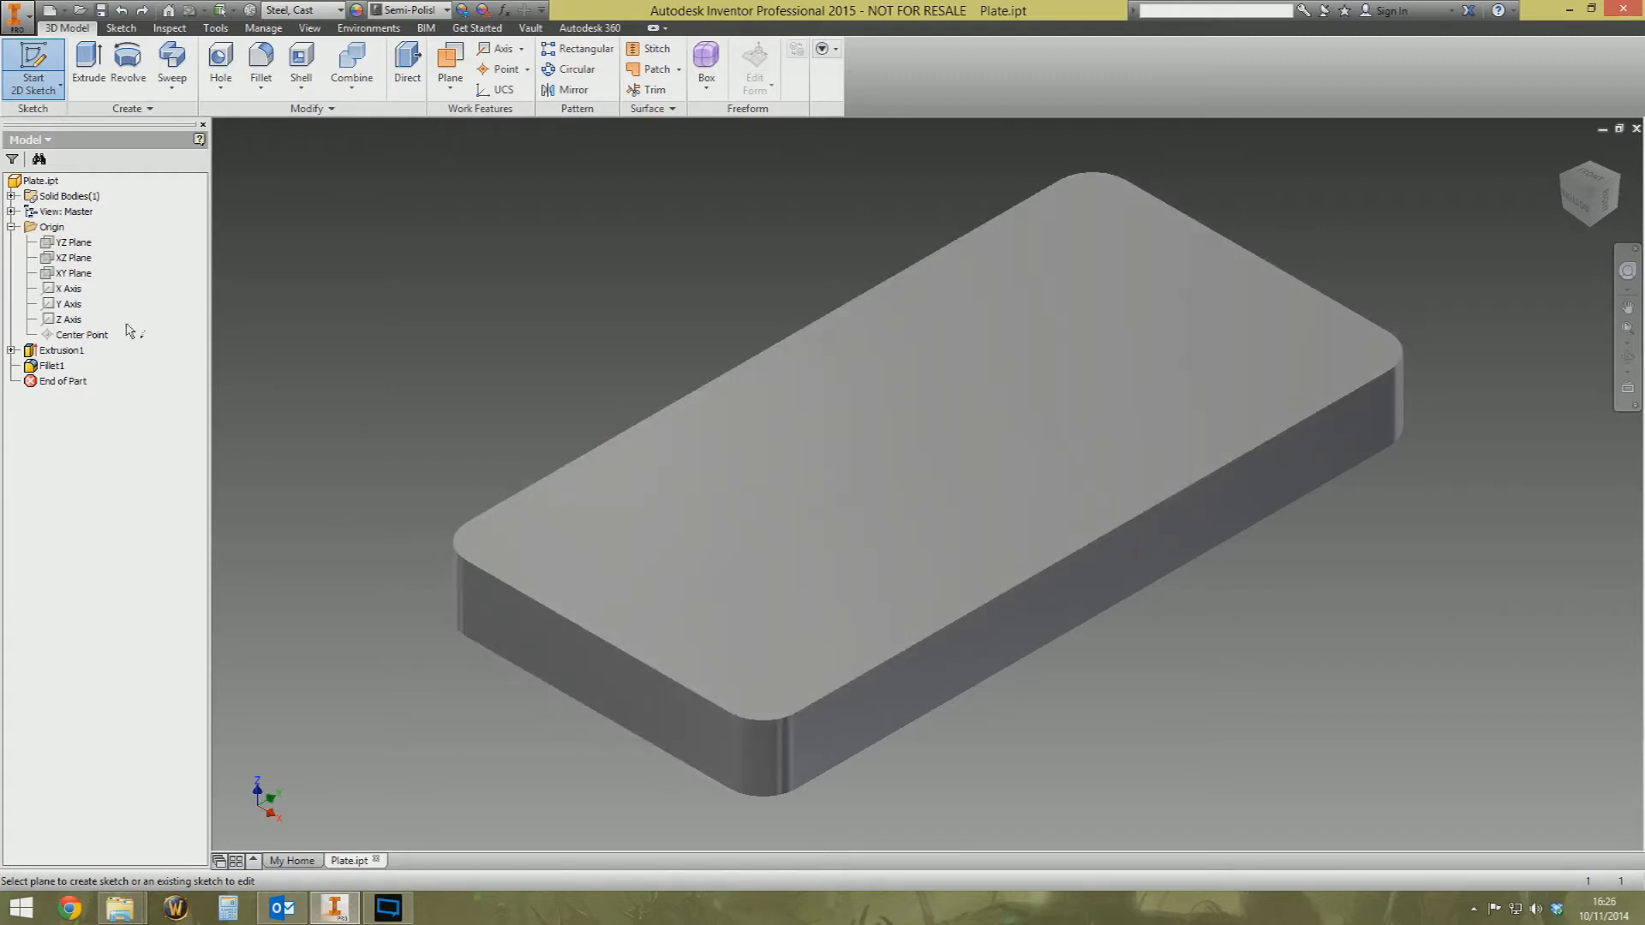
left_click(71, 242)
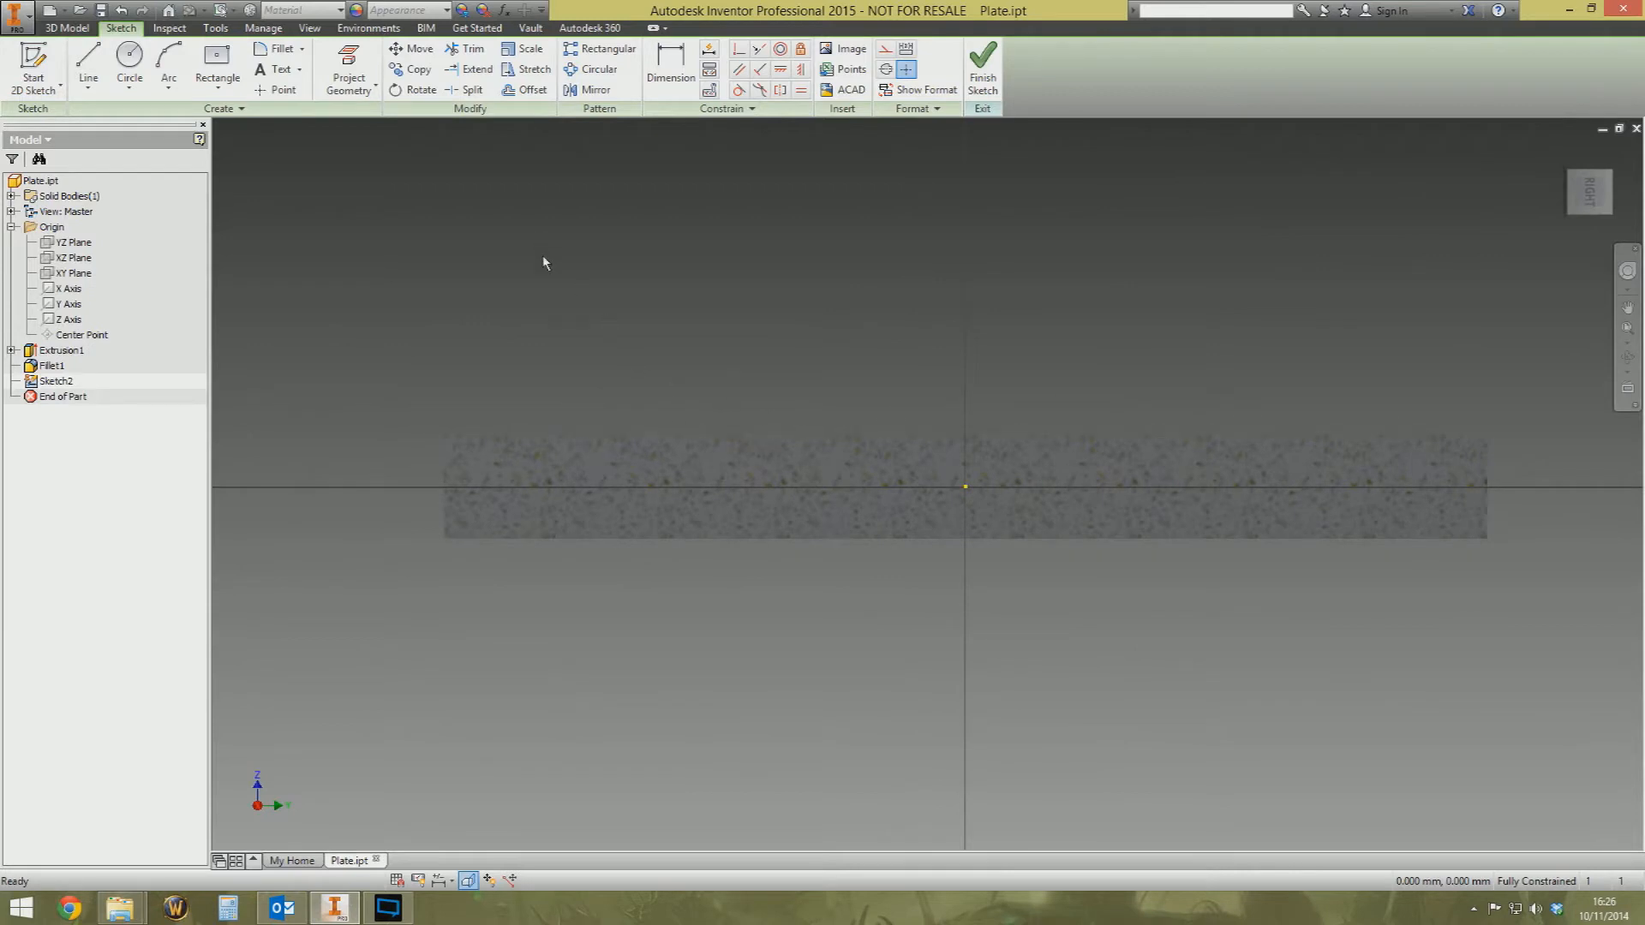
mouse_move(671, 368)
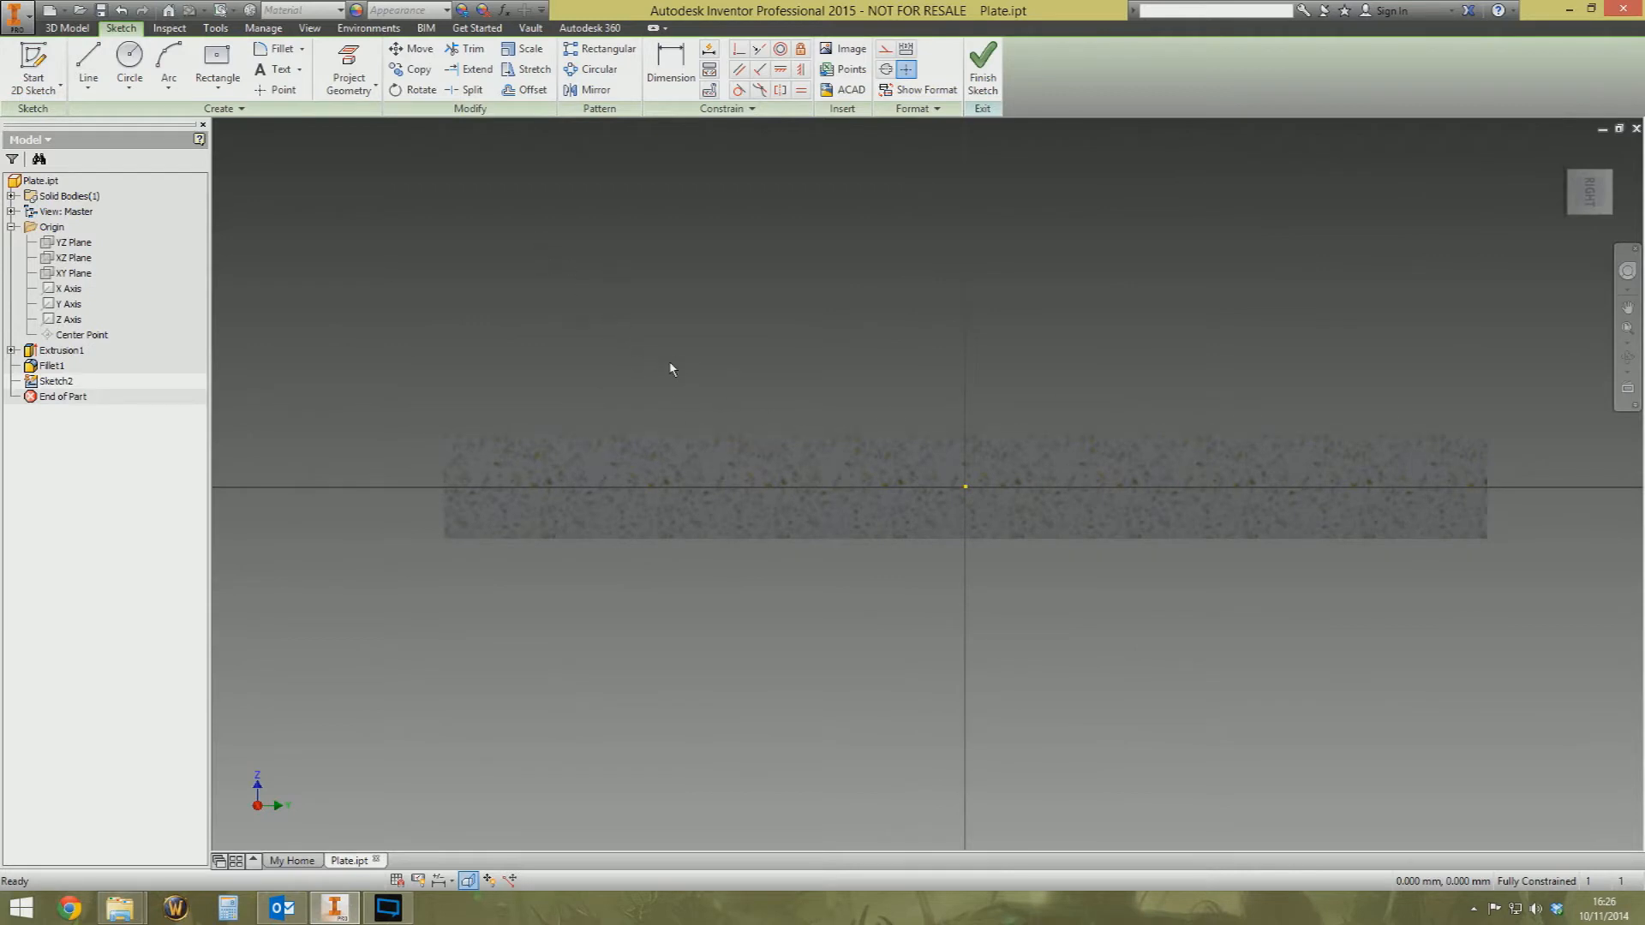
mouse_move(663, 375)
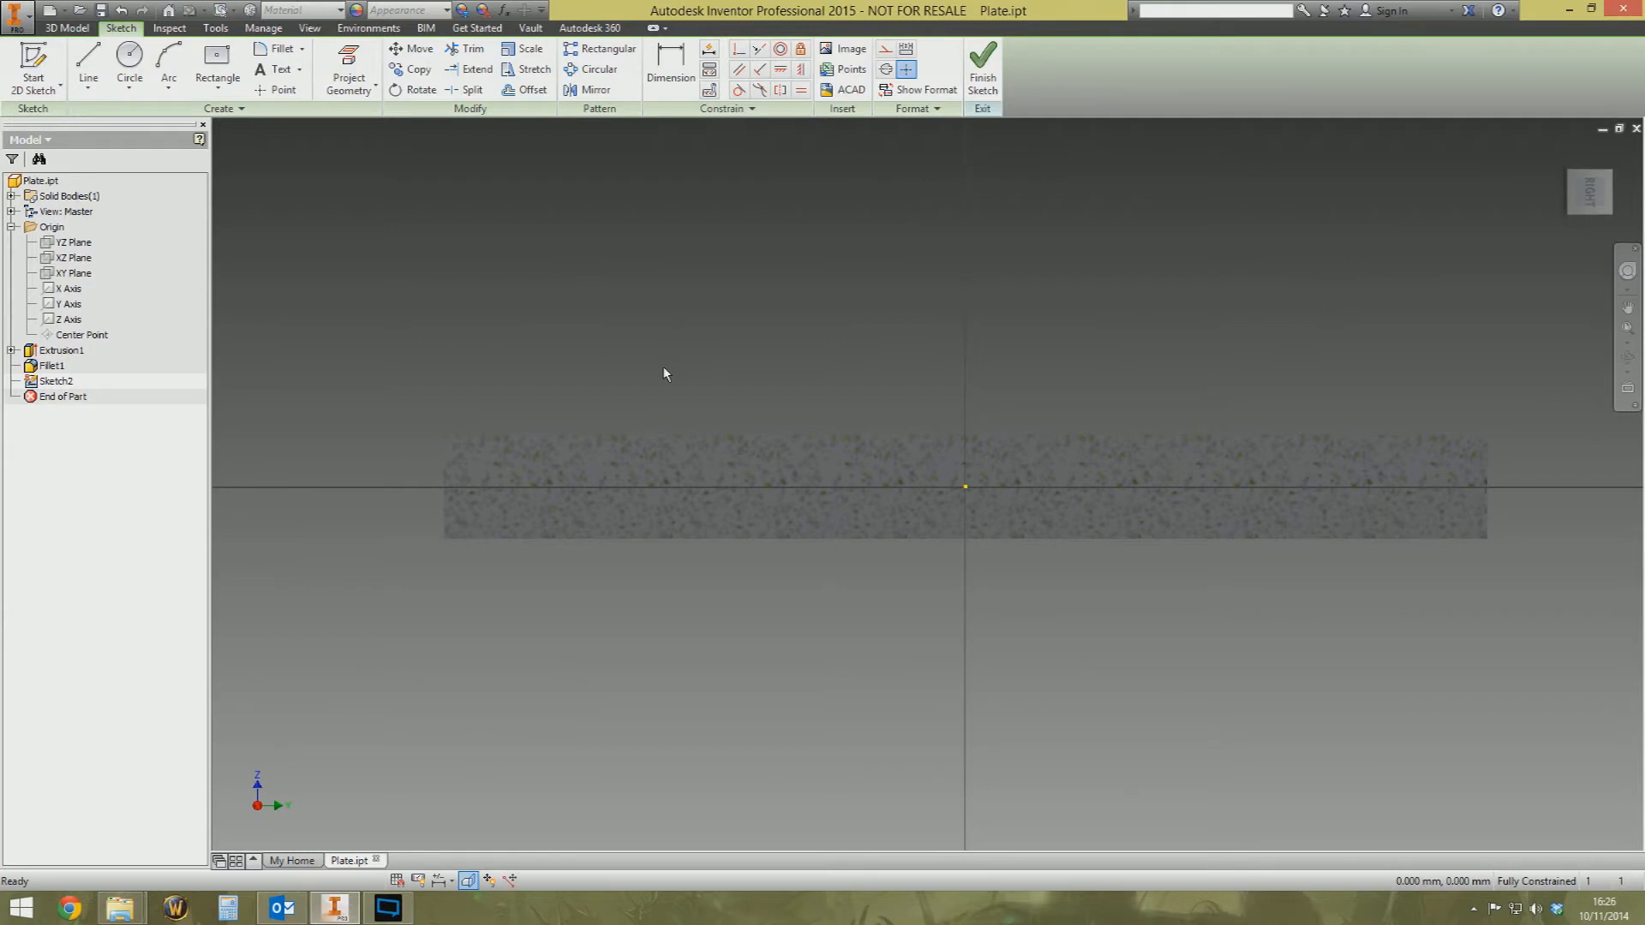
mouse_move(666, 373)
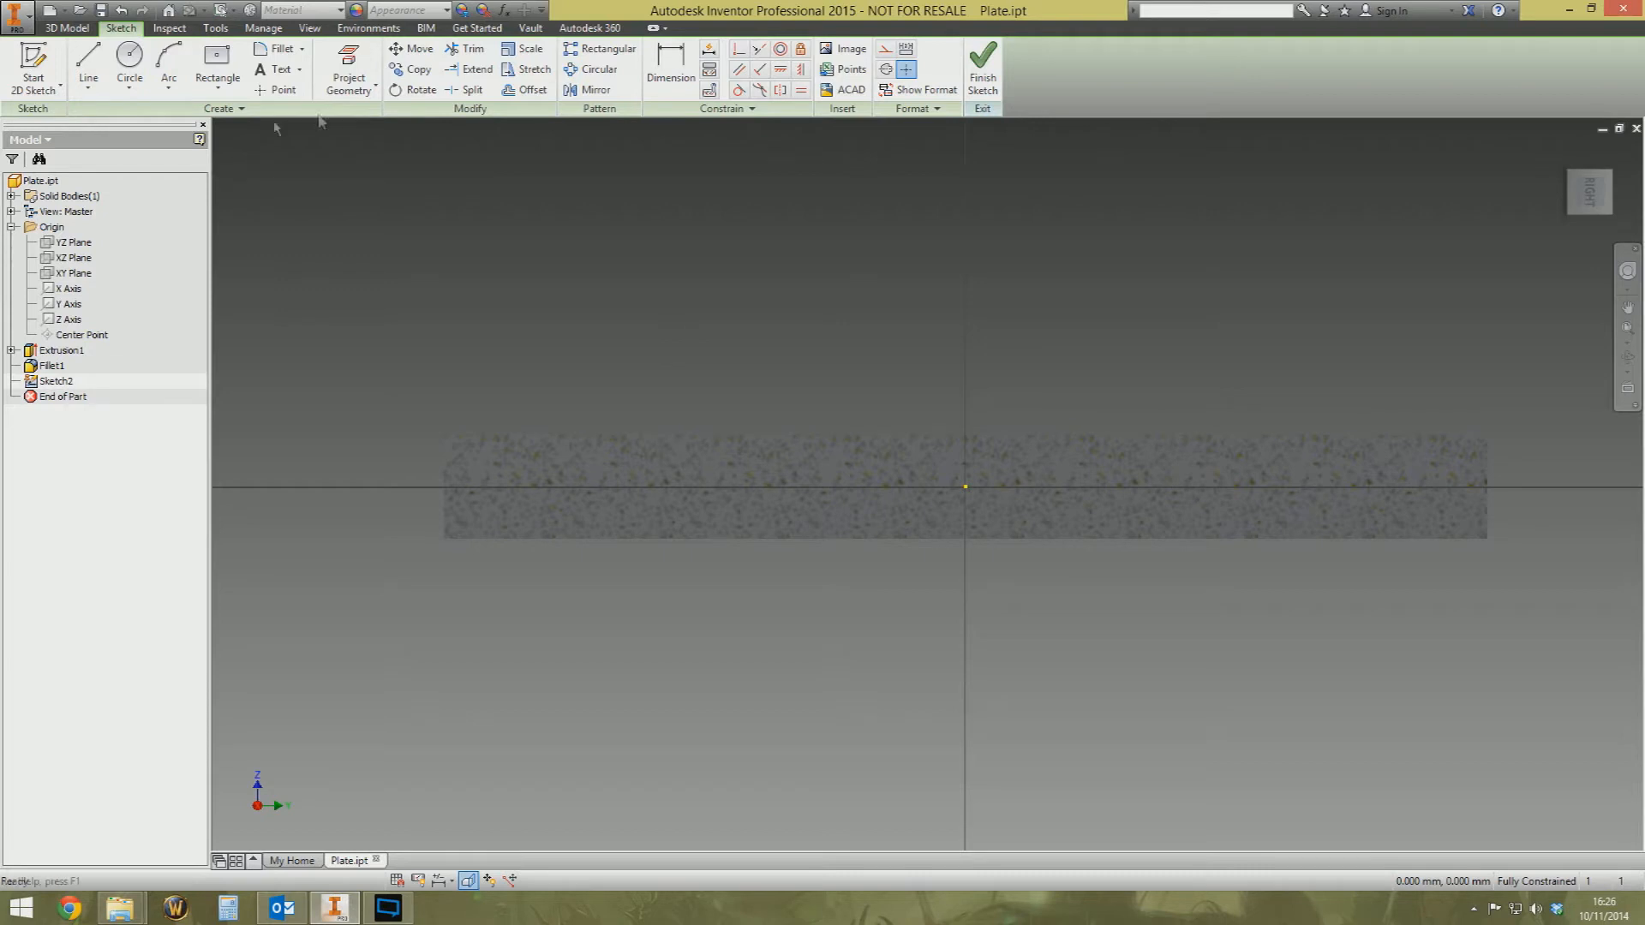
Project the plate's top and end edges and dimension a point 30 mm from the left edge
left_click(348, 69)
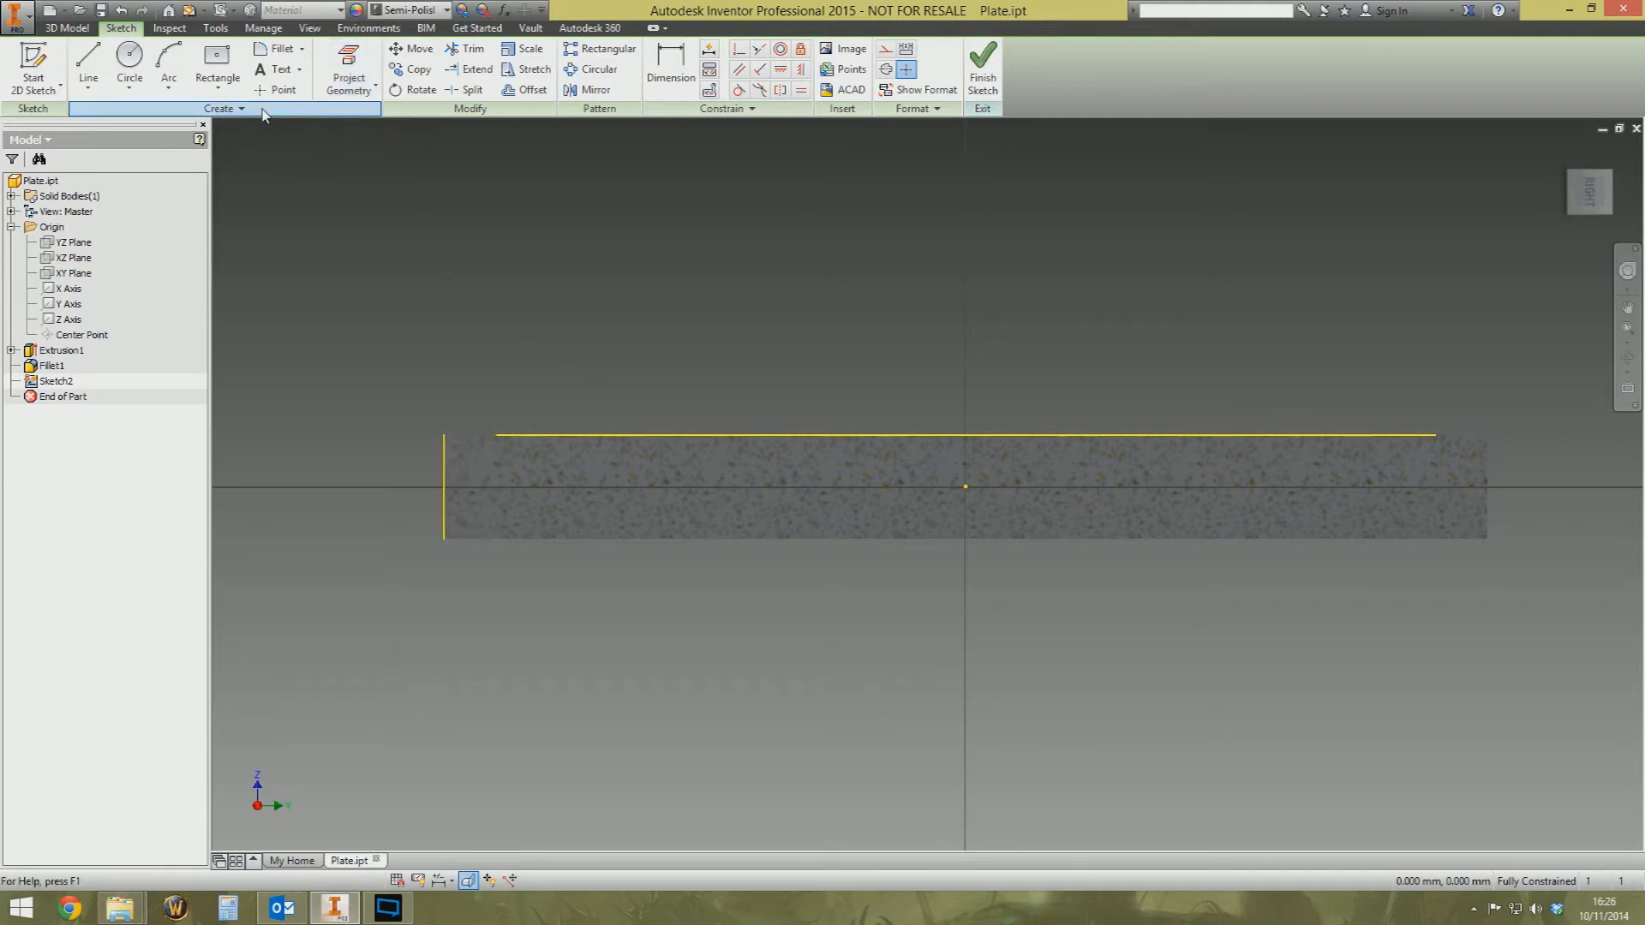
left_click(282, 89)
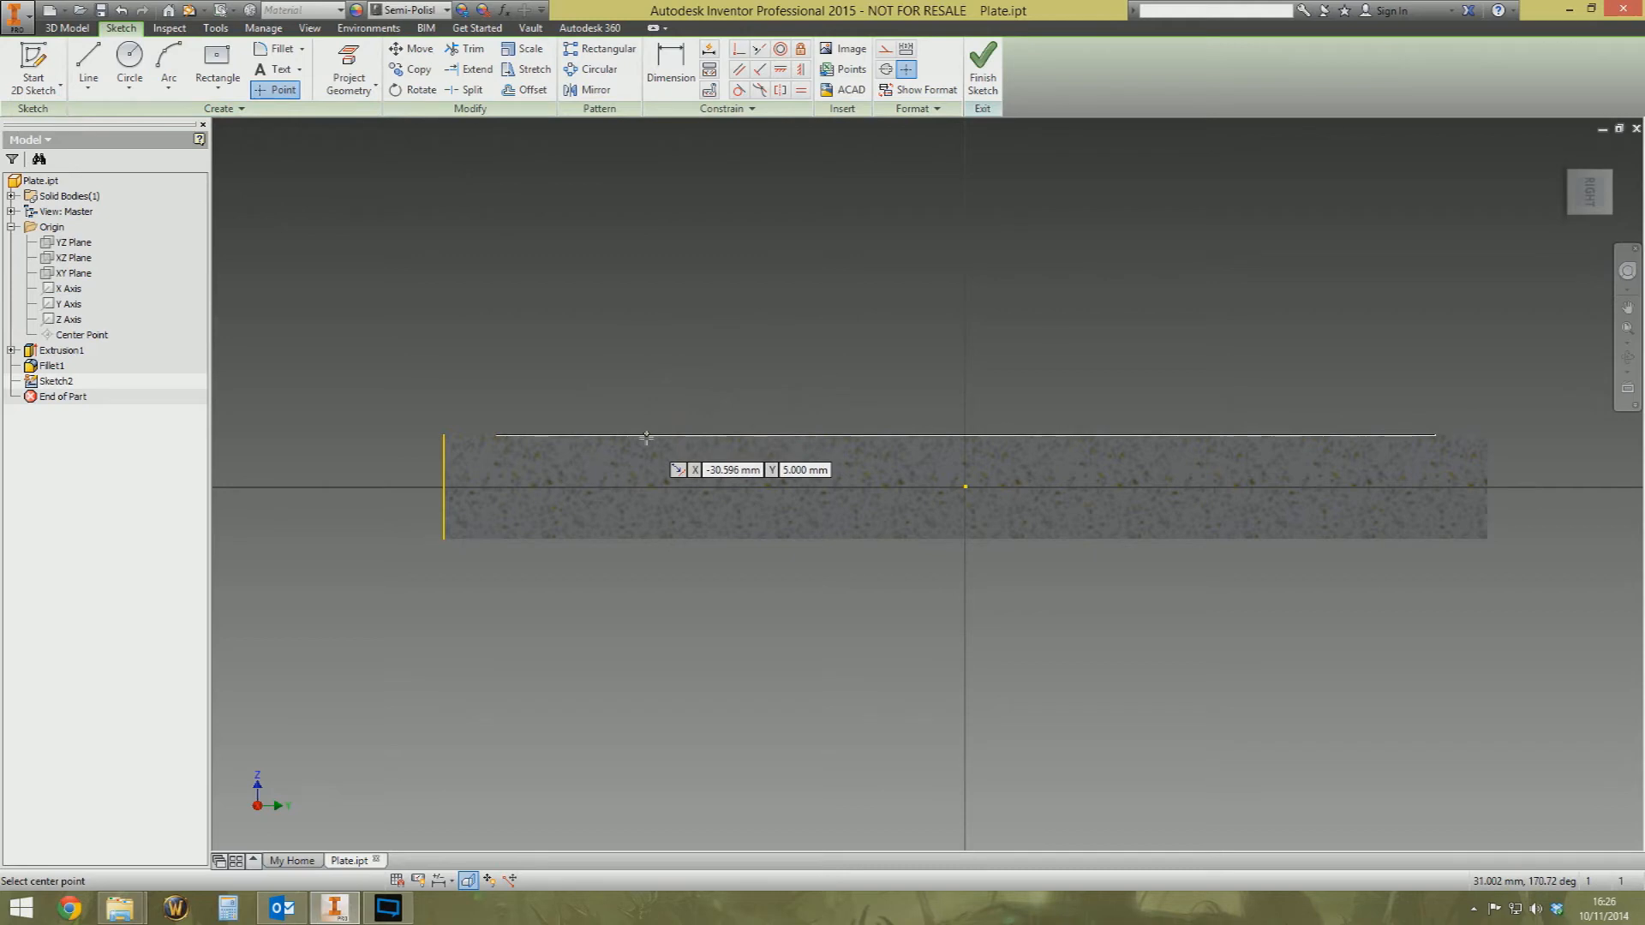
mouse_move(640, 437)
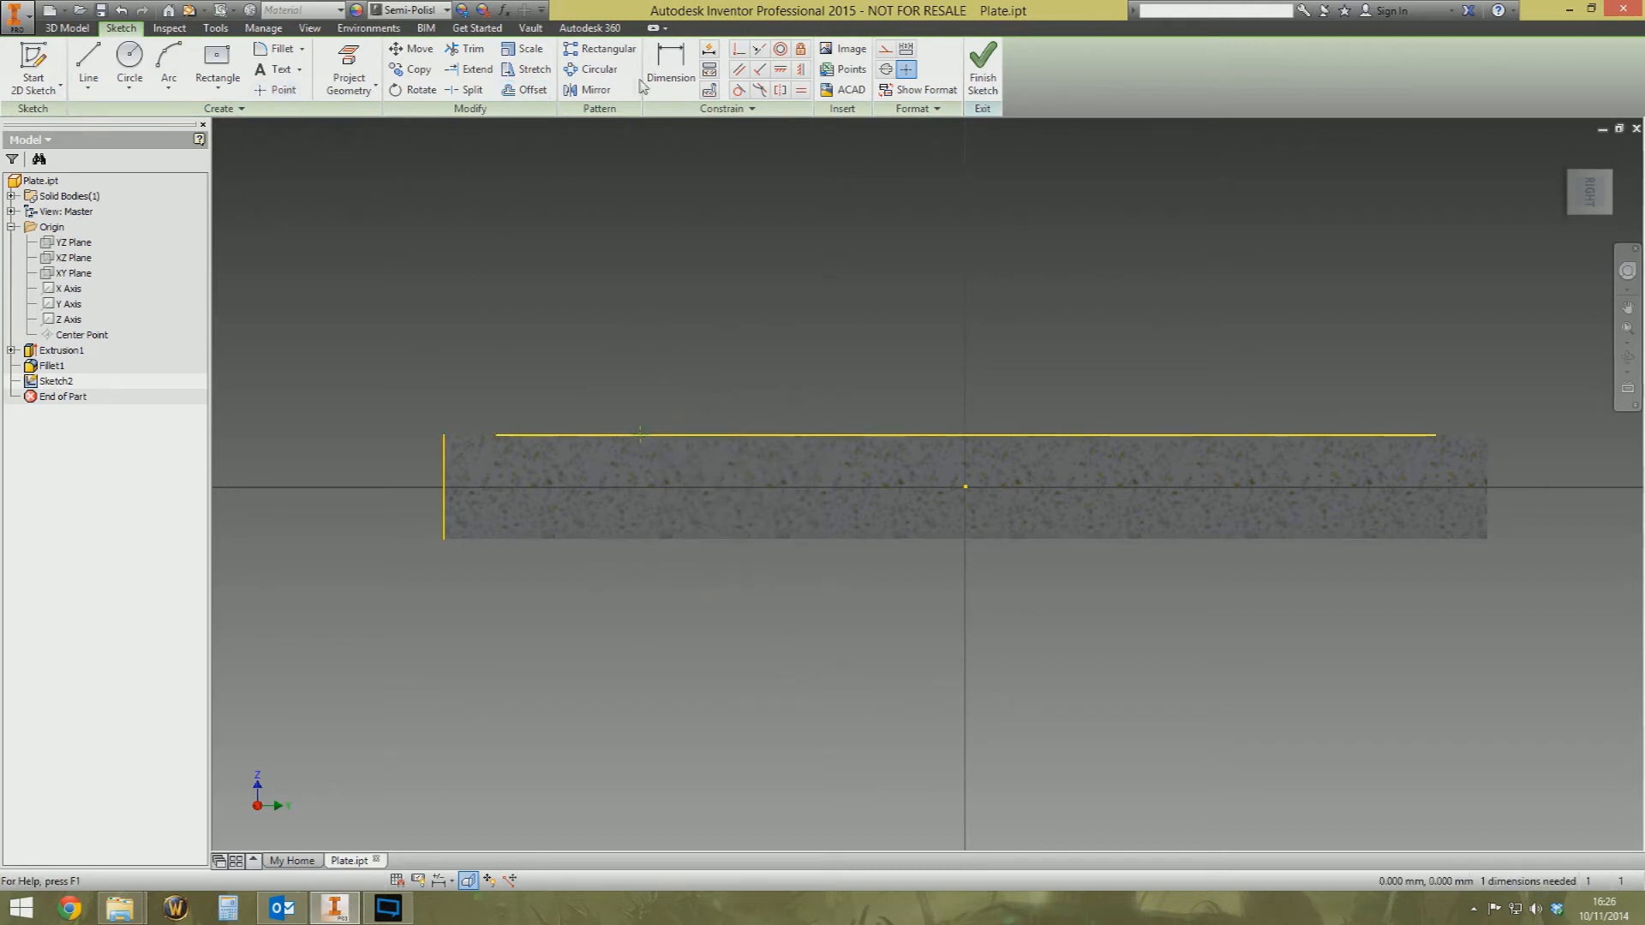
left_click(670, 68)
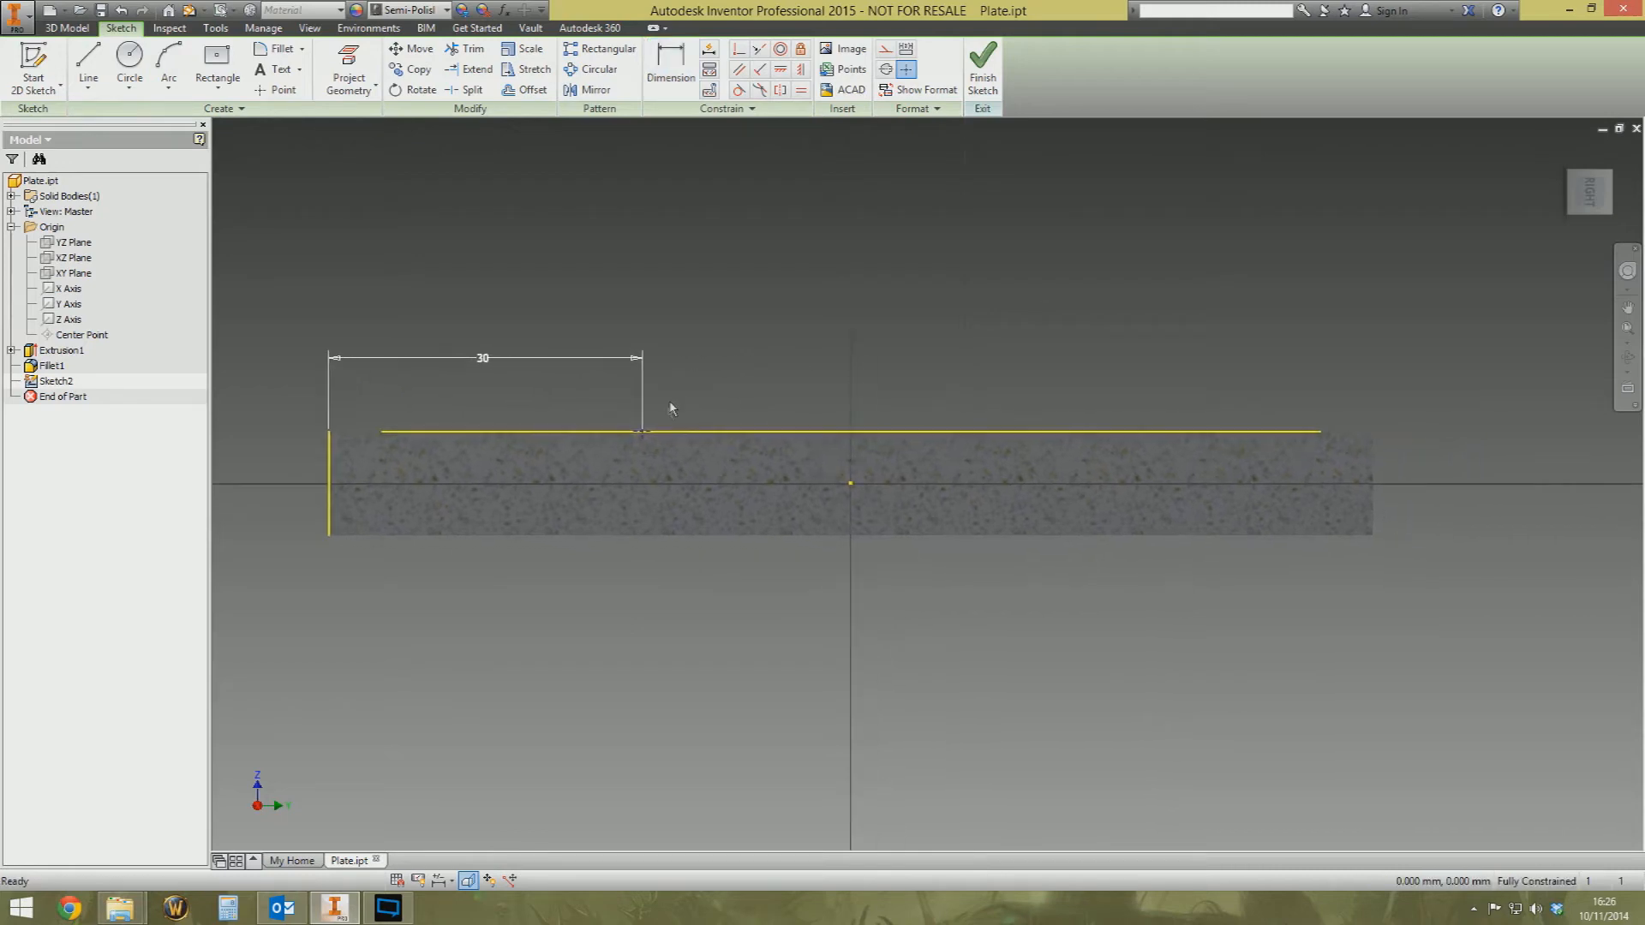
mouse_move(603, 272)
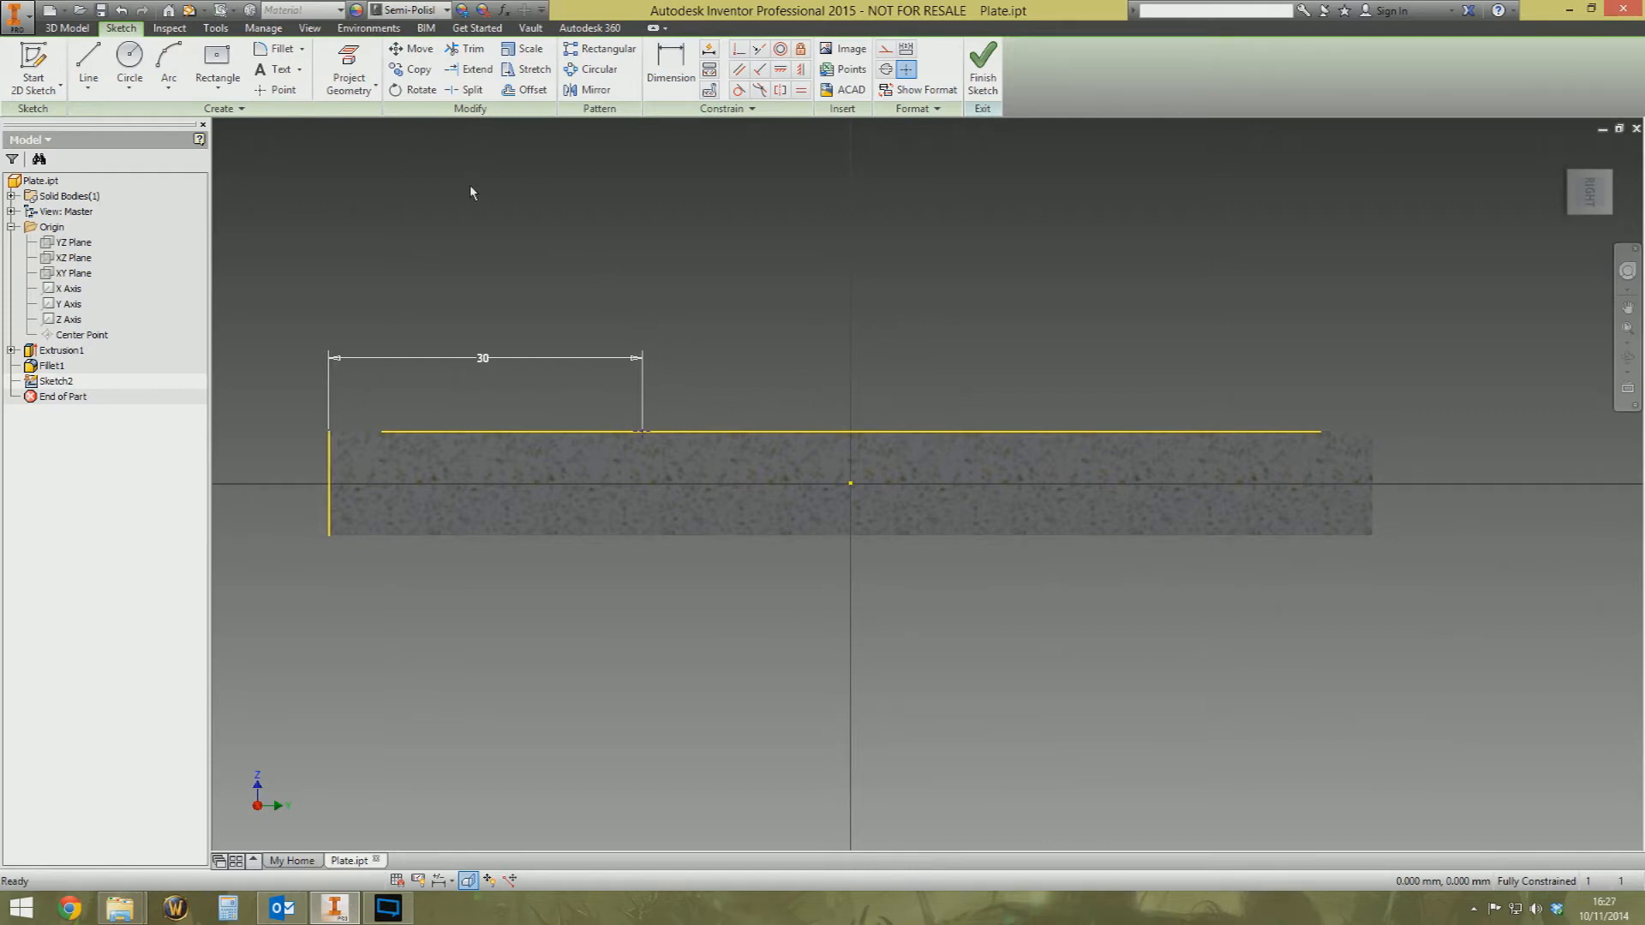
mouse_move(586, 370)
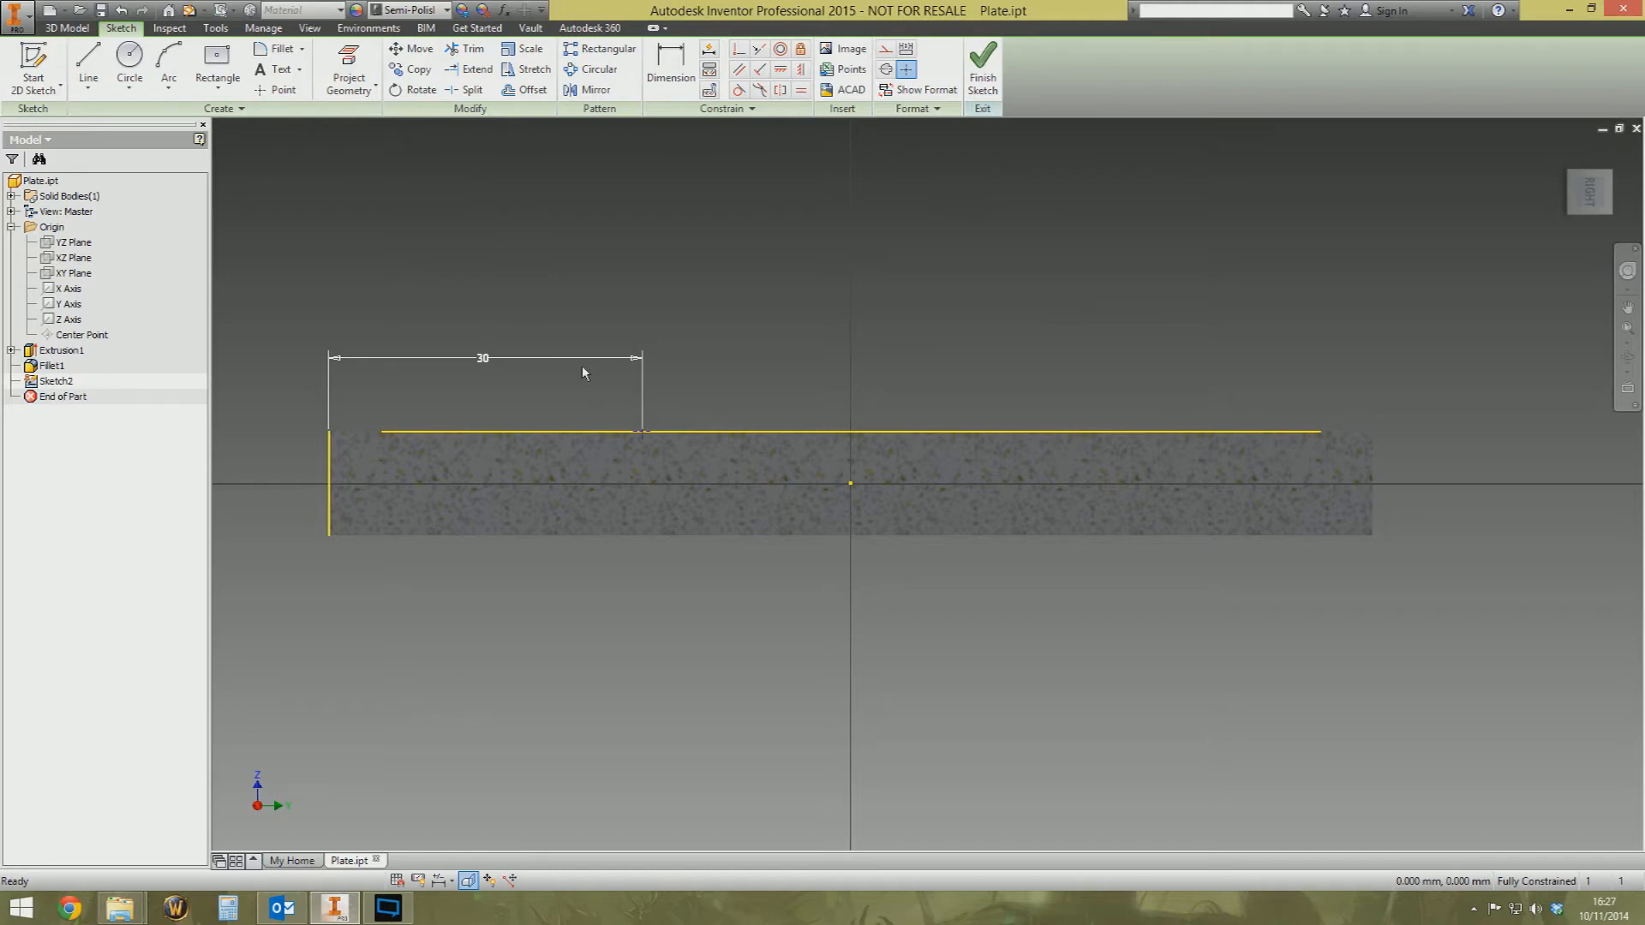
Draw a line from the 30 mm point at 15° off vertical, then finish Sketch2
left_click(88, 68)
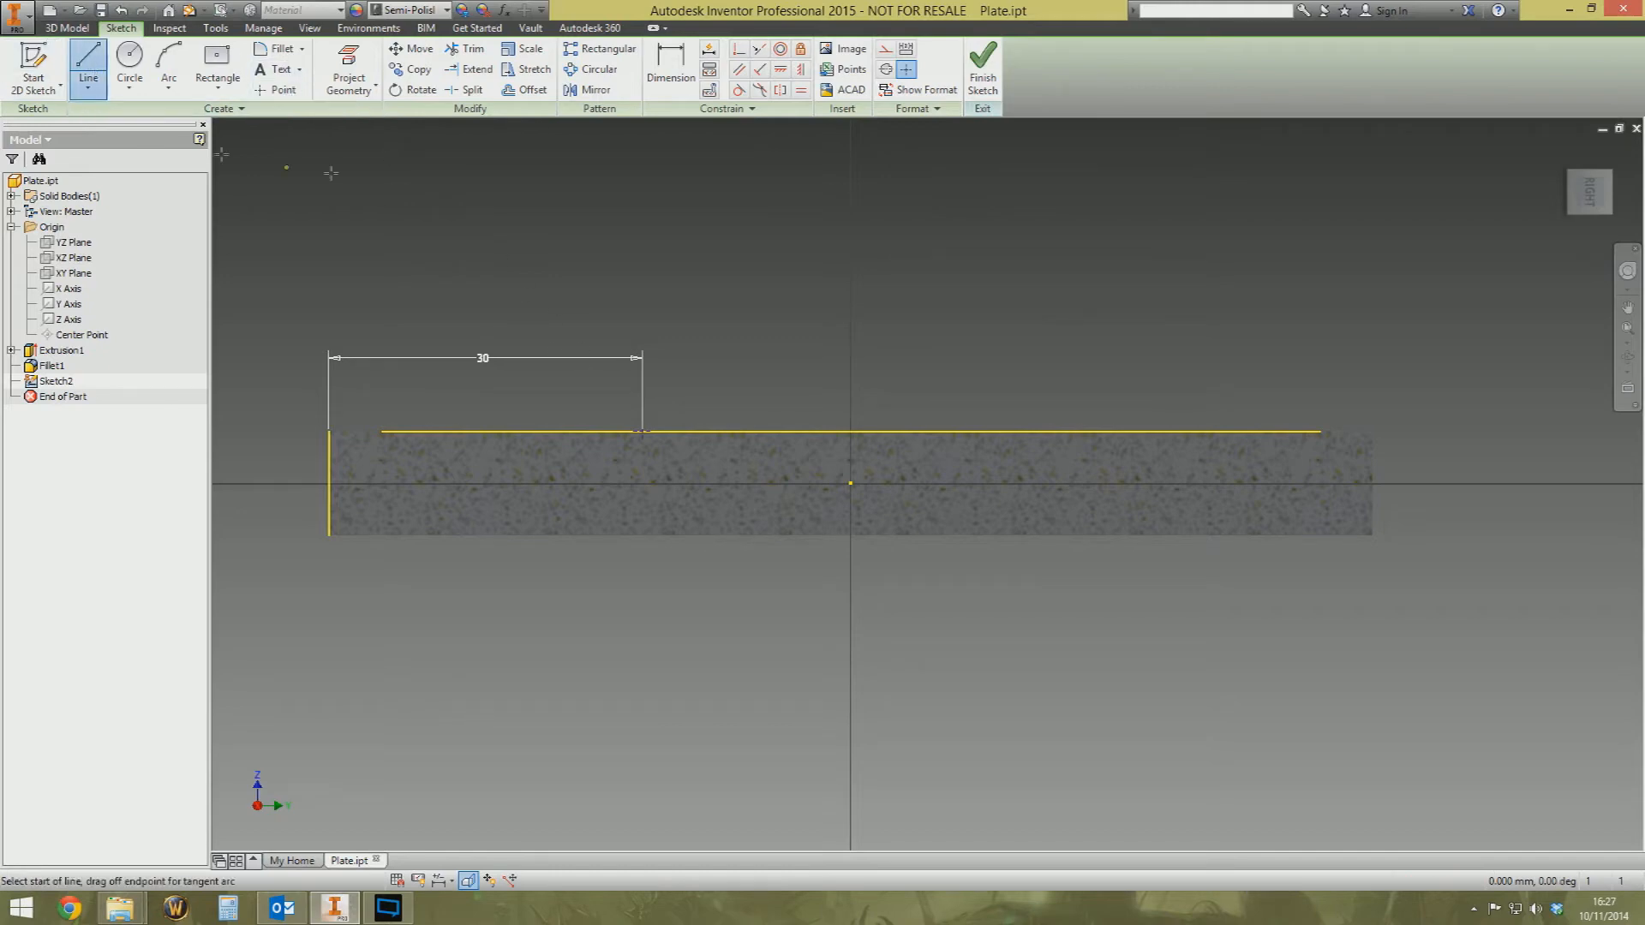
mouse_move(648, 435)
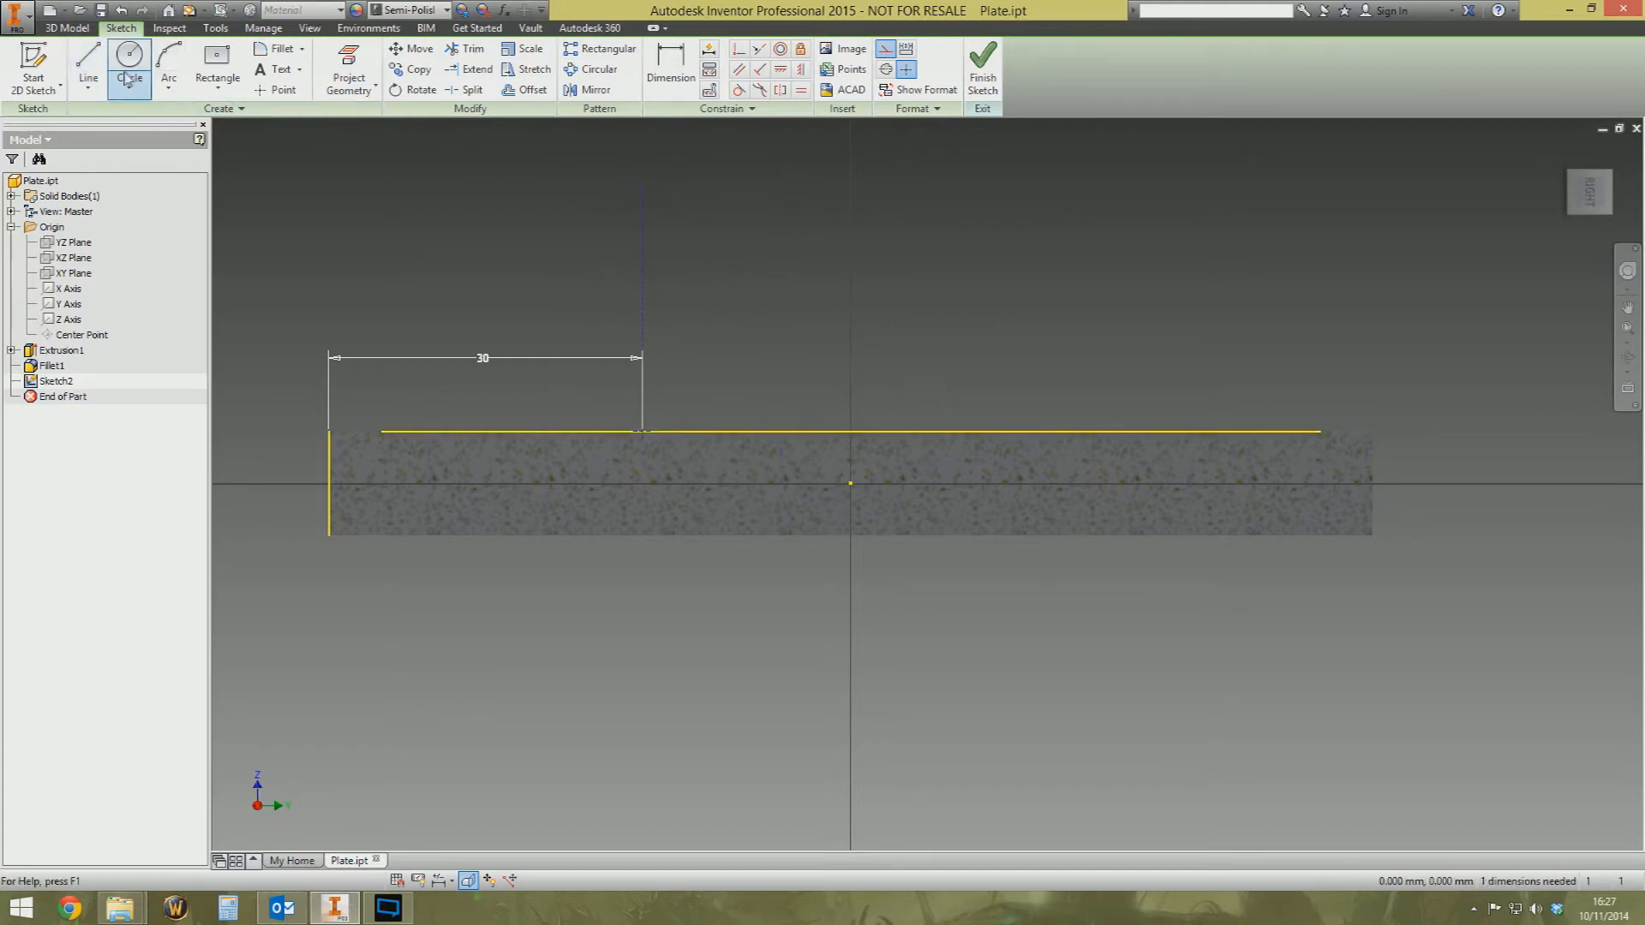
left_click(88, 62)
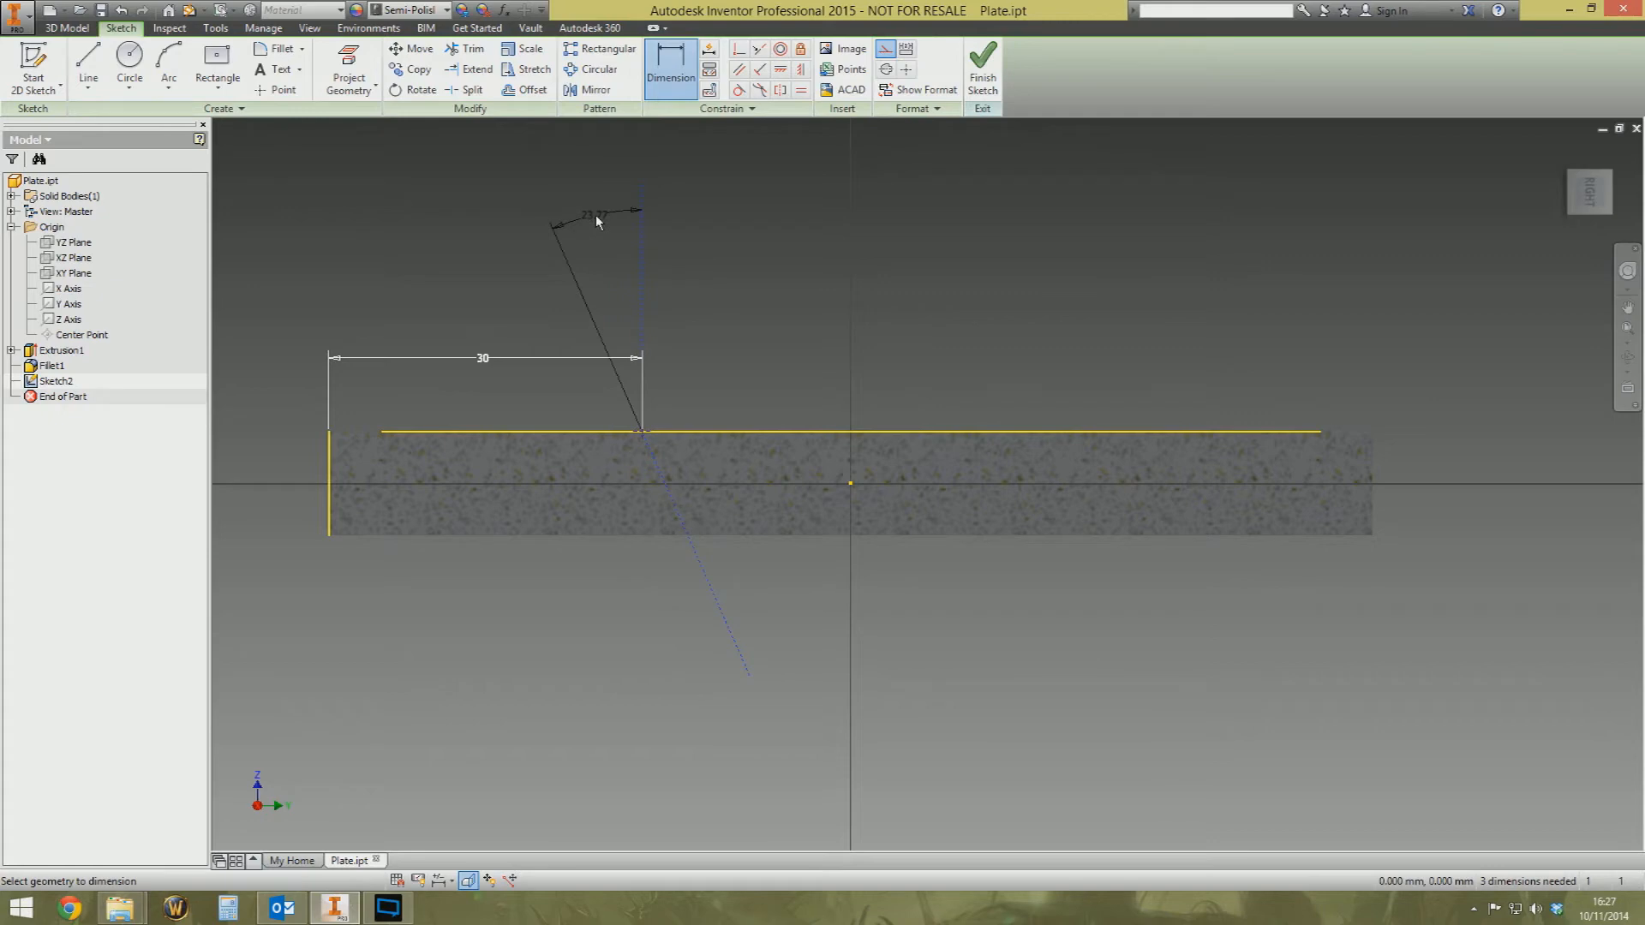
left_click(598, 220)
type("15")
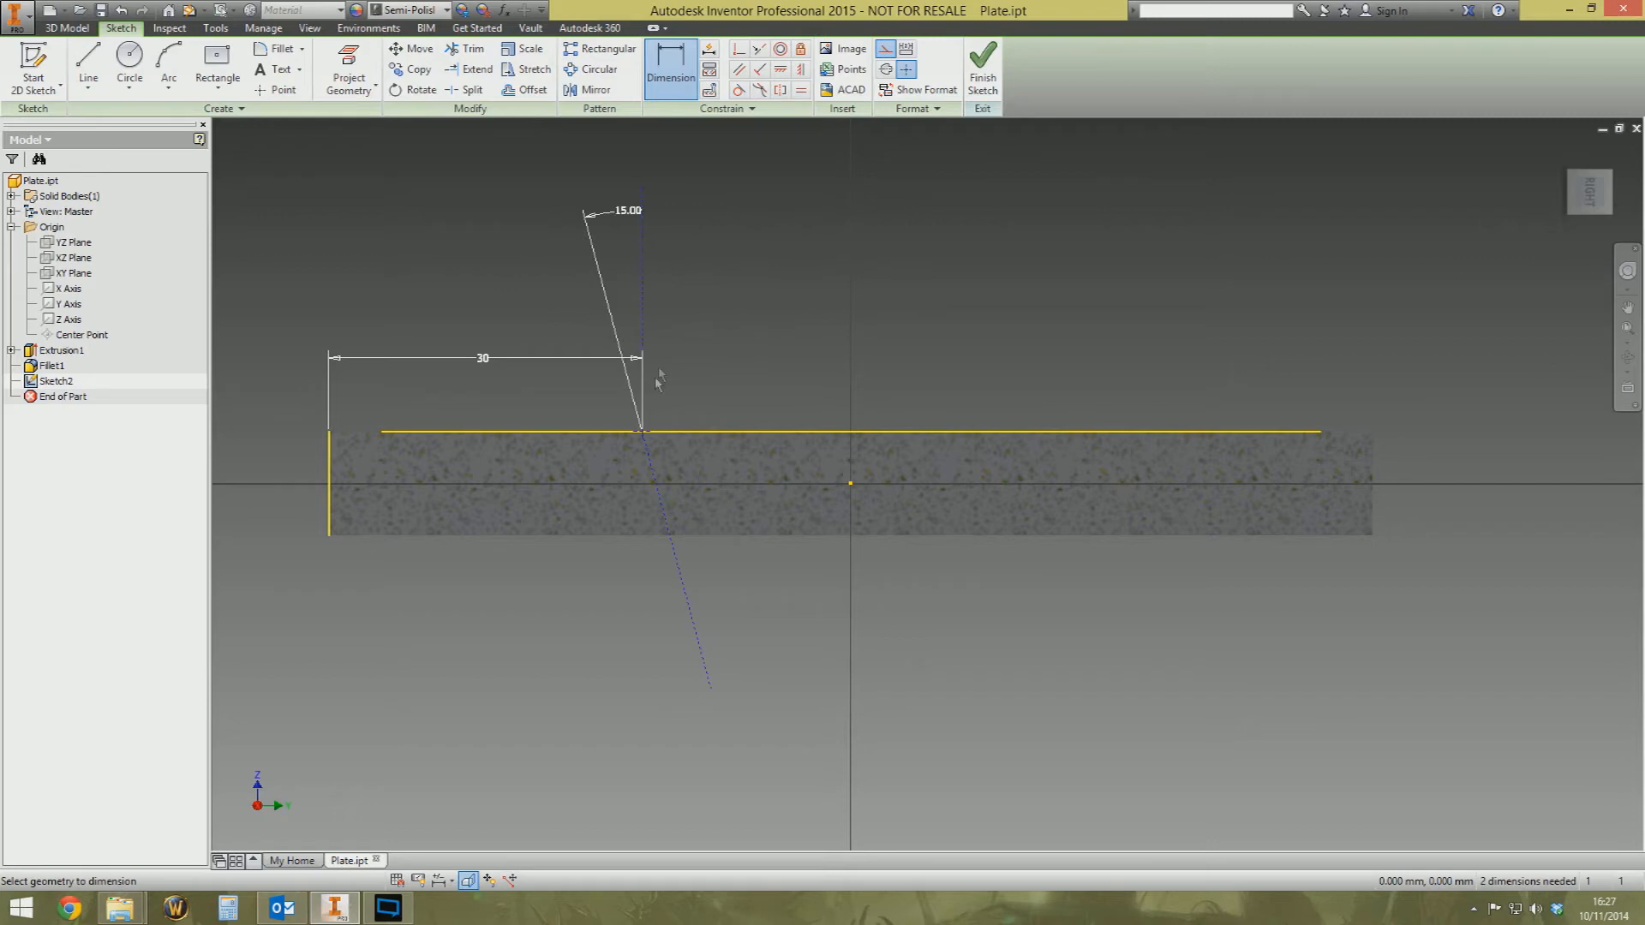
left_click(981, 62)
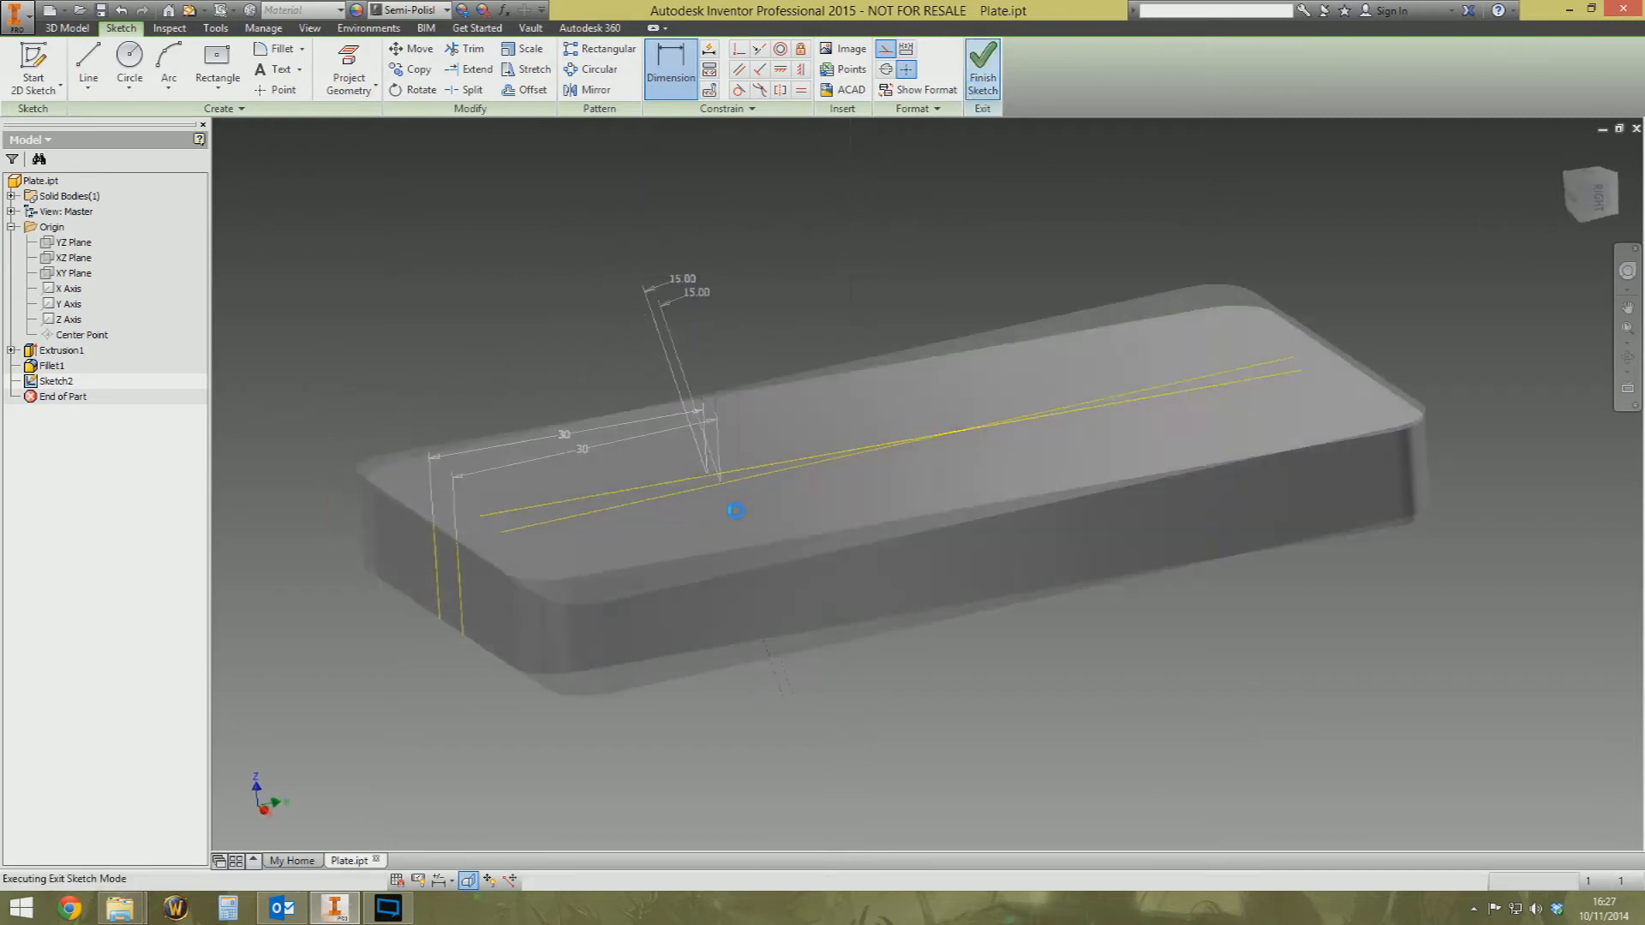
Create Work Axis1 along the 15° sketch line through the plate
left_click(980, 66)
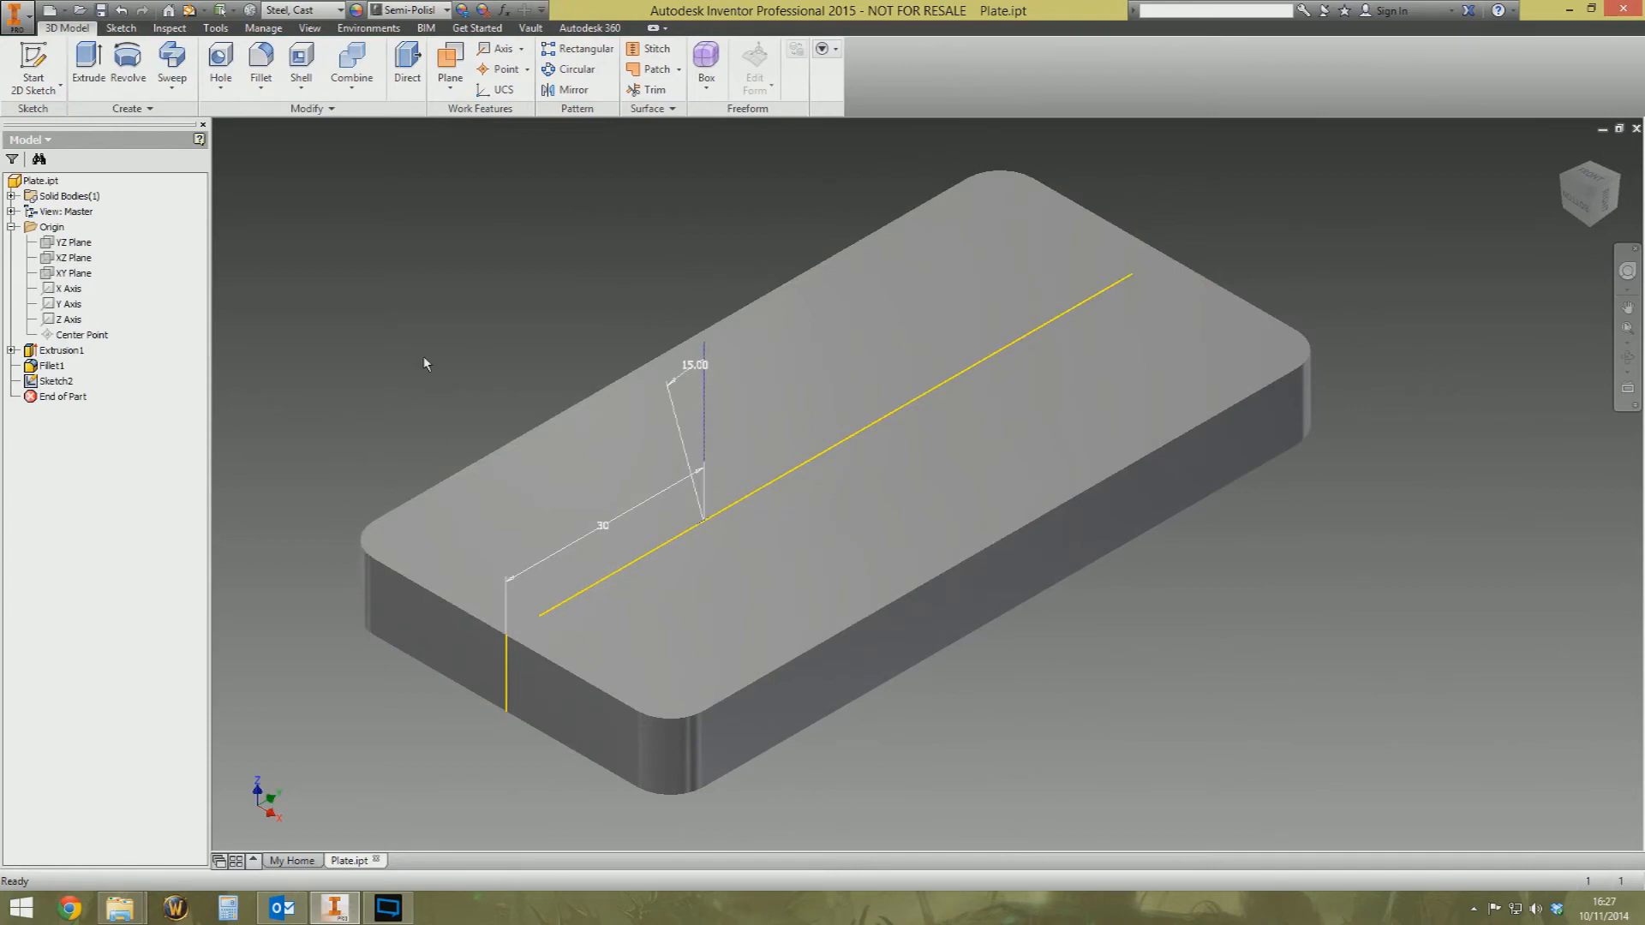
mouse_move(445, 313)
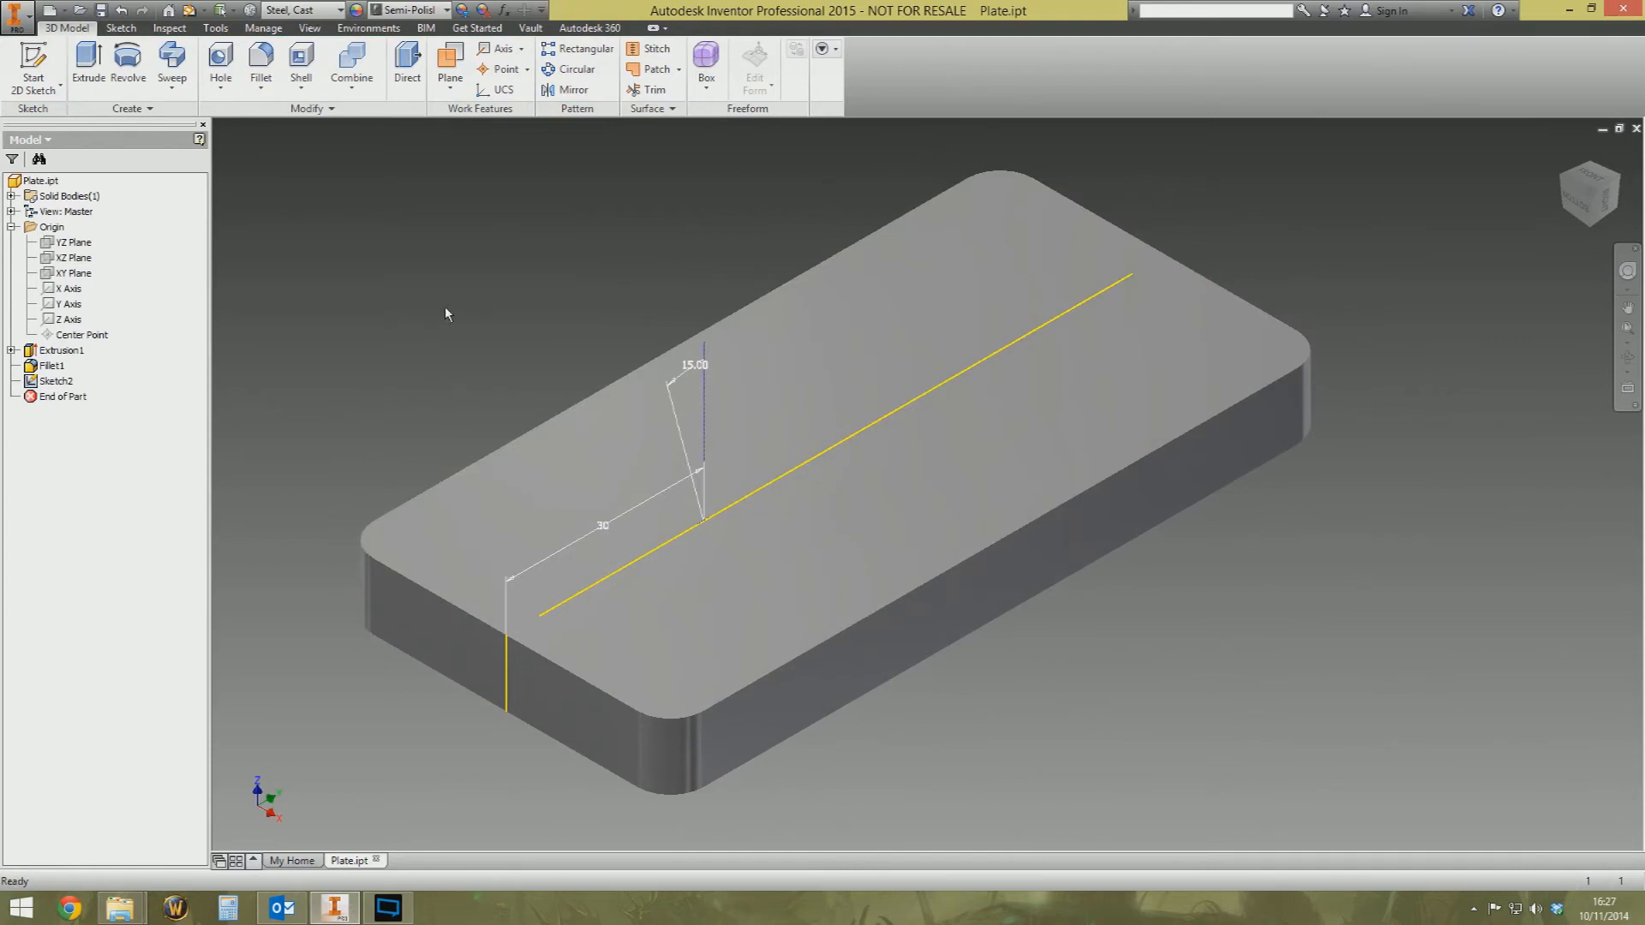
mouse_move(379, 191)
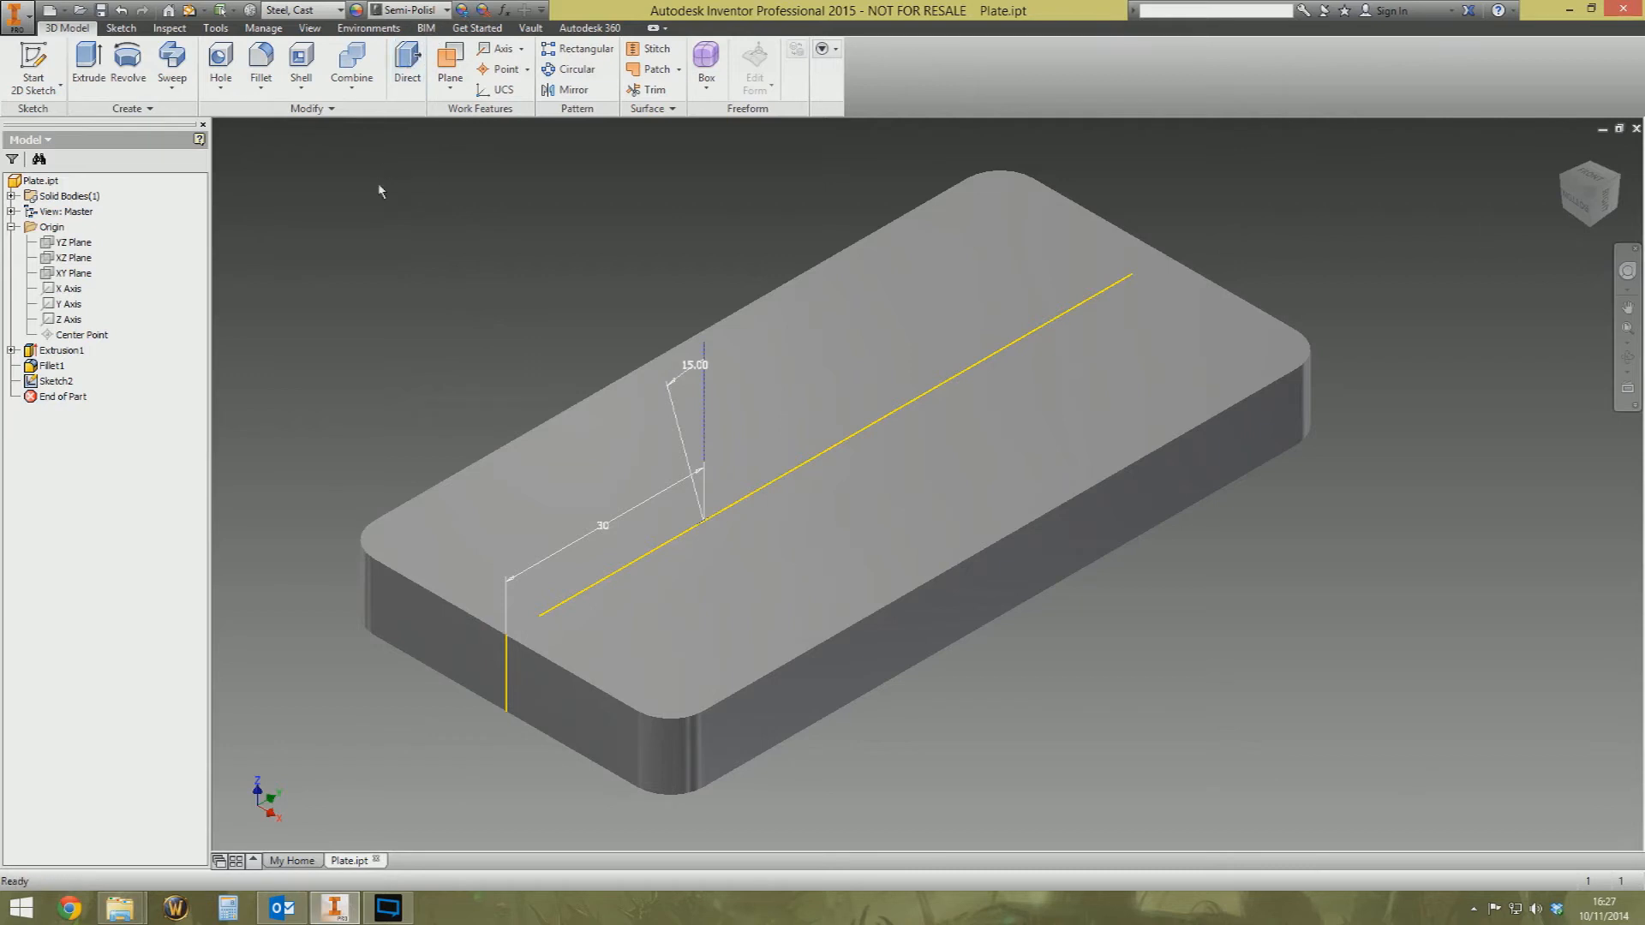
mouse_move(219, 65)
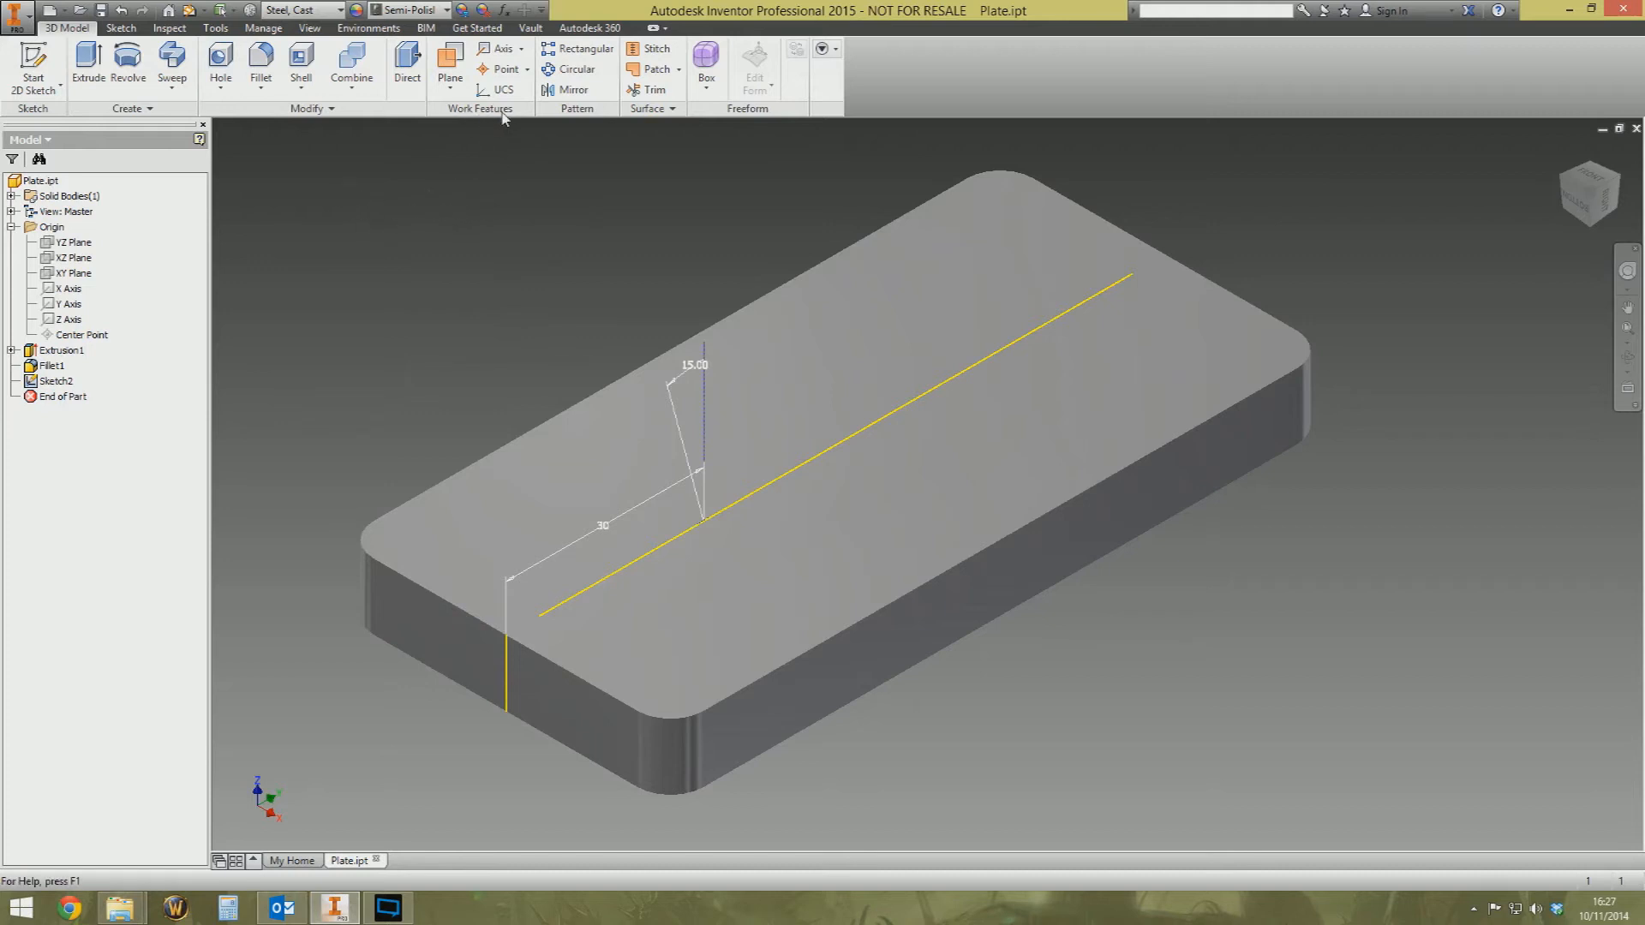
left_click(501, 48)
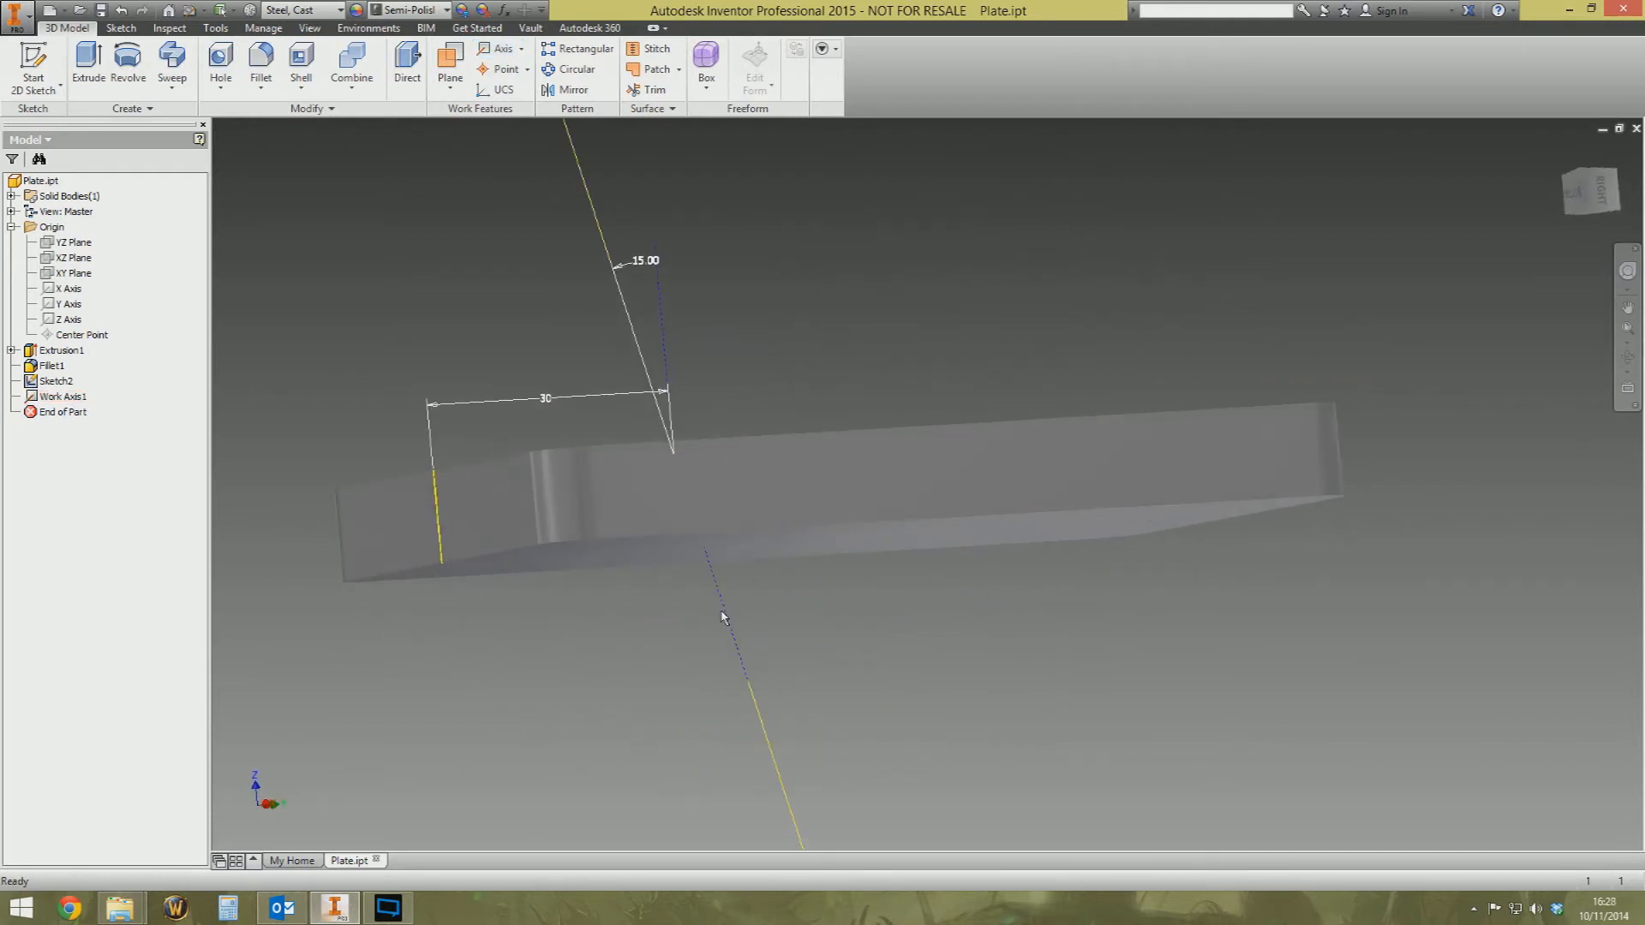
left_click(62, 397)
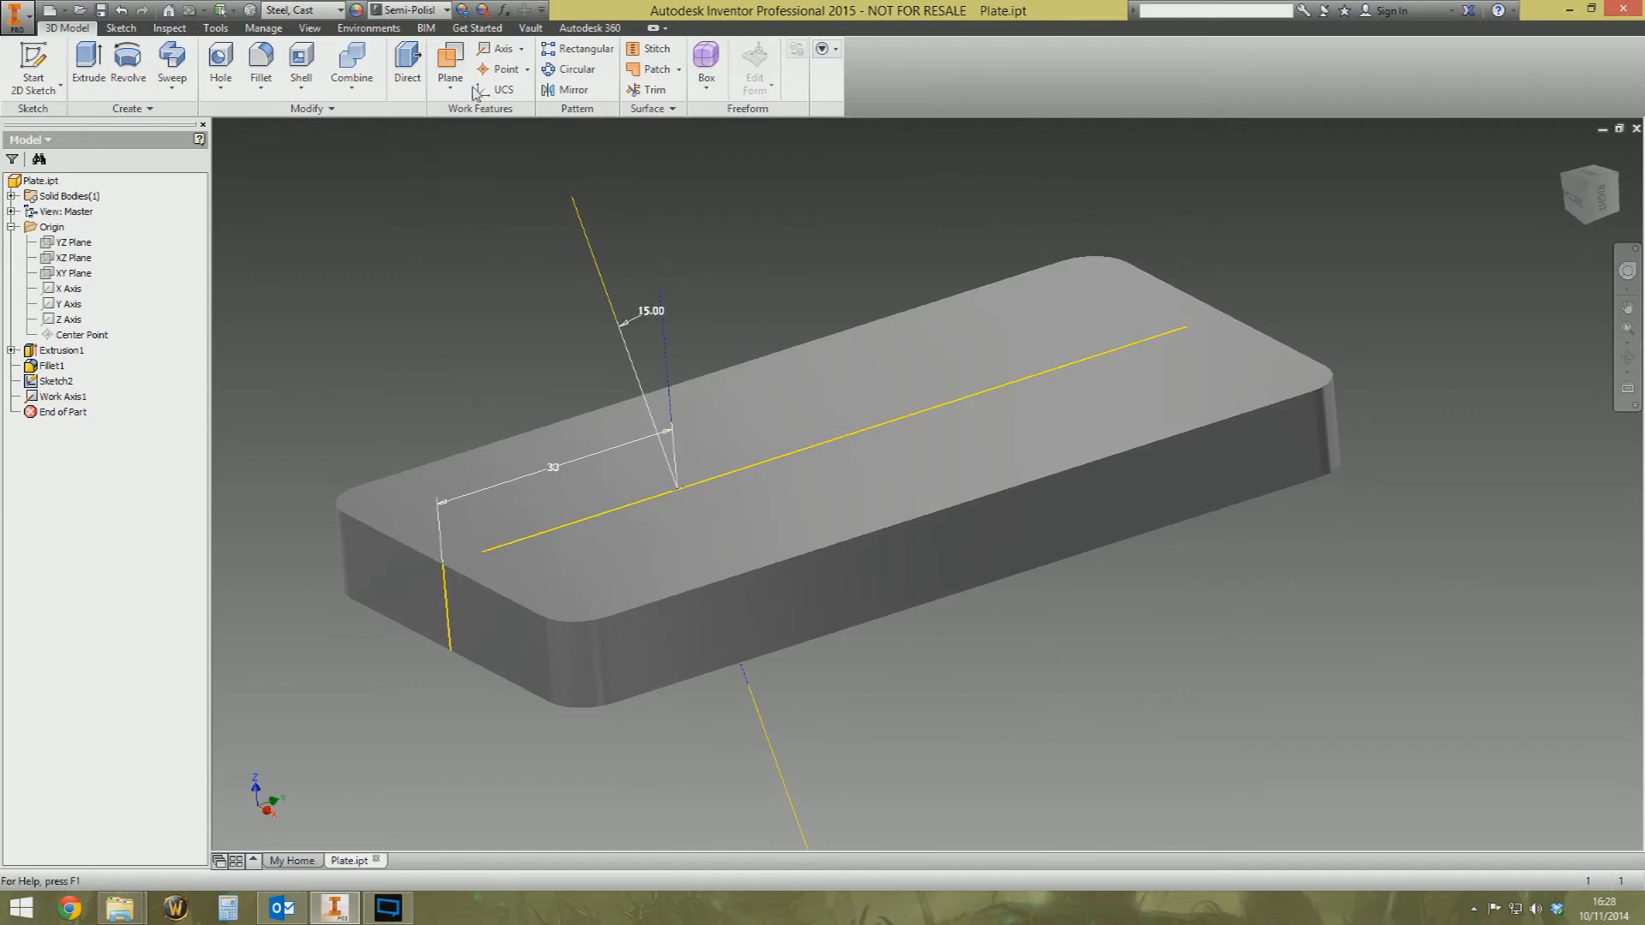
Start a work point where Work Axis1 meets the plate's top face
left_click(504, 69)
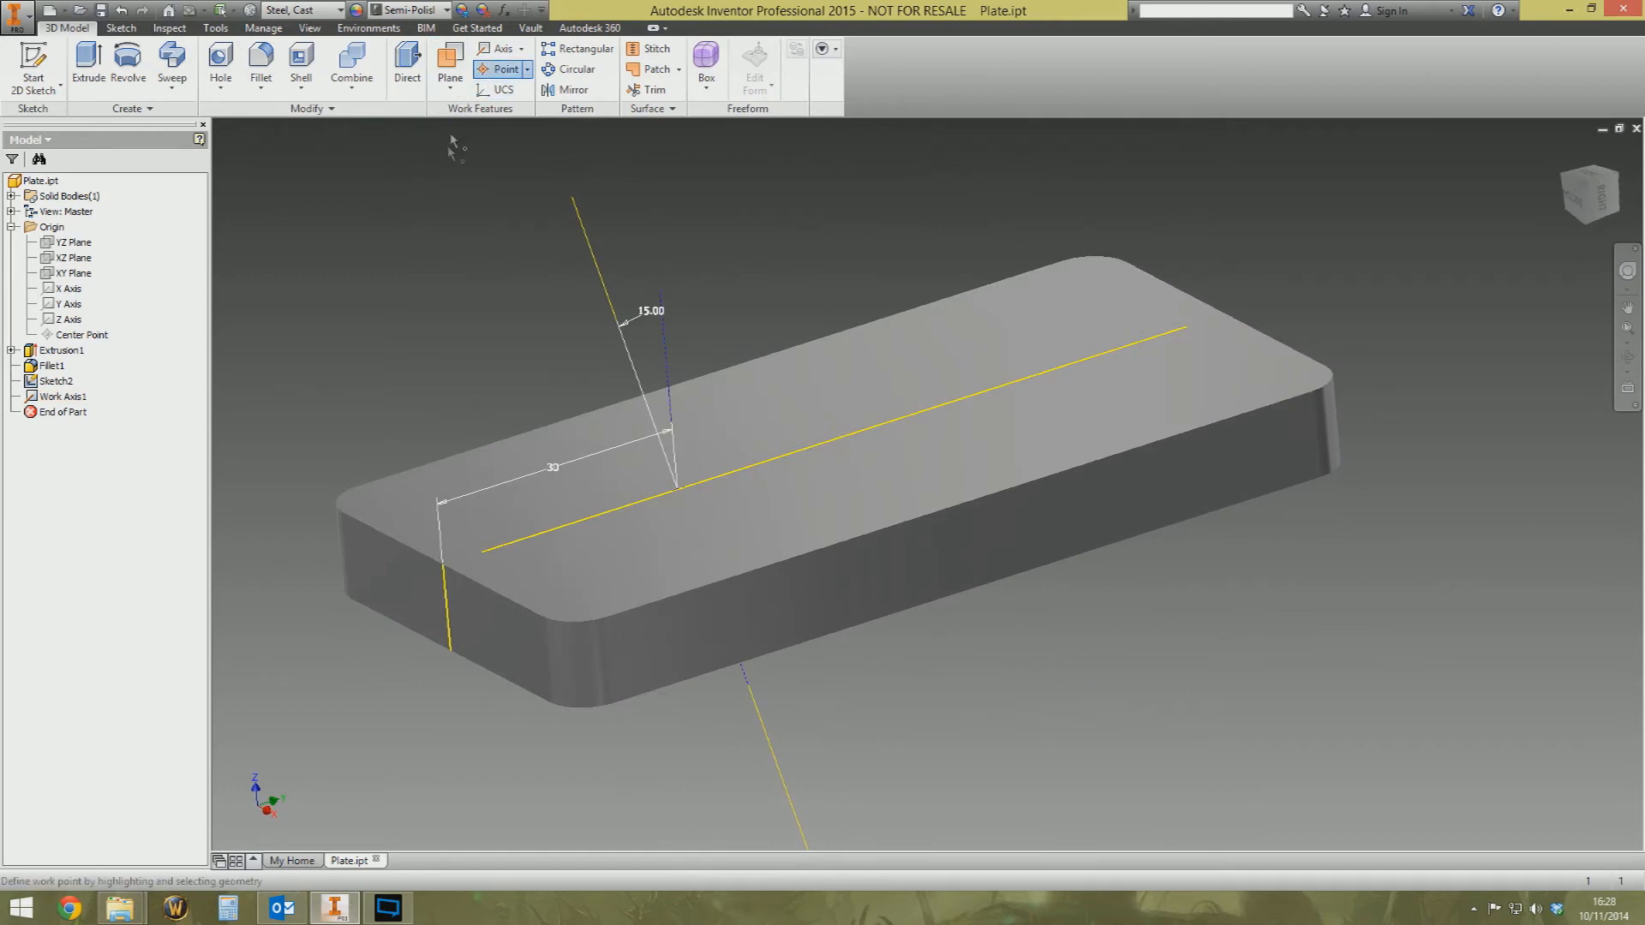
mouse_move(588, 270)
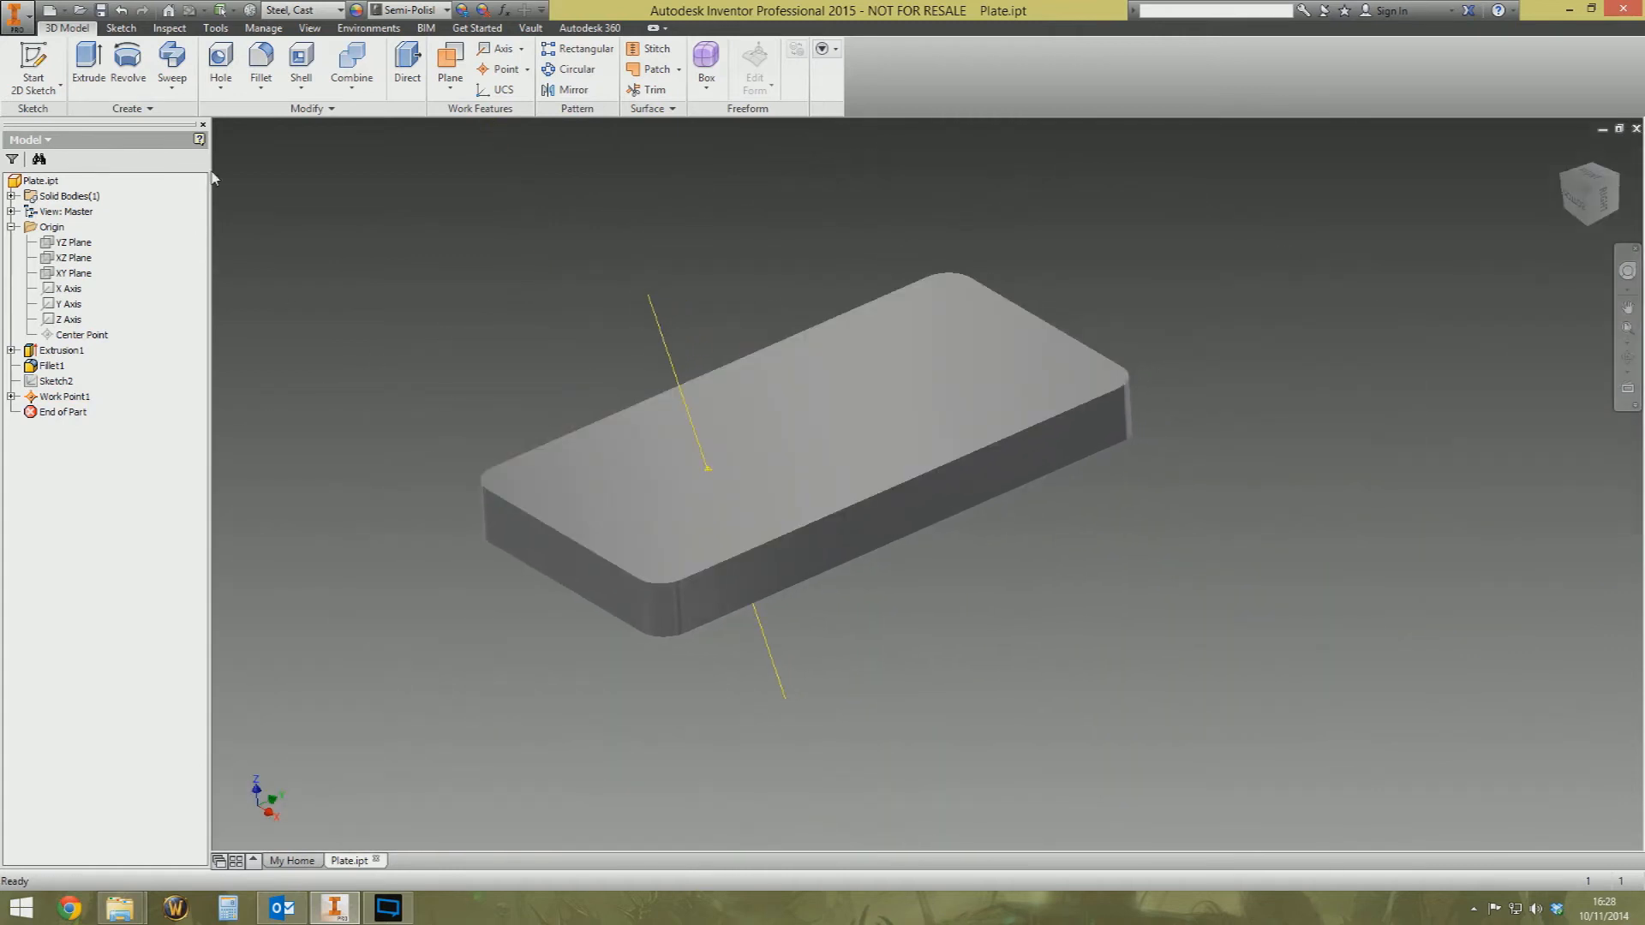
Drill a through-all tapped ISO M5x0.8 hole at Work Point1 along the flipped axis
left_click(220, 65)
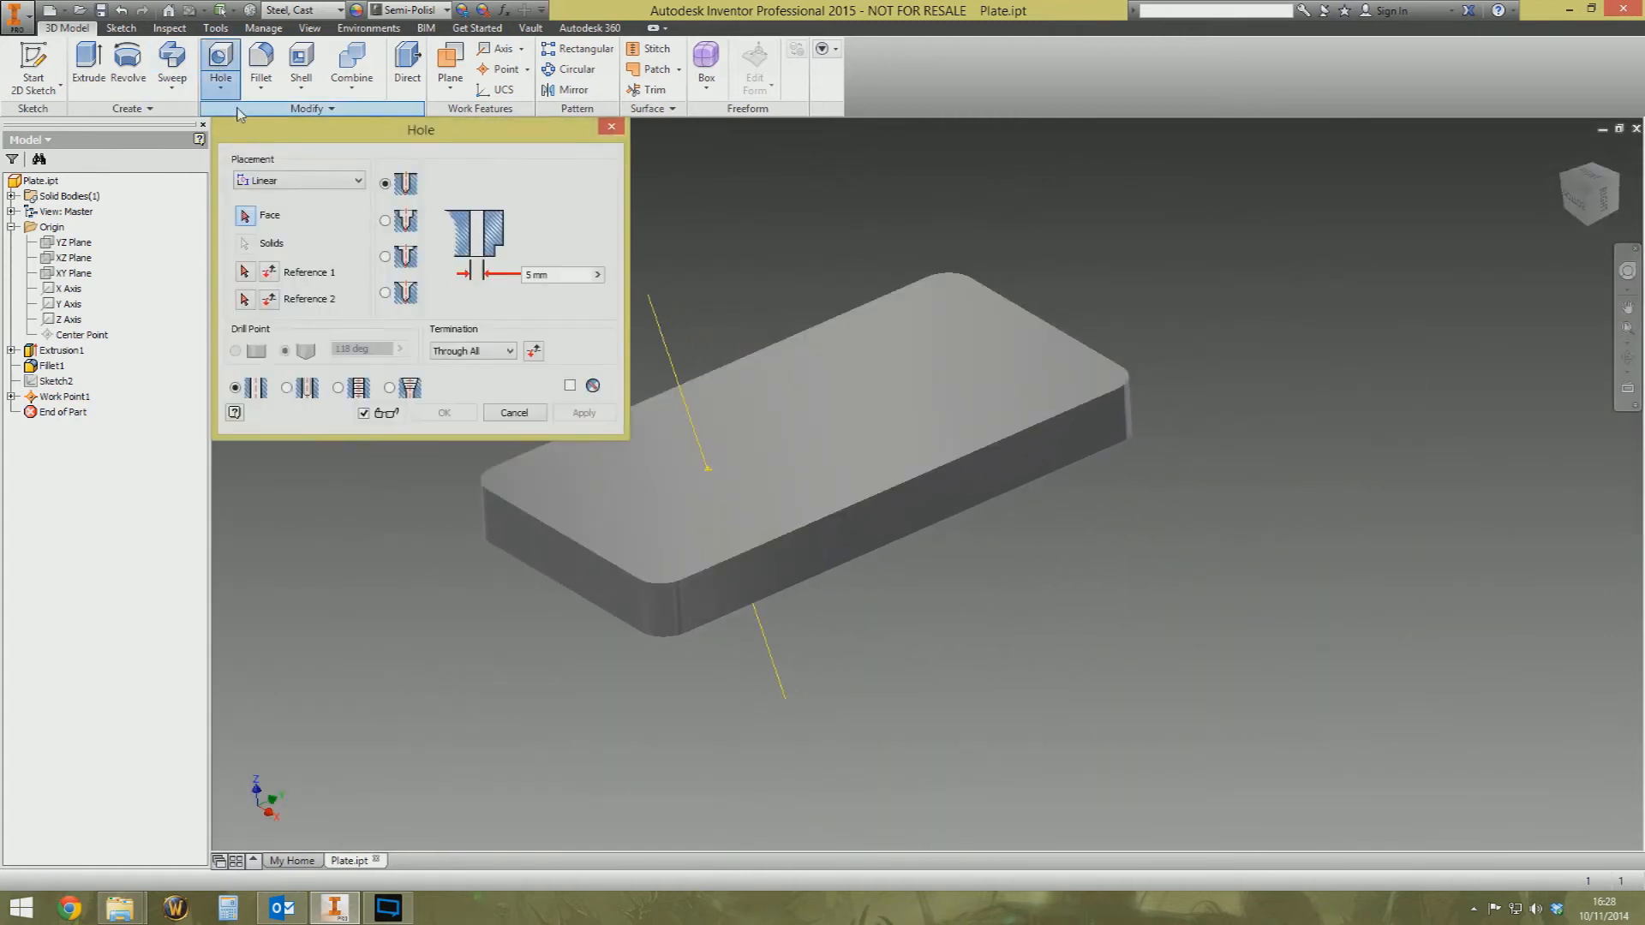
left_click(299, 181)
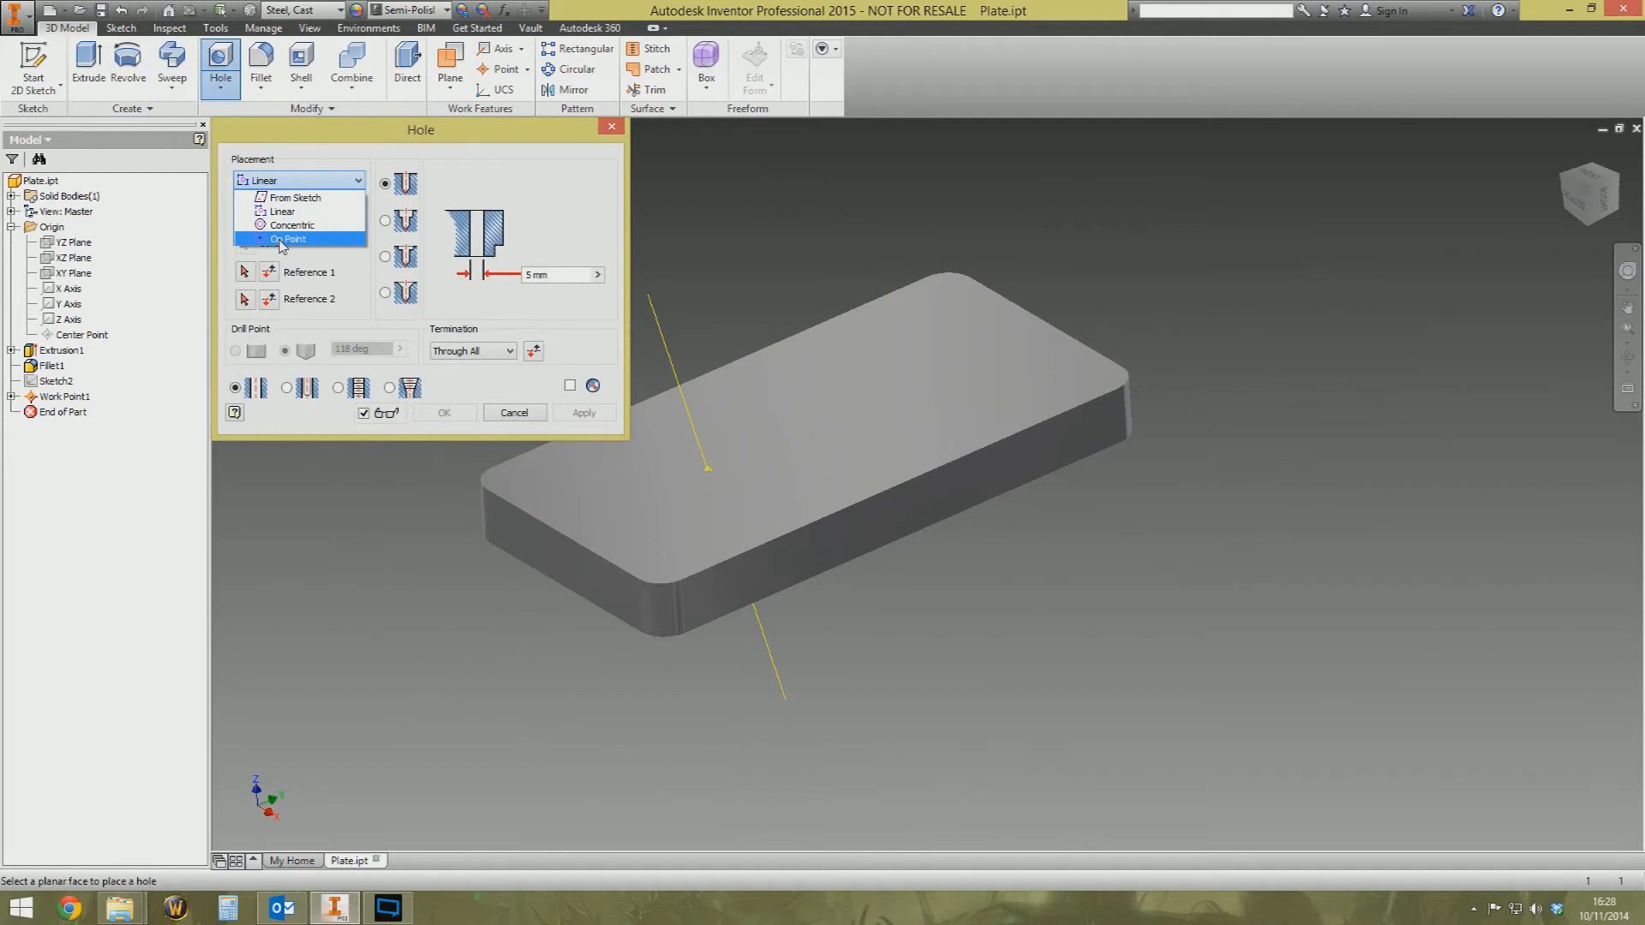
left_click(289, 239)
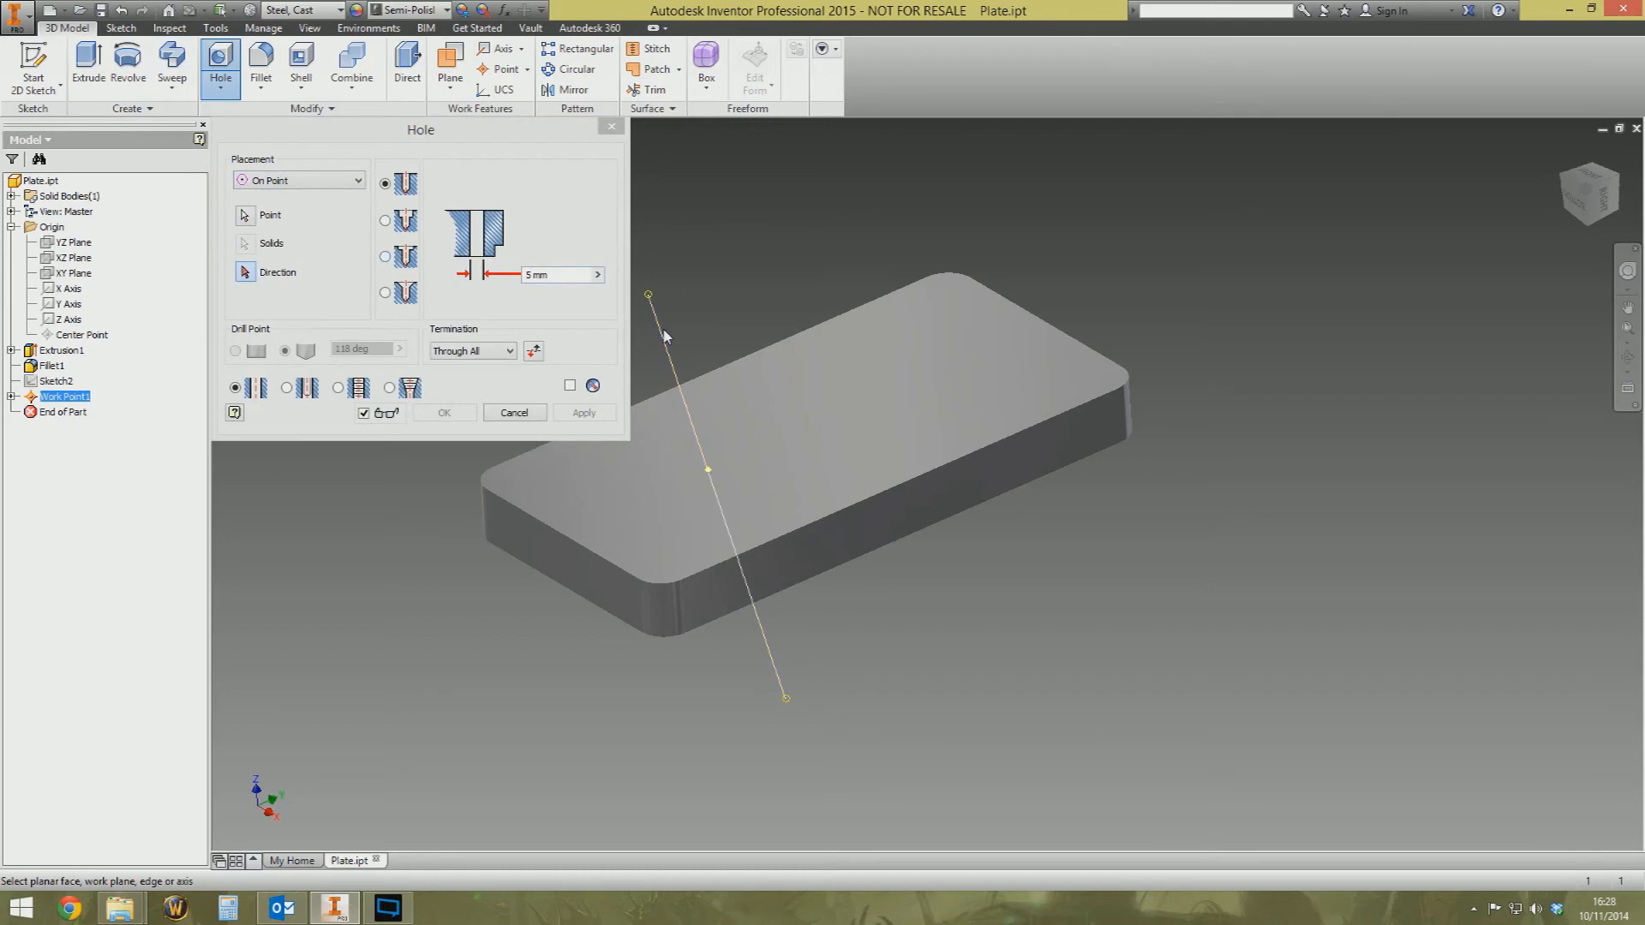
left_click(707, 469)
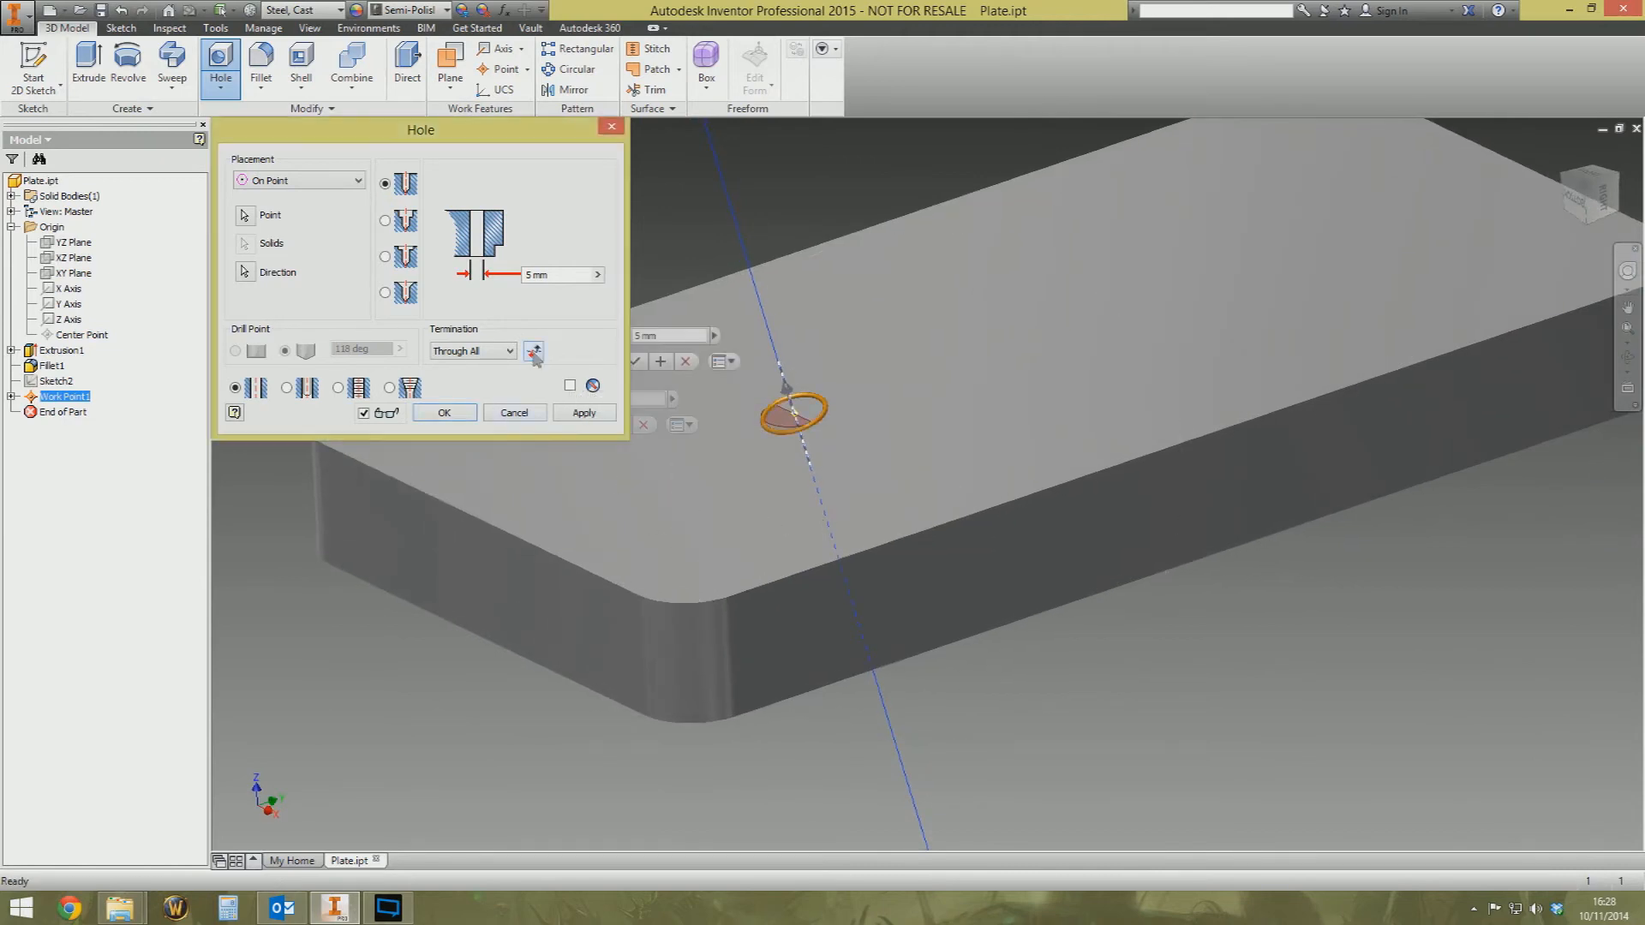
left_click(533, 351)
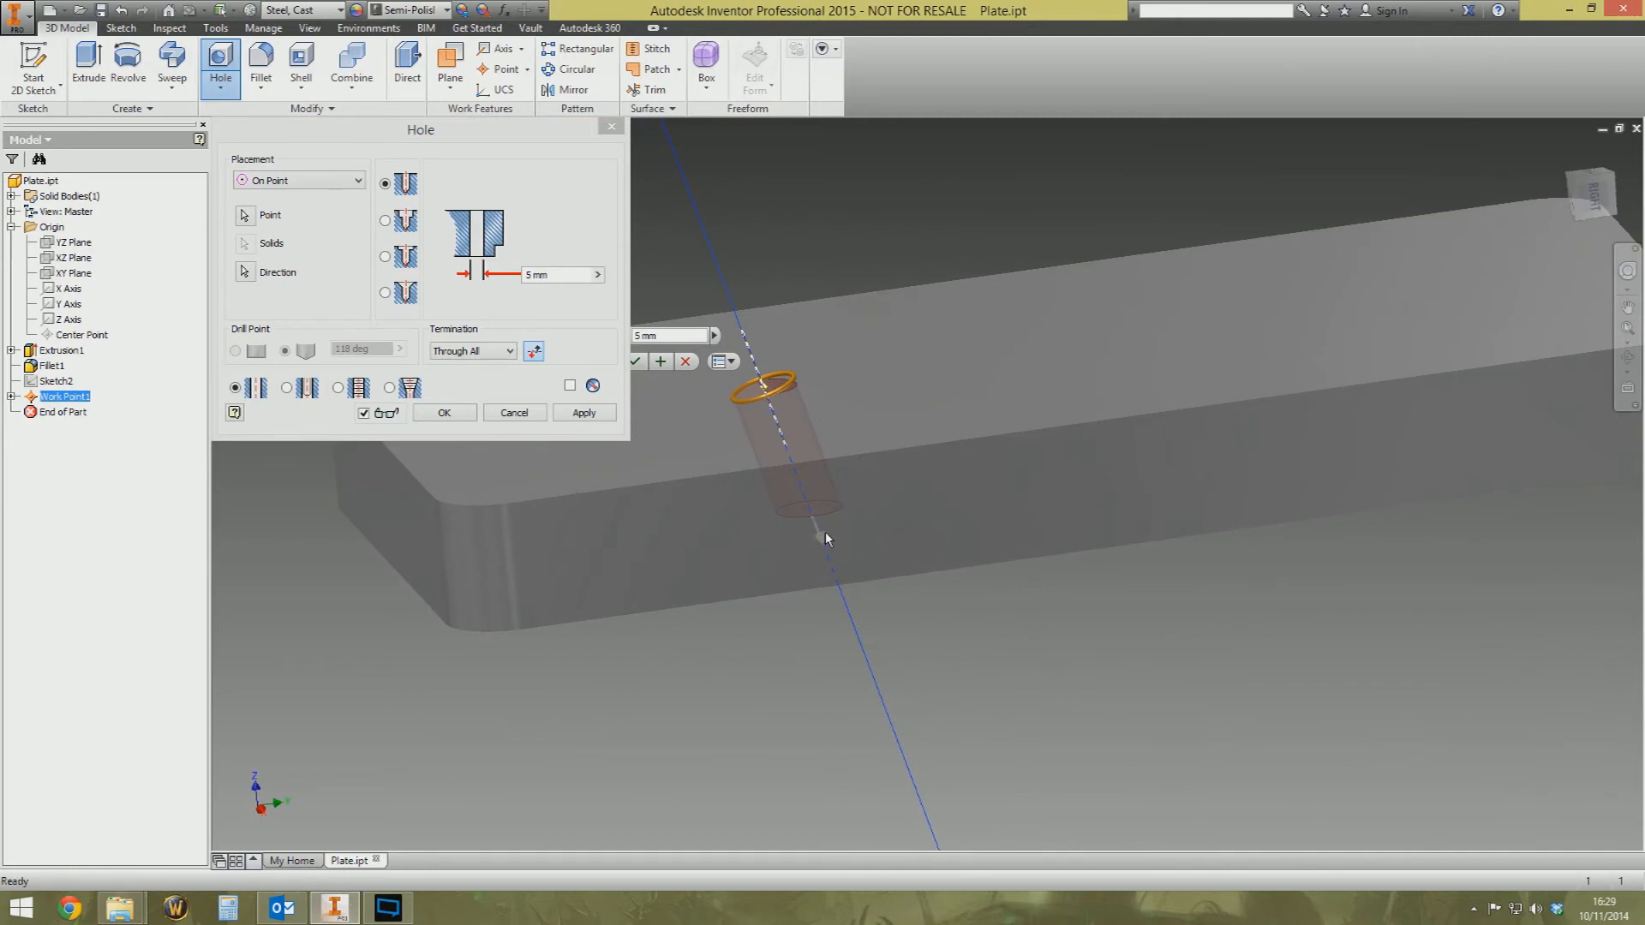
mouse_move(672, 527)
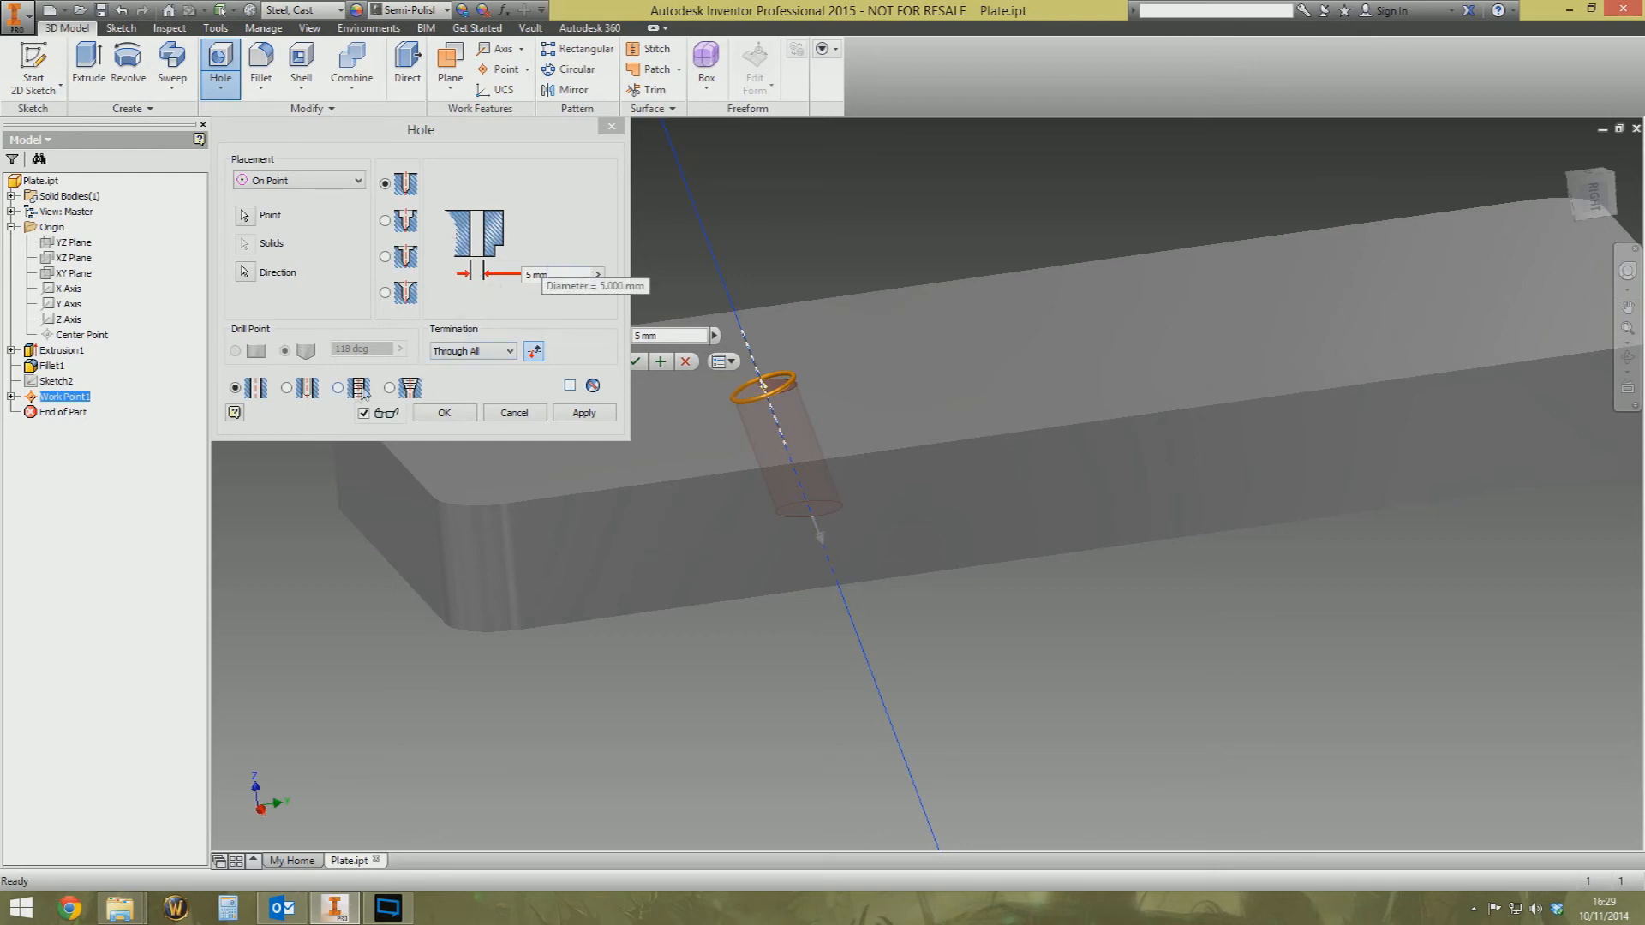
left_click(337, 387)
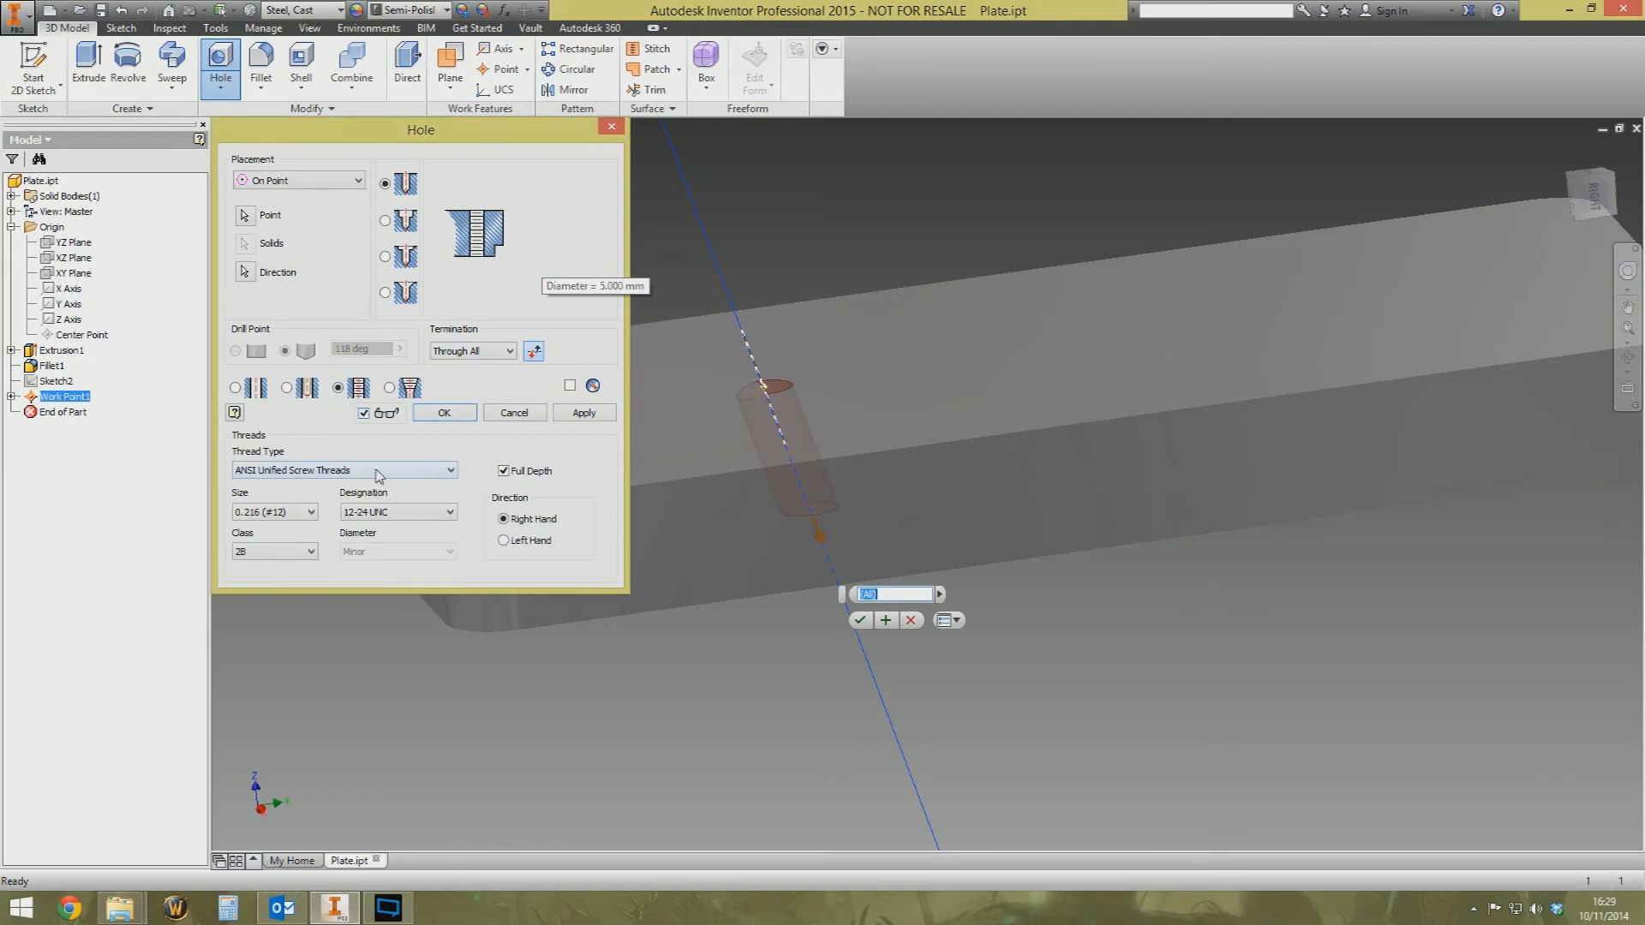
left_click(343, 468)
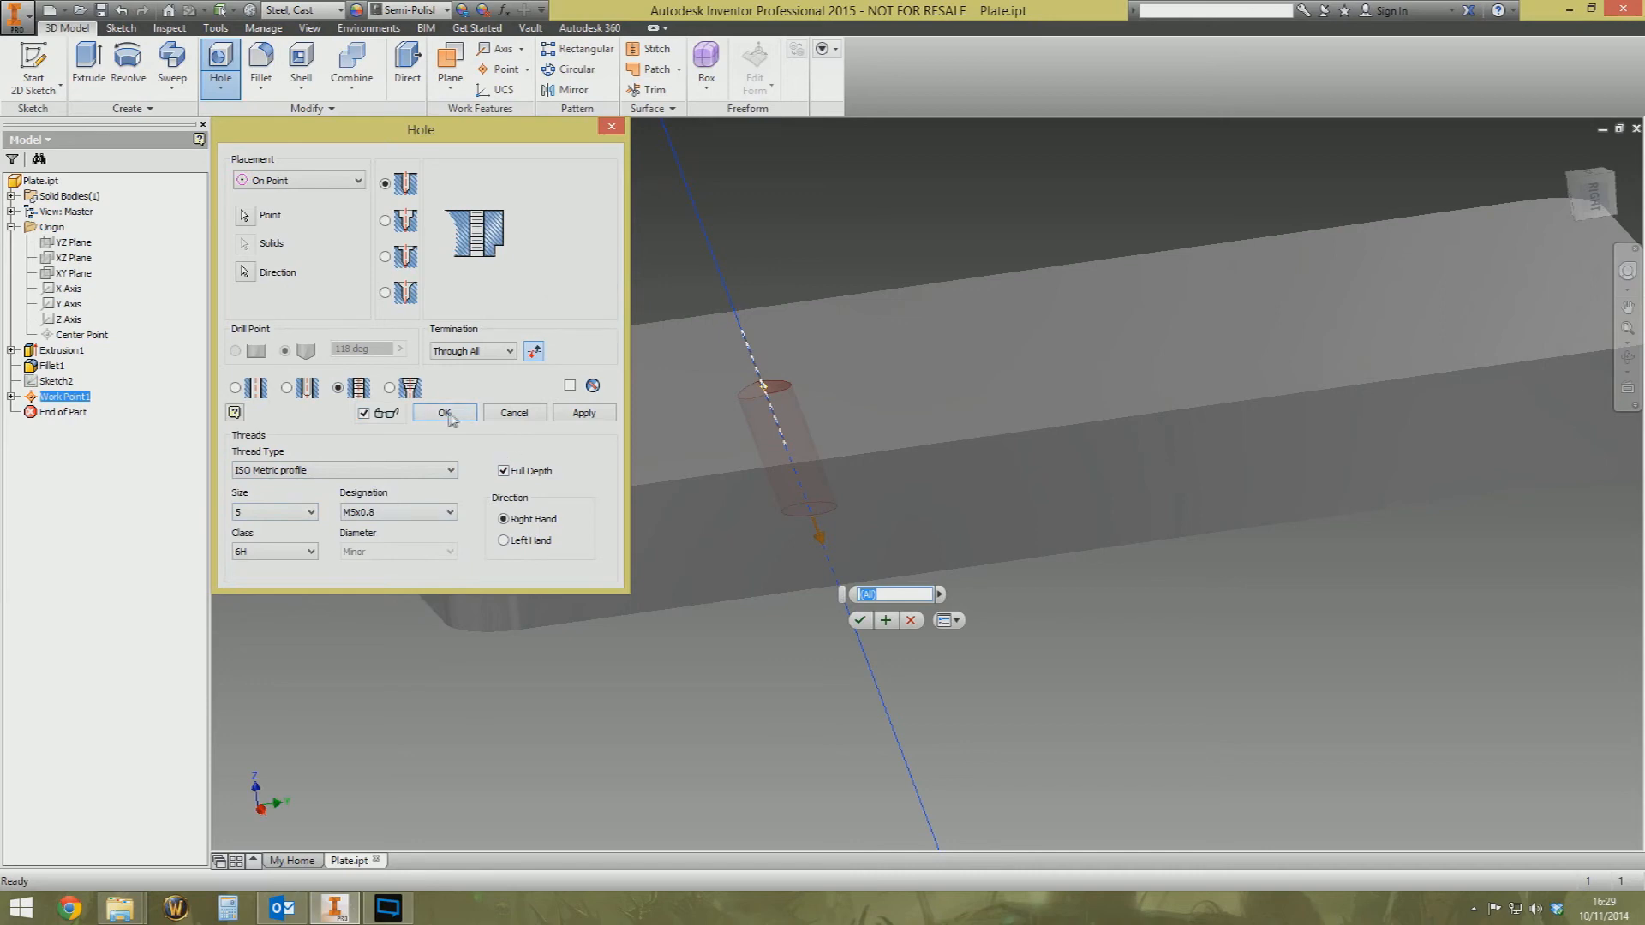
left_click(443, 411)
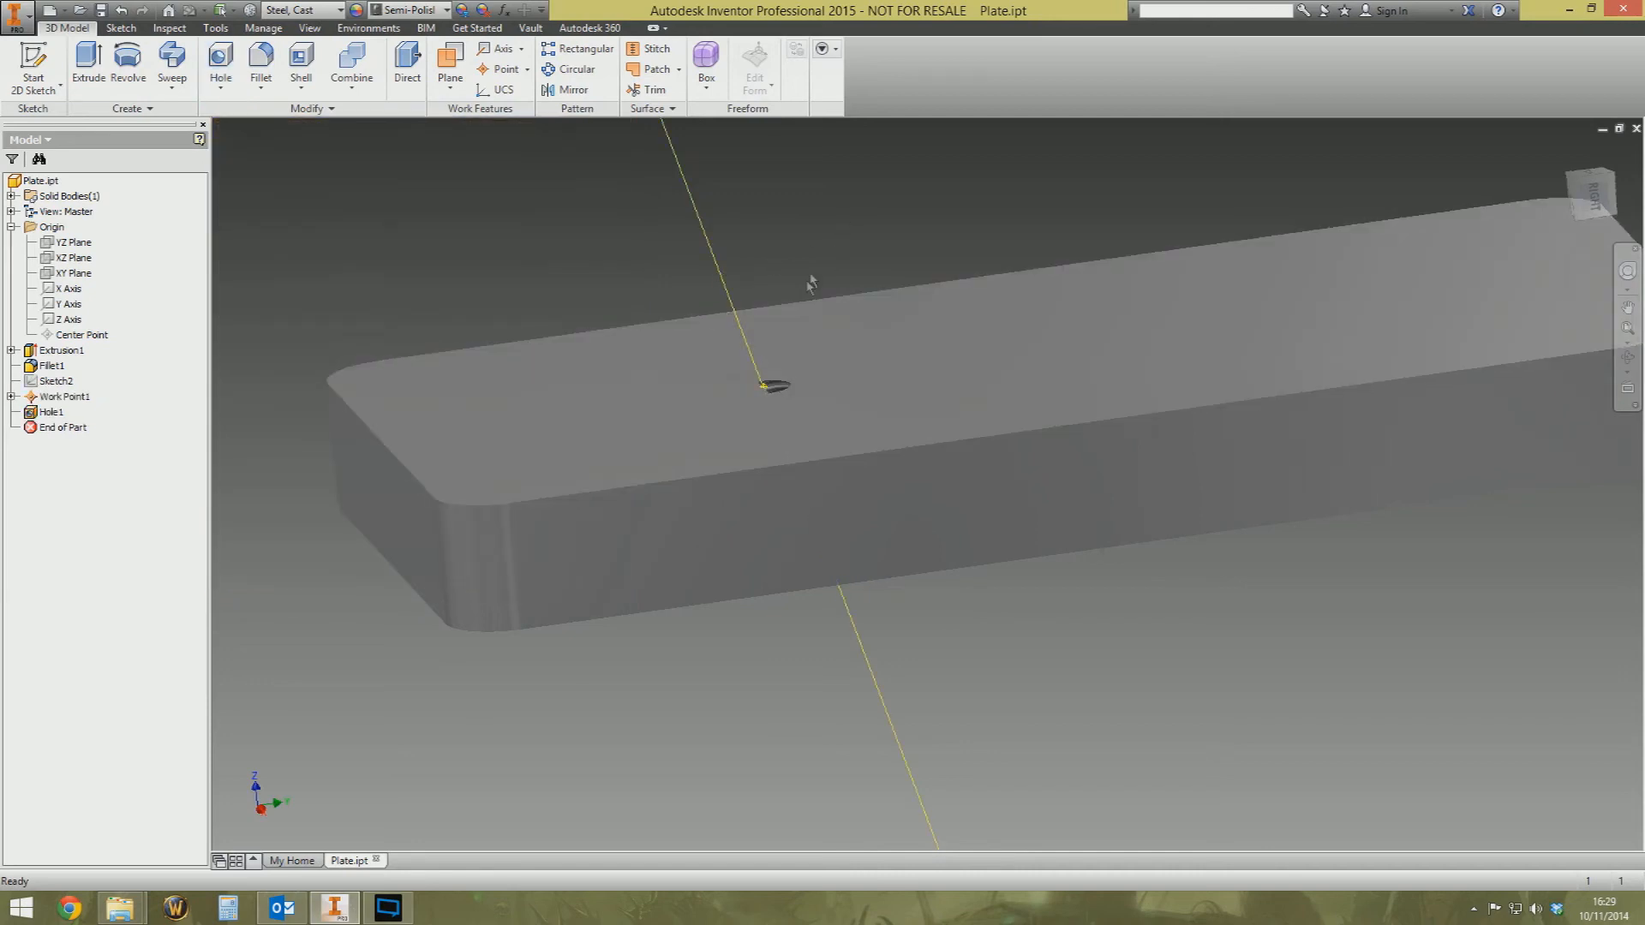
mouse_move(320, 434)
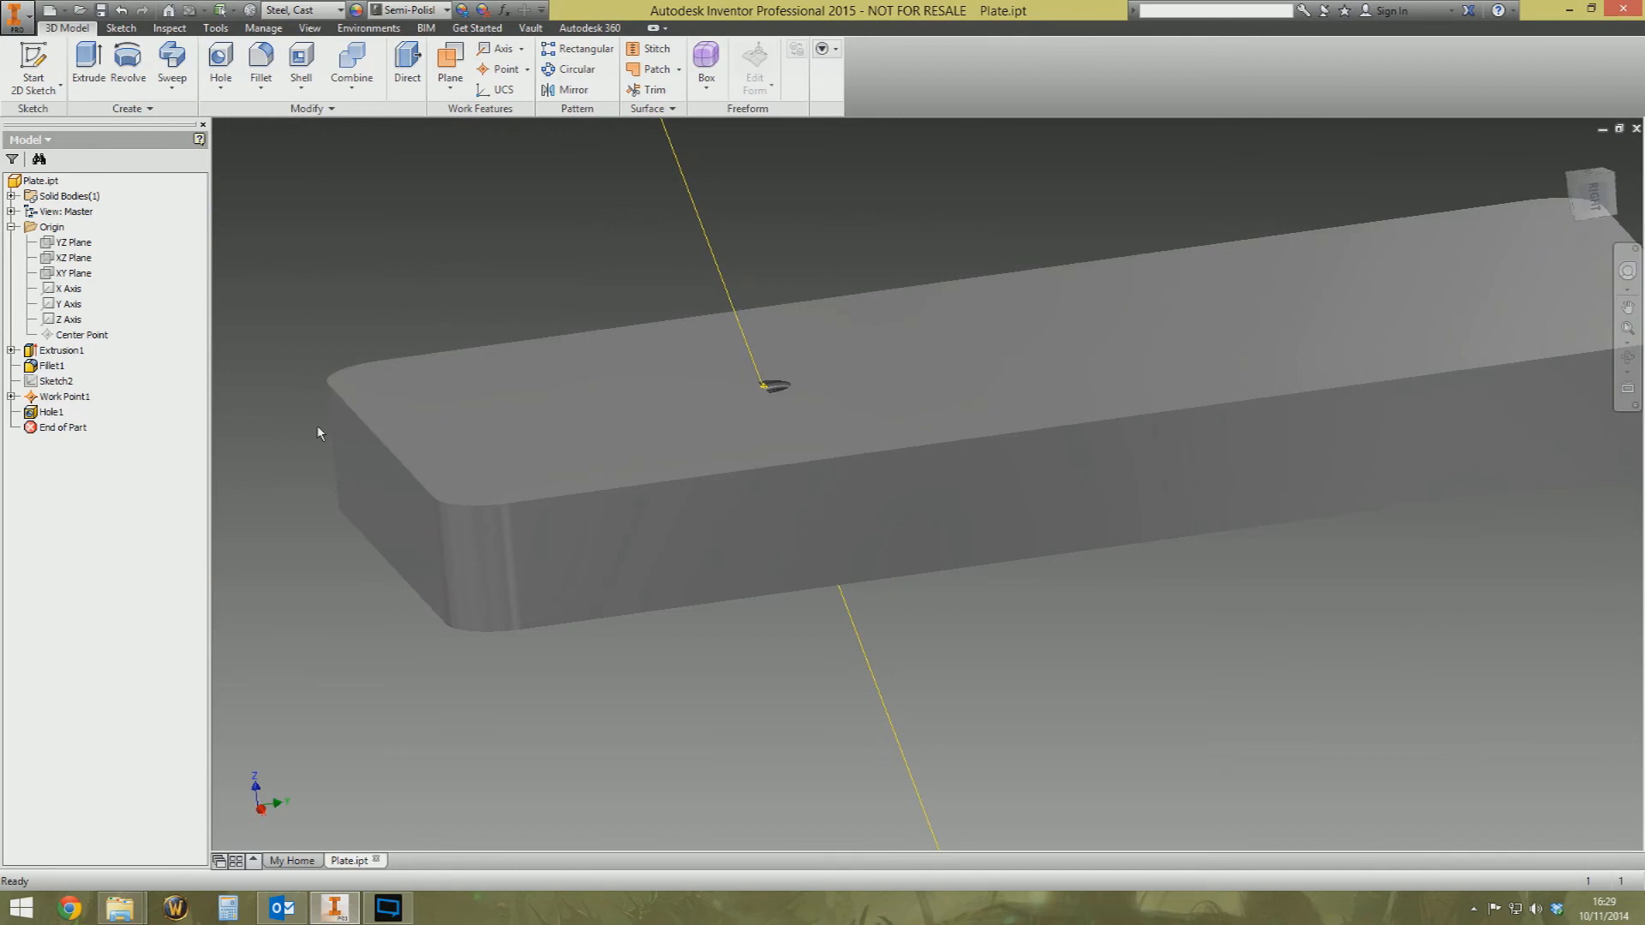
mouse_move(771, 299)
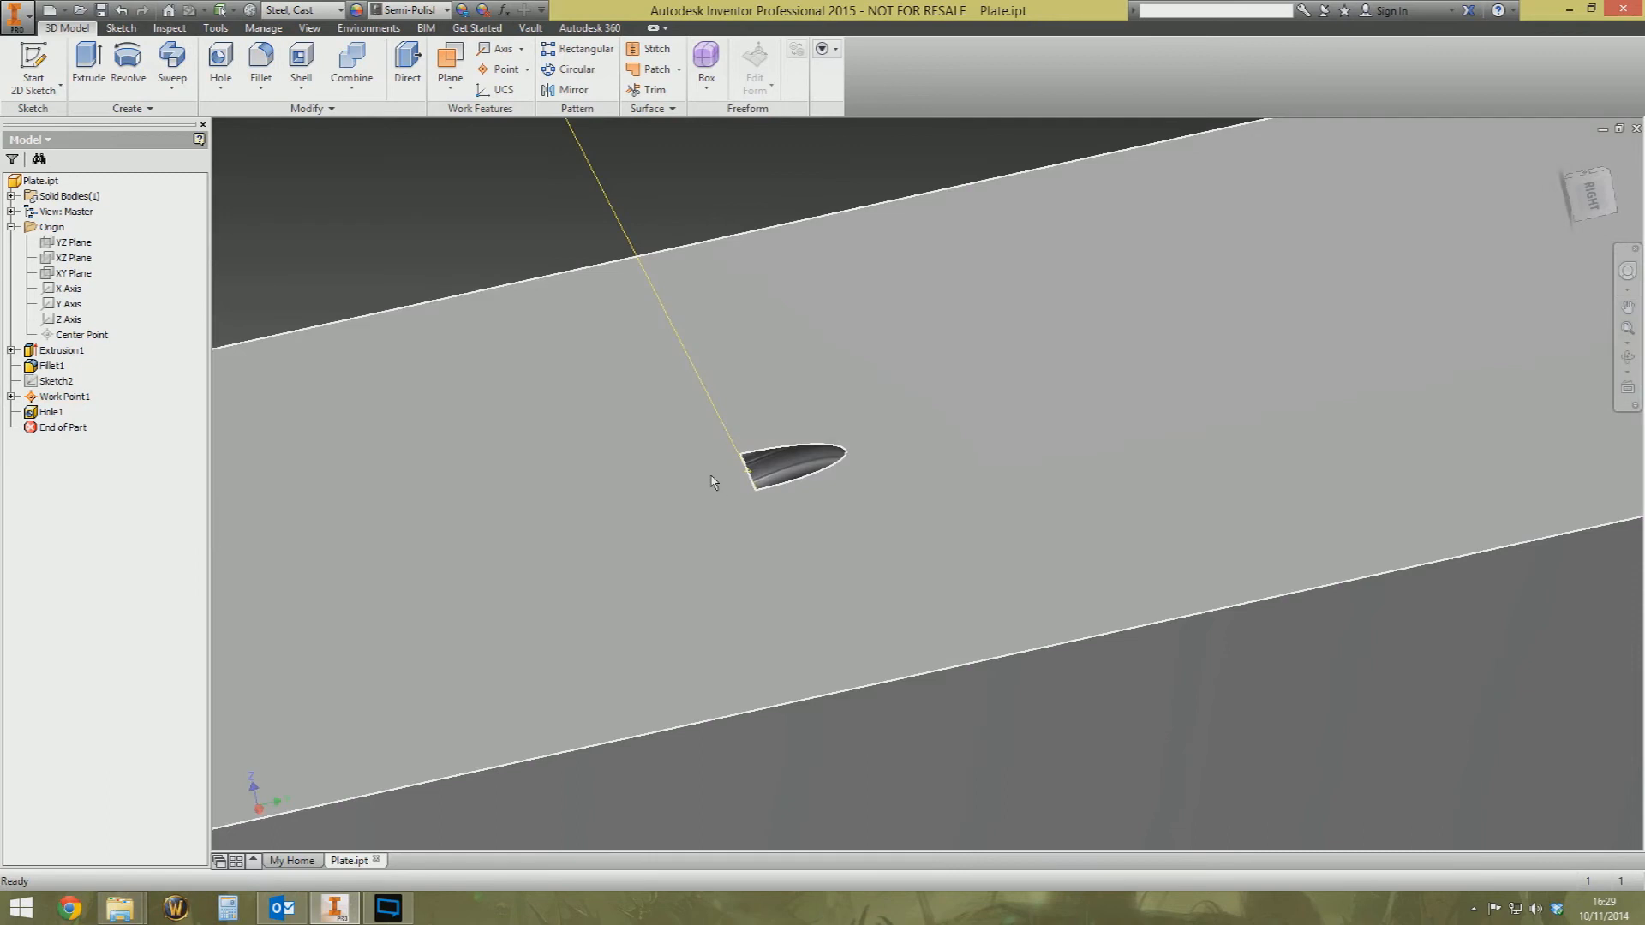
mouse_move(719, 473)
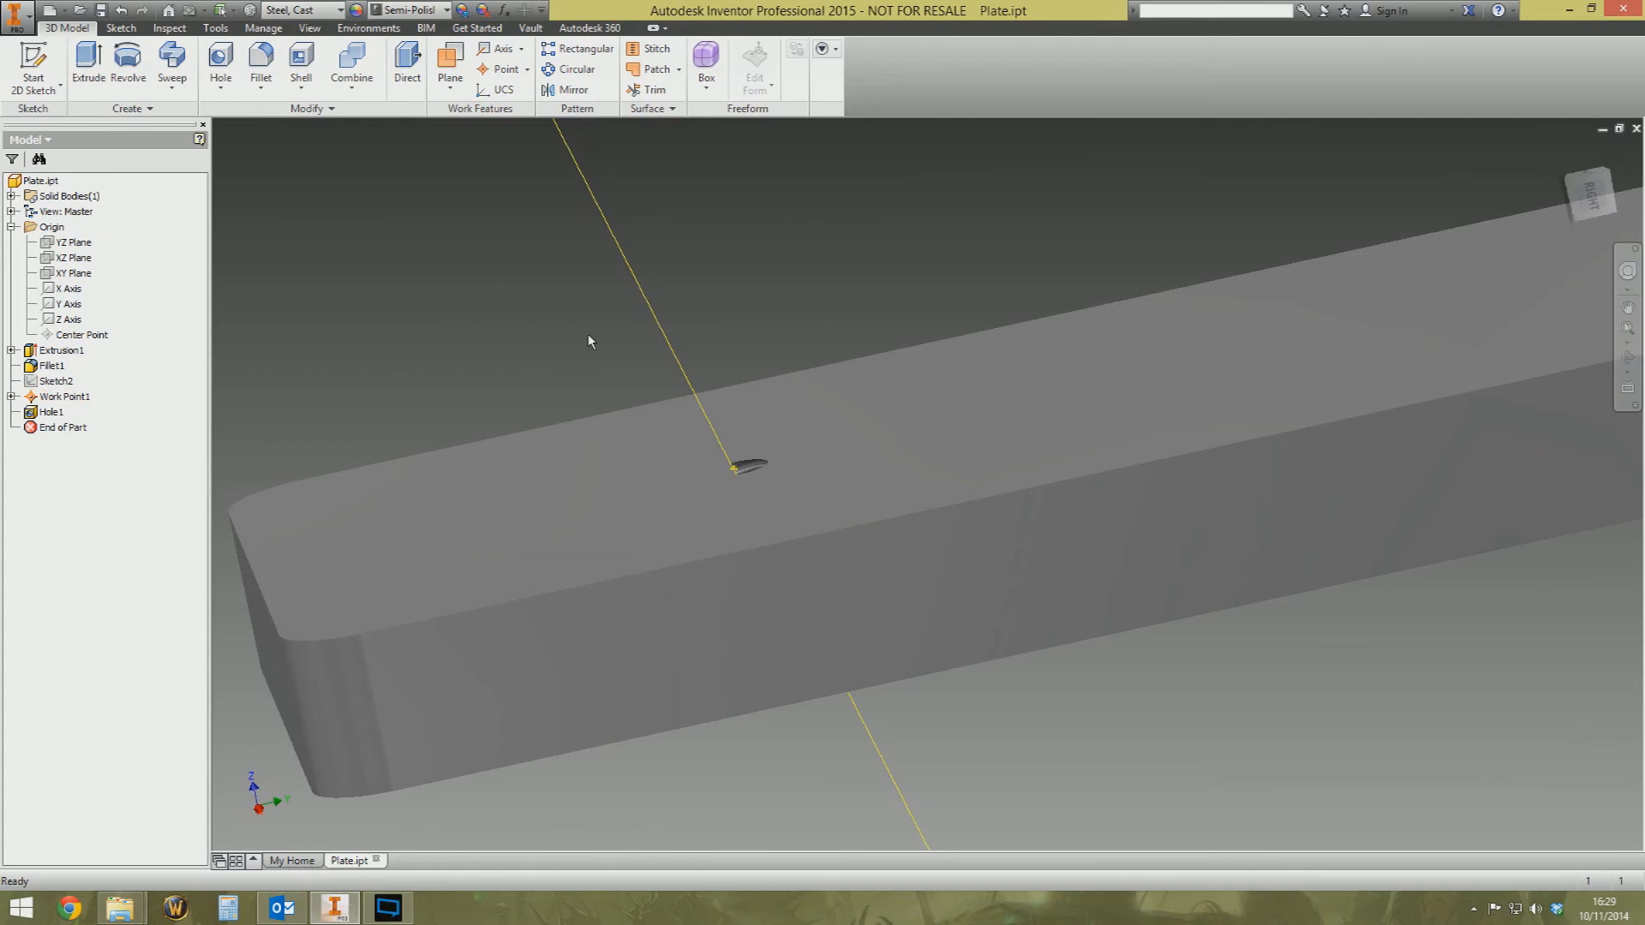
mouse_move(763, 322)
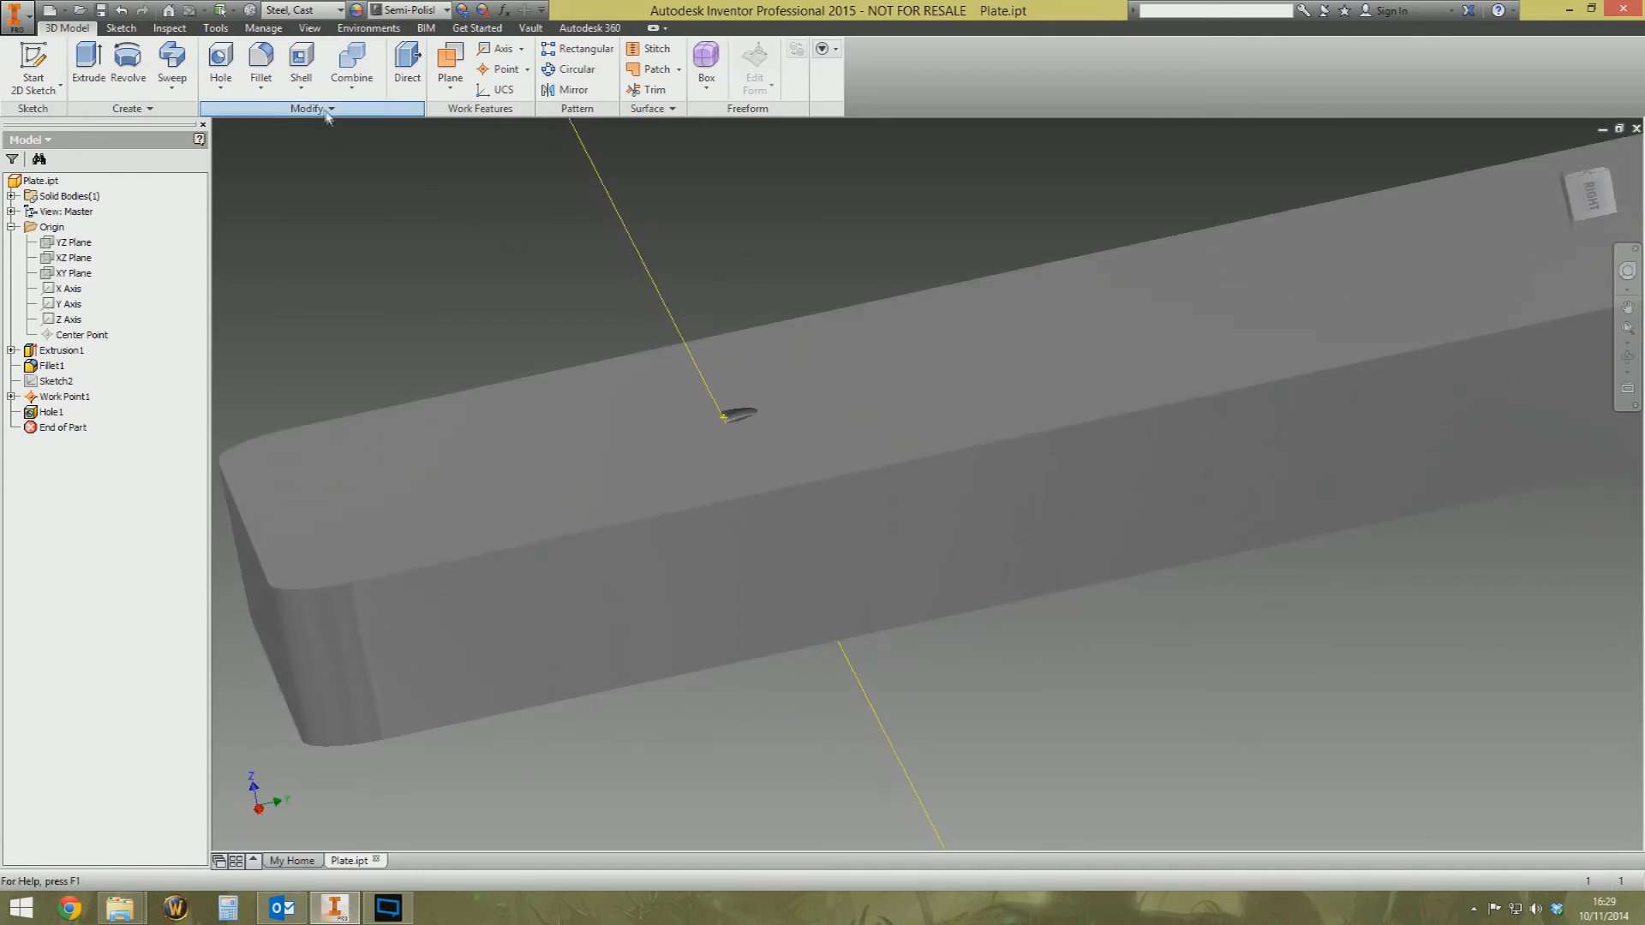
Expand the Modify panel to reveal Delete Face
left_click(334, 109)
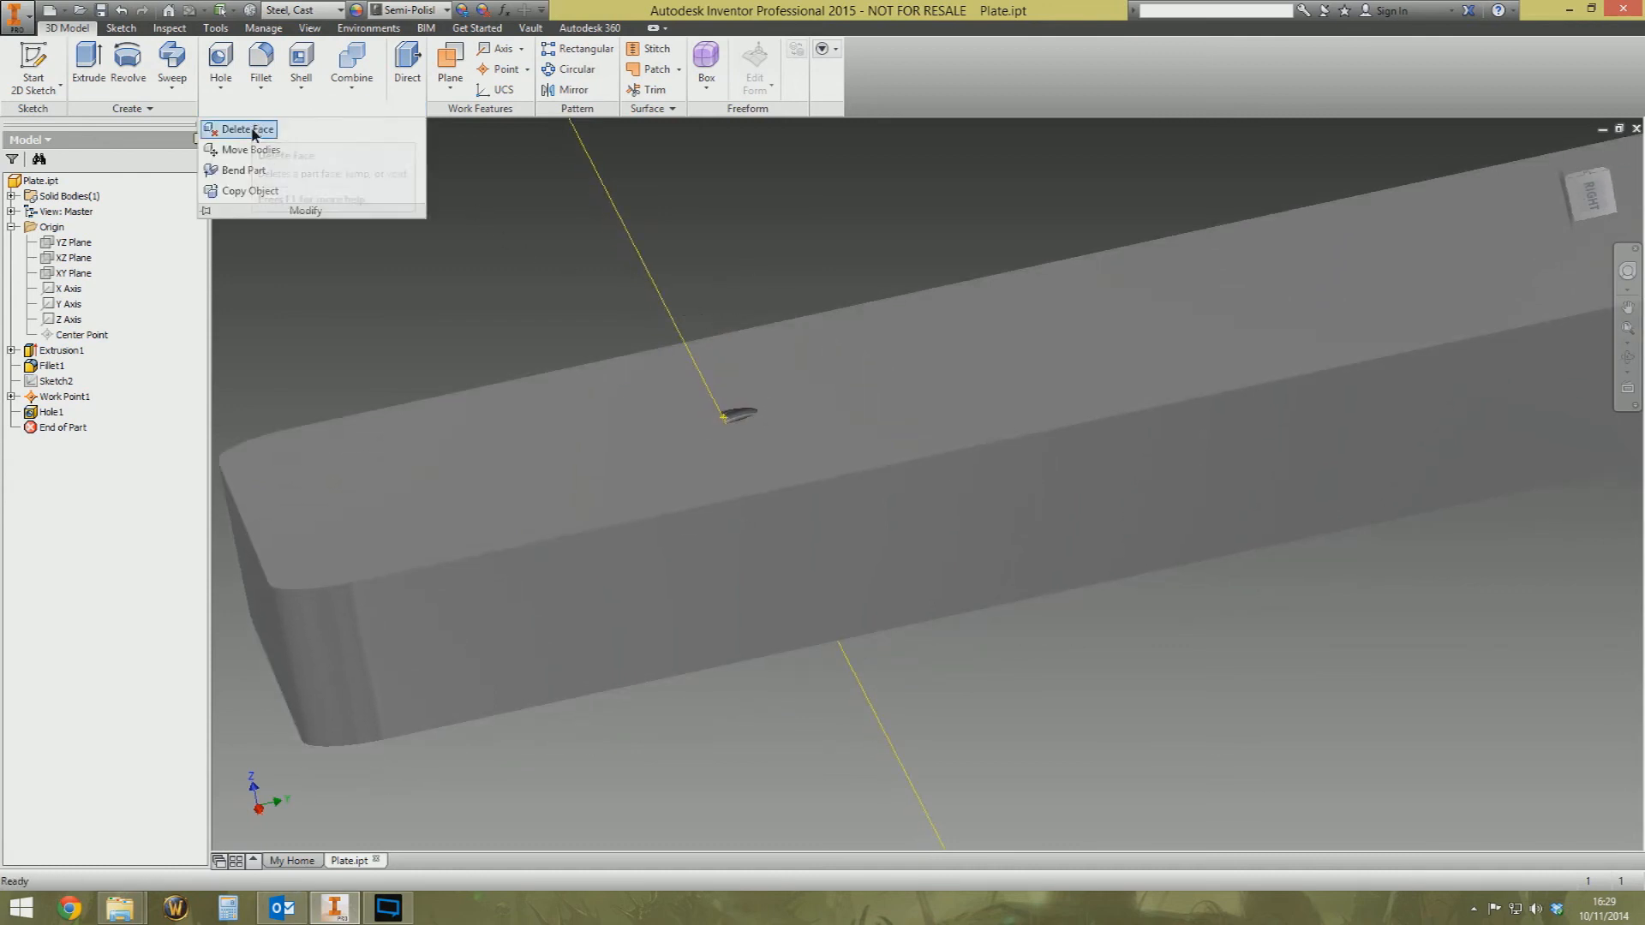
Delete the sliver face inside the hole with Heal enabled
left_click(246, 128)
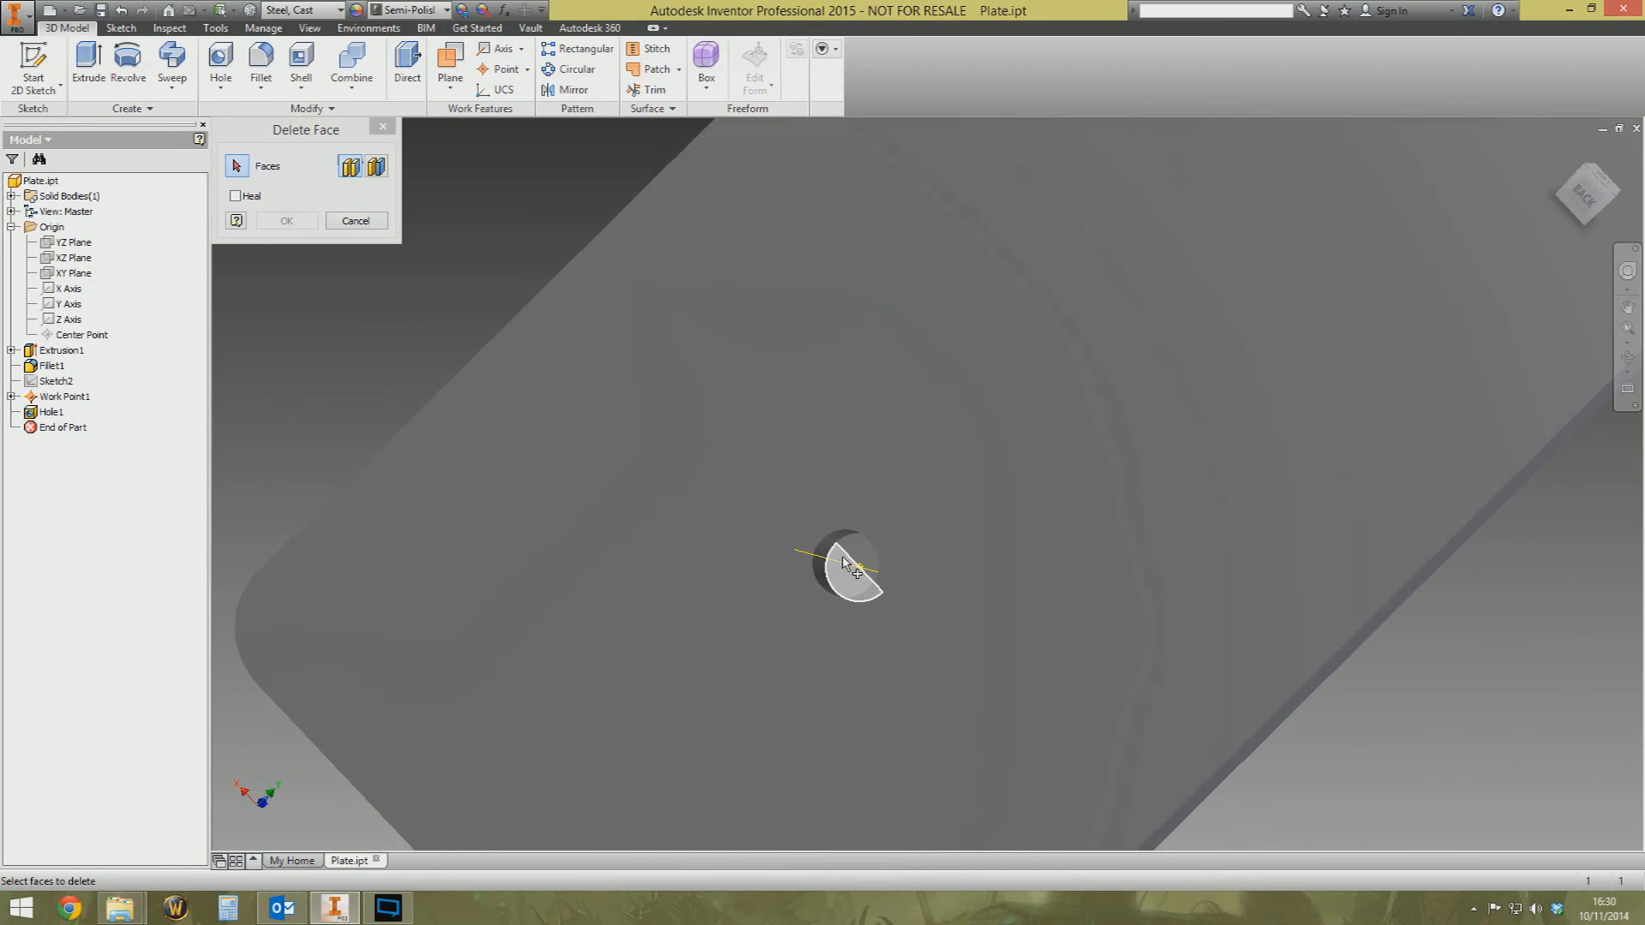
left_click(850, 566)
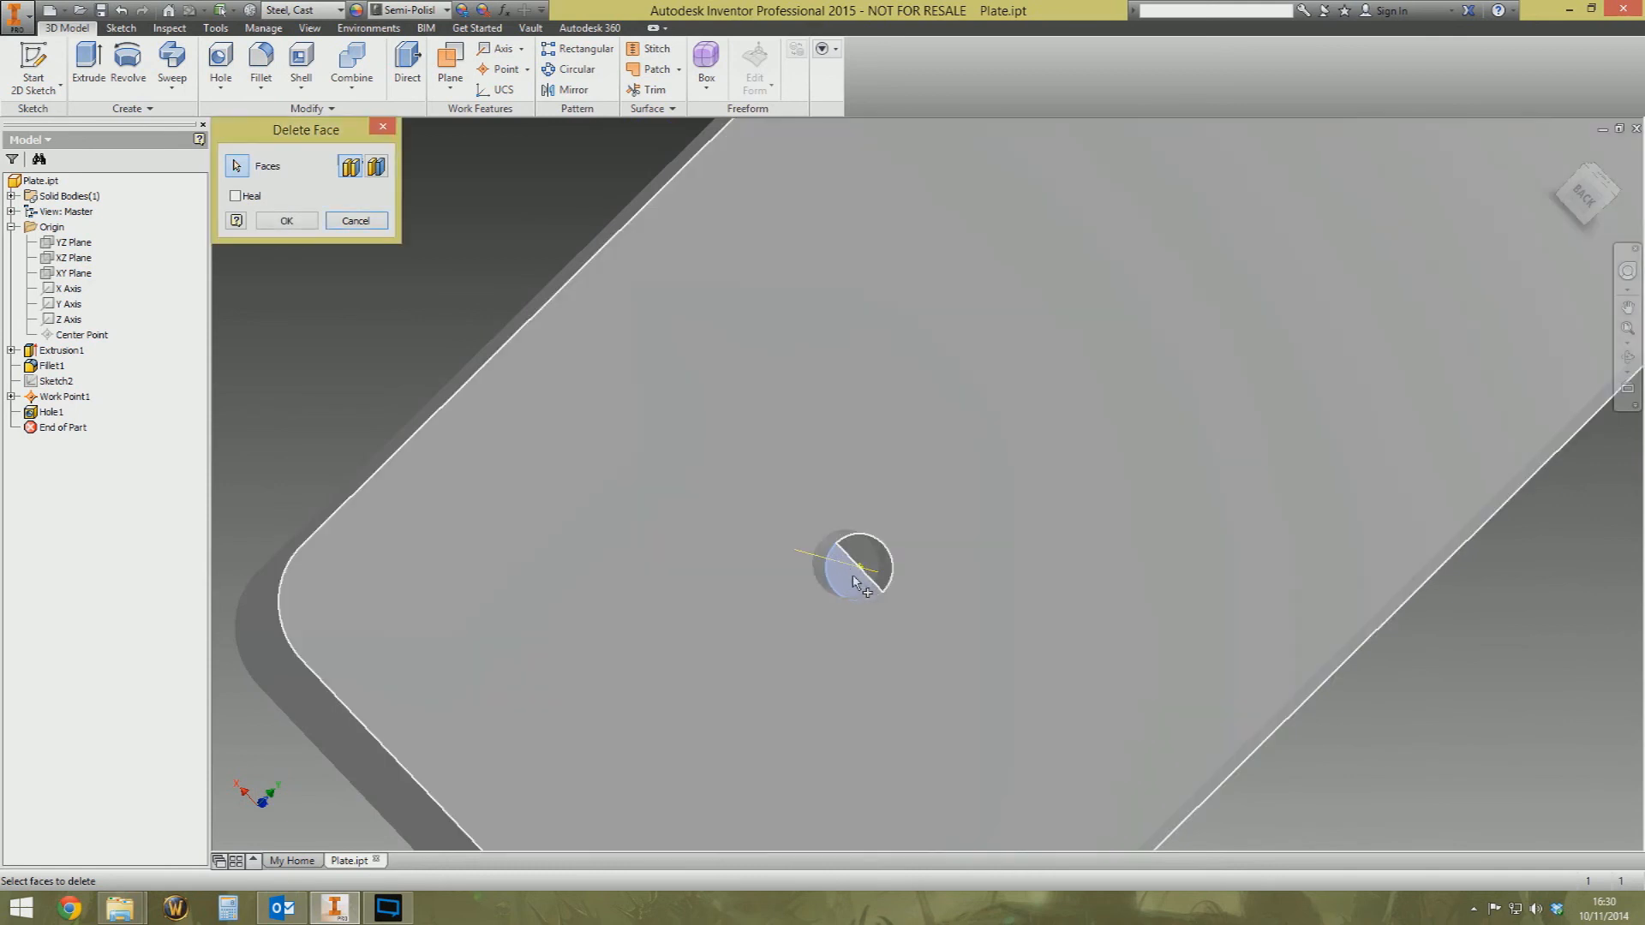
left_click(238, 196)
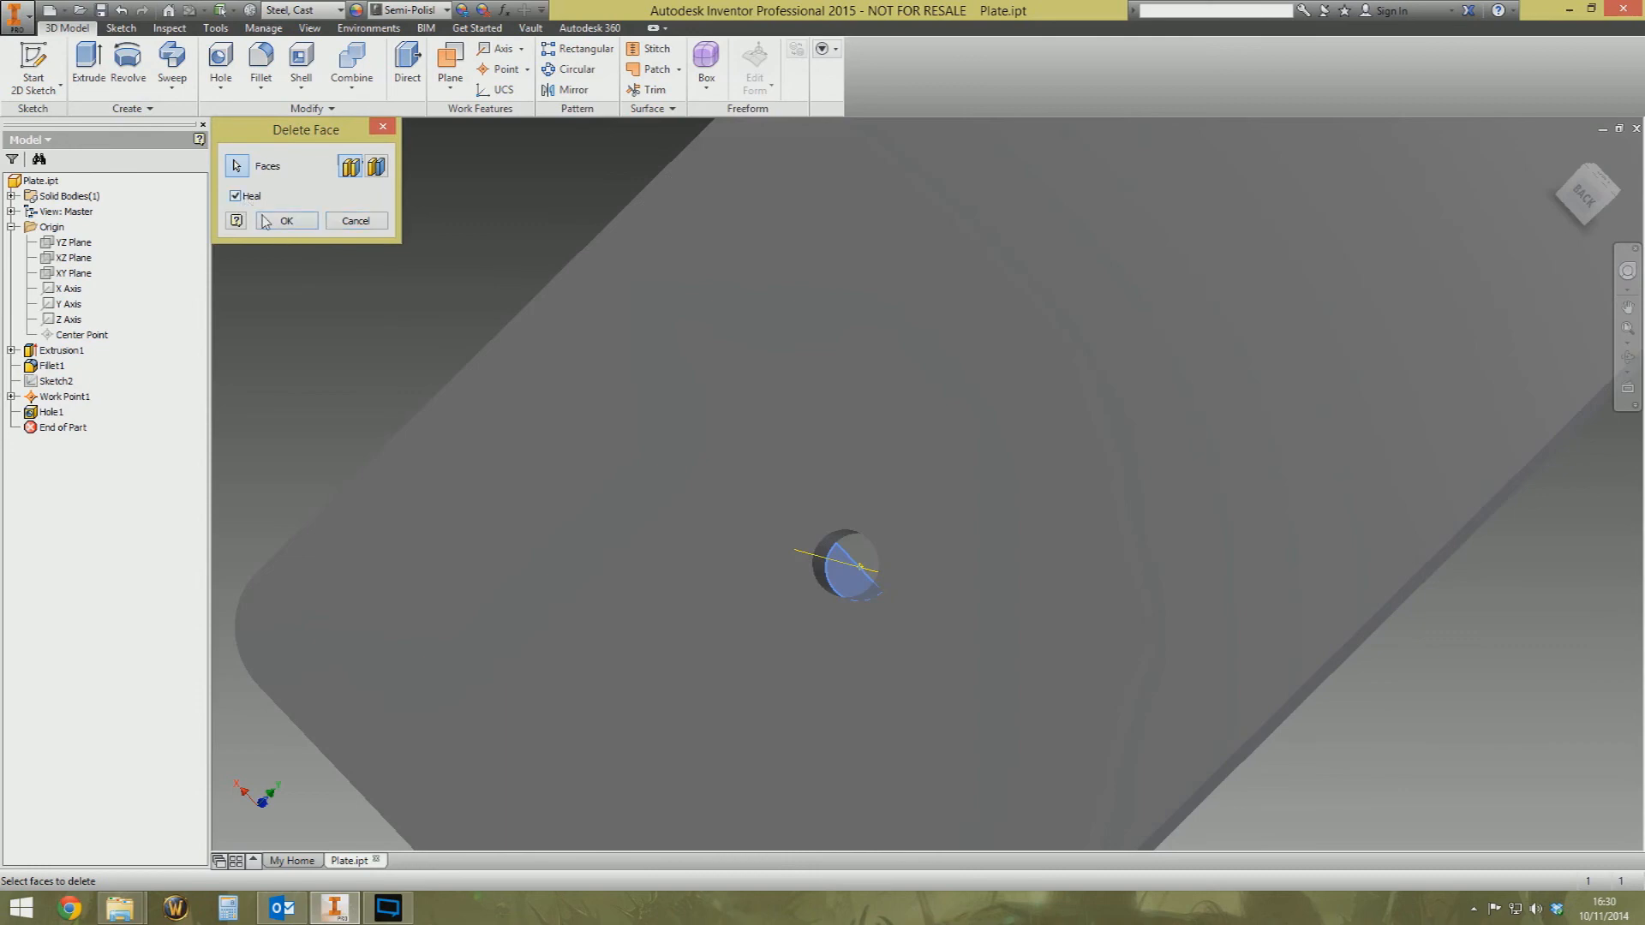
left_click(286, 220)
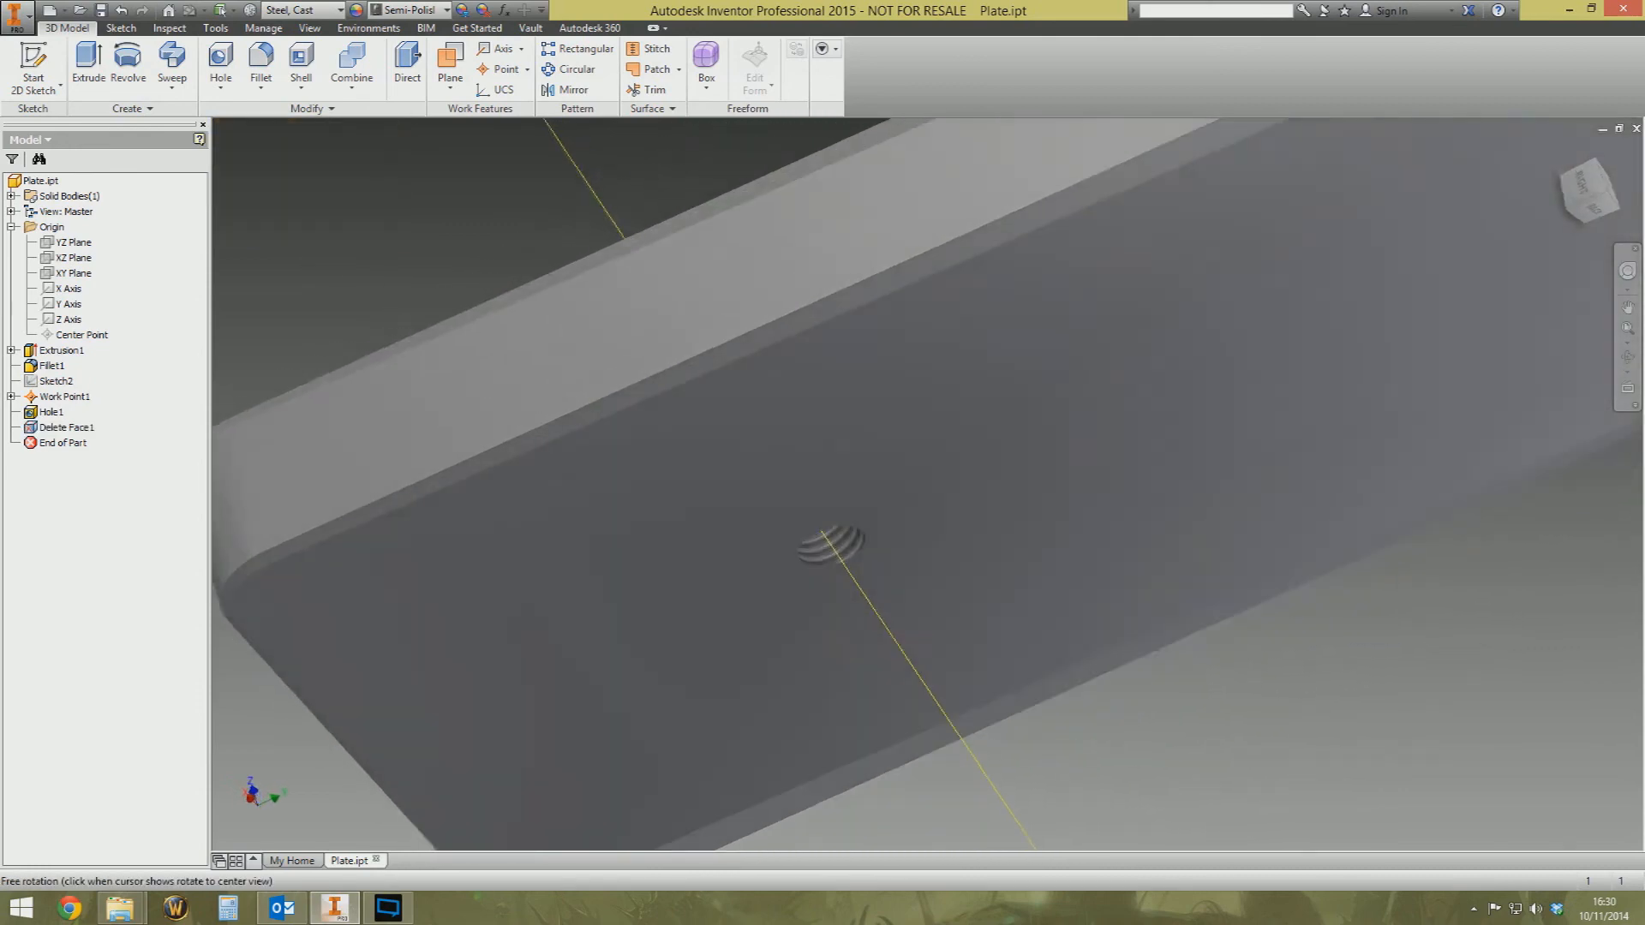
Orbit the plate to examine the angled threaded hole from below
left_click_drag(839, 541, 750, 435)
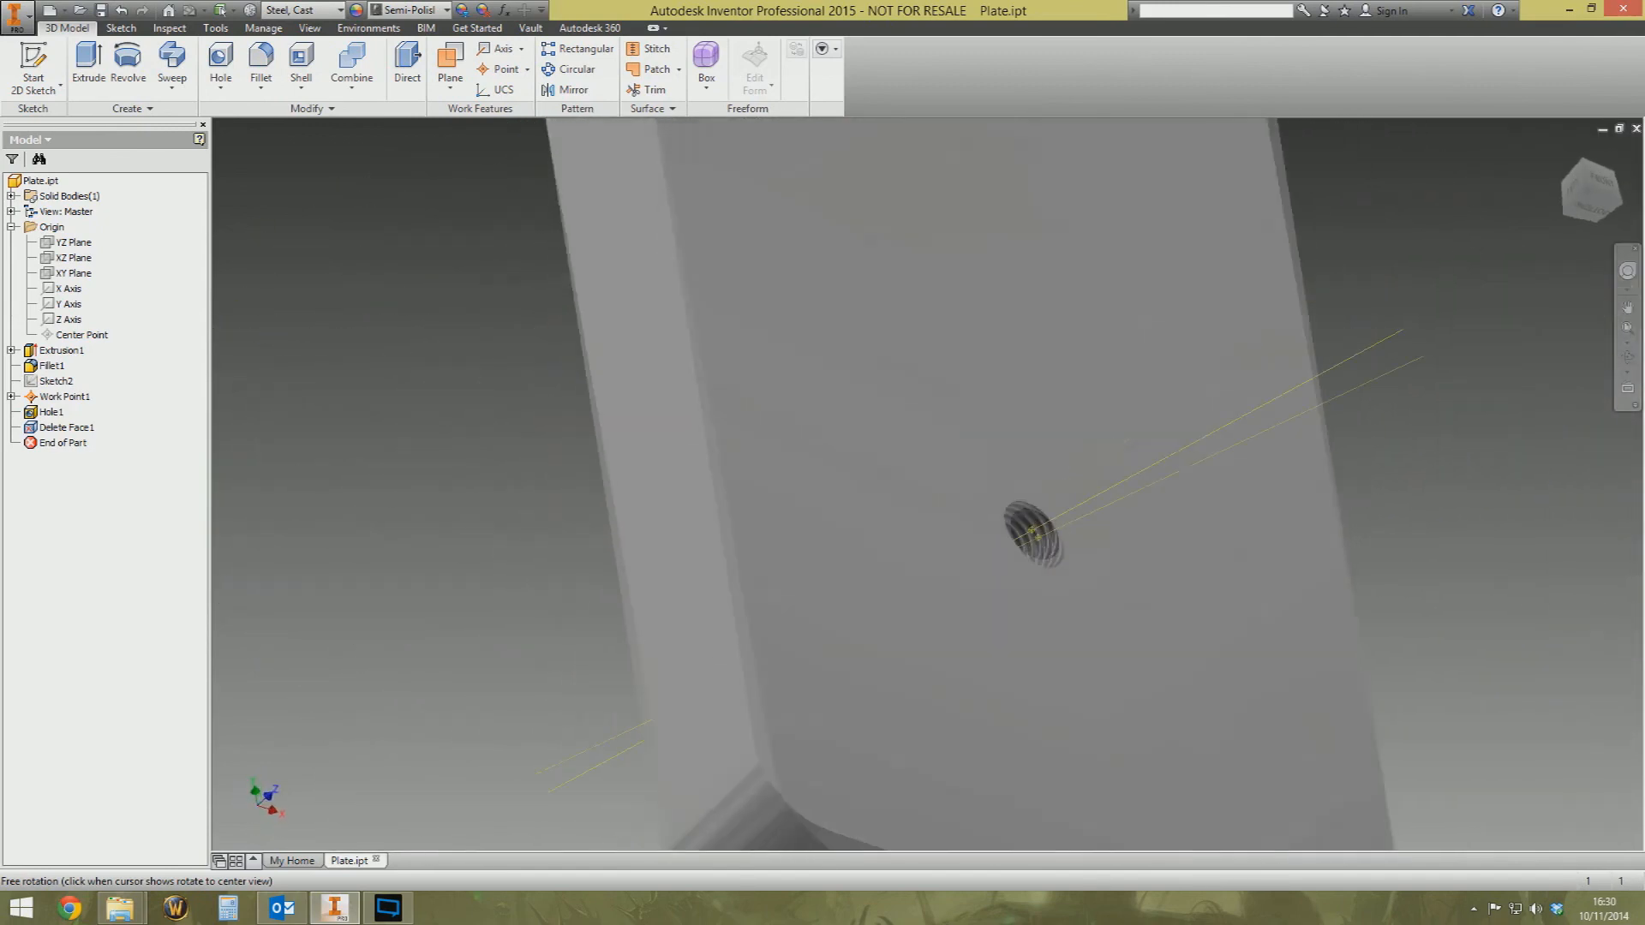
left_click_drag(1039, 534, 765, 410)
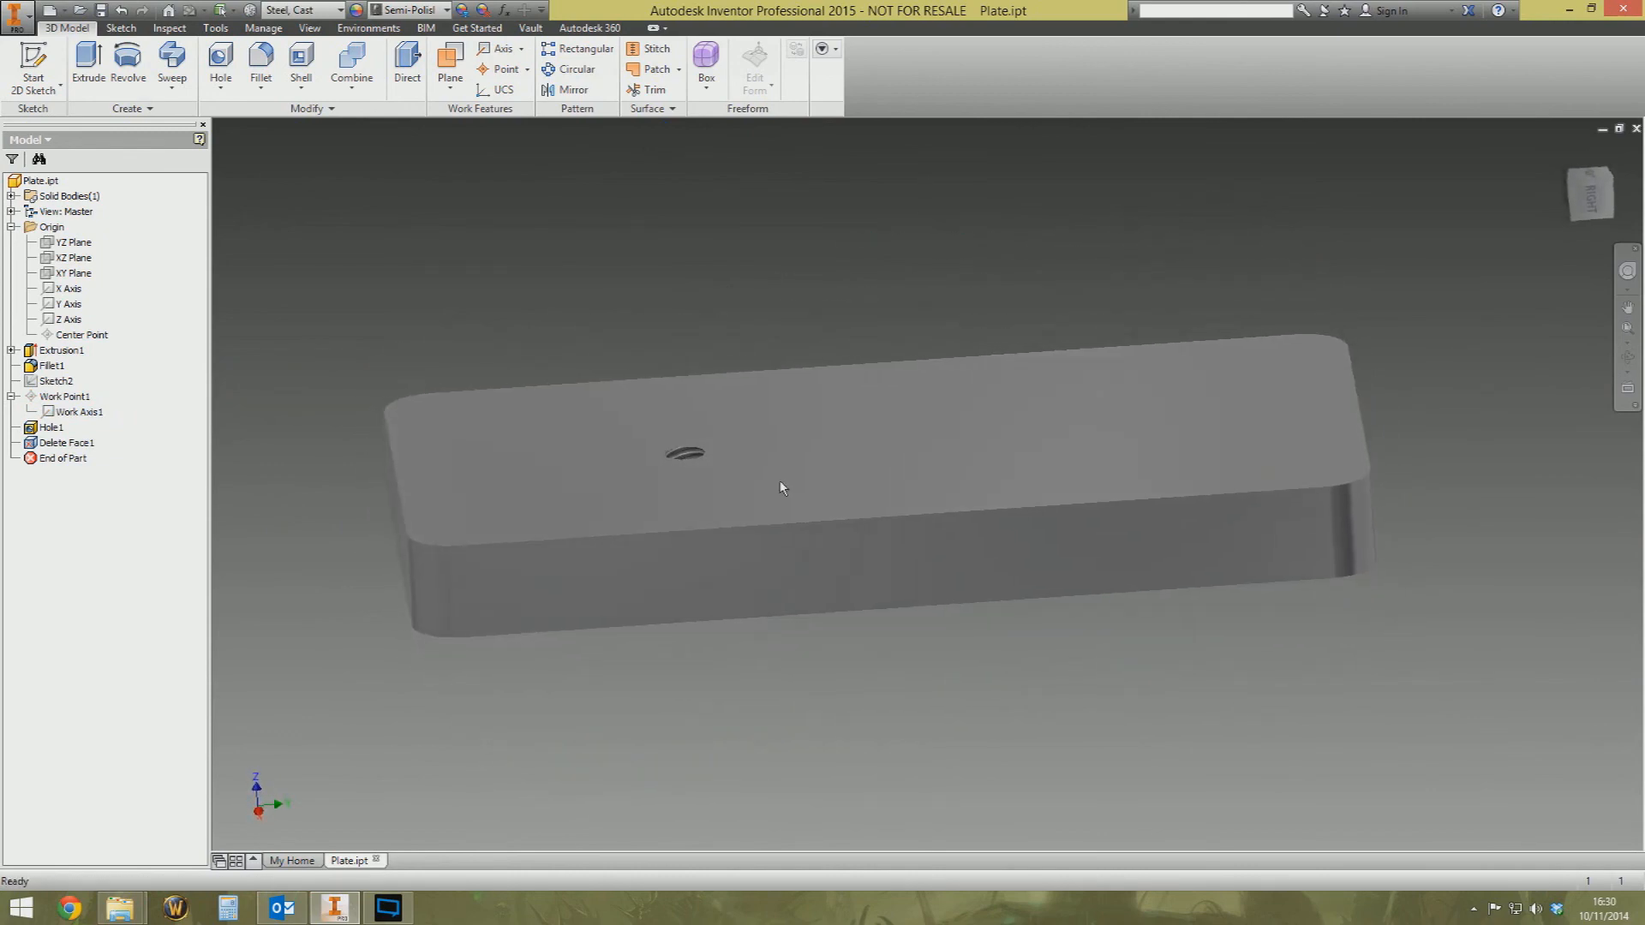
mouse_move(769, 389)
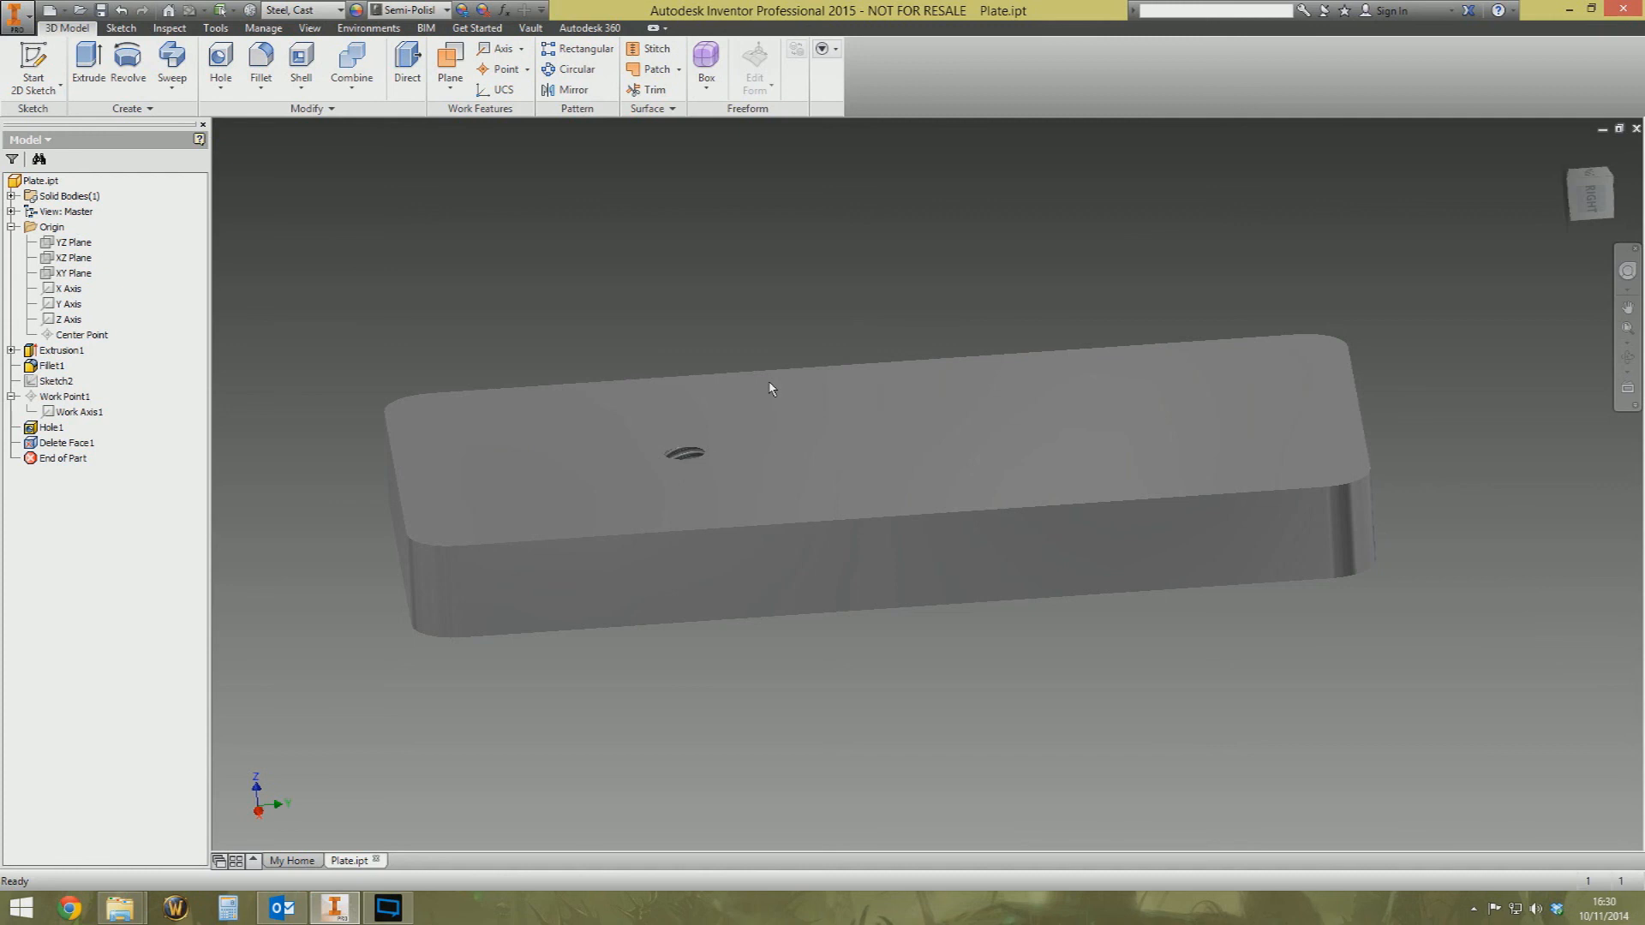
mouse_move(751, 288)
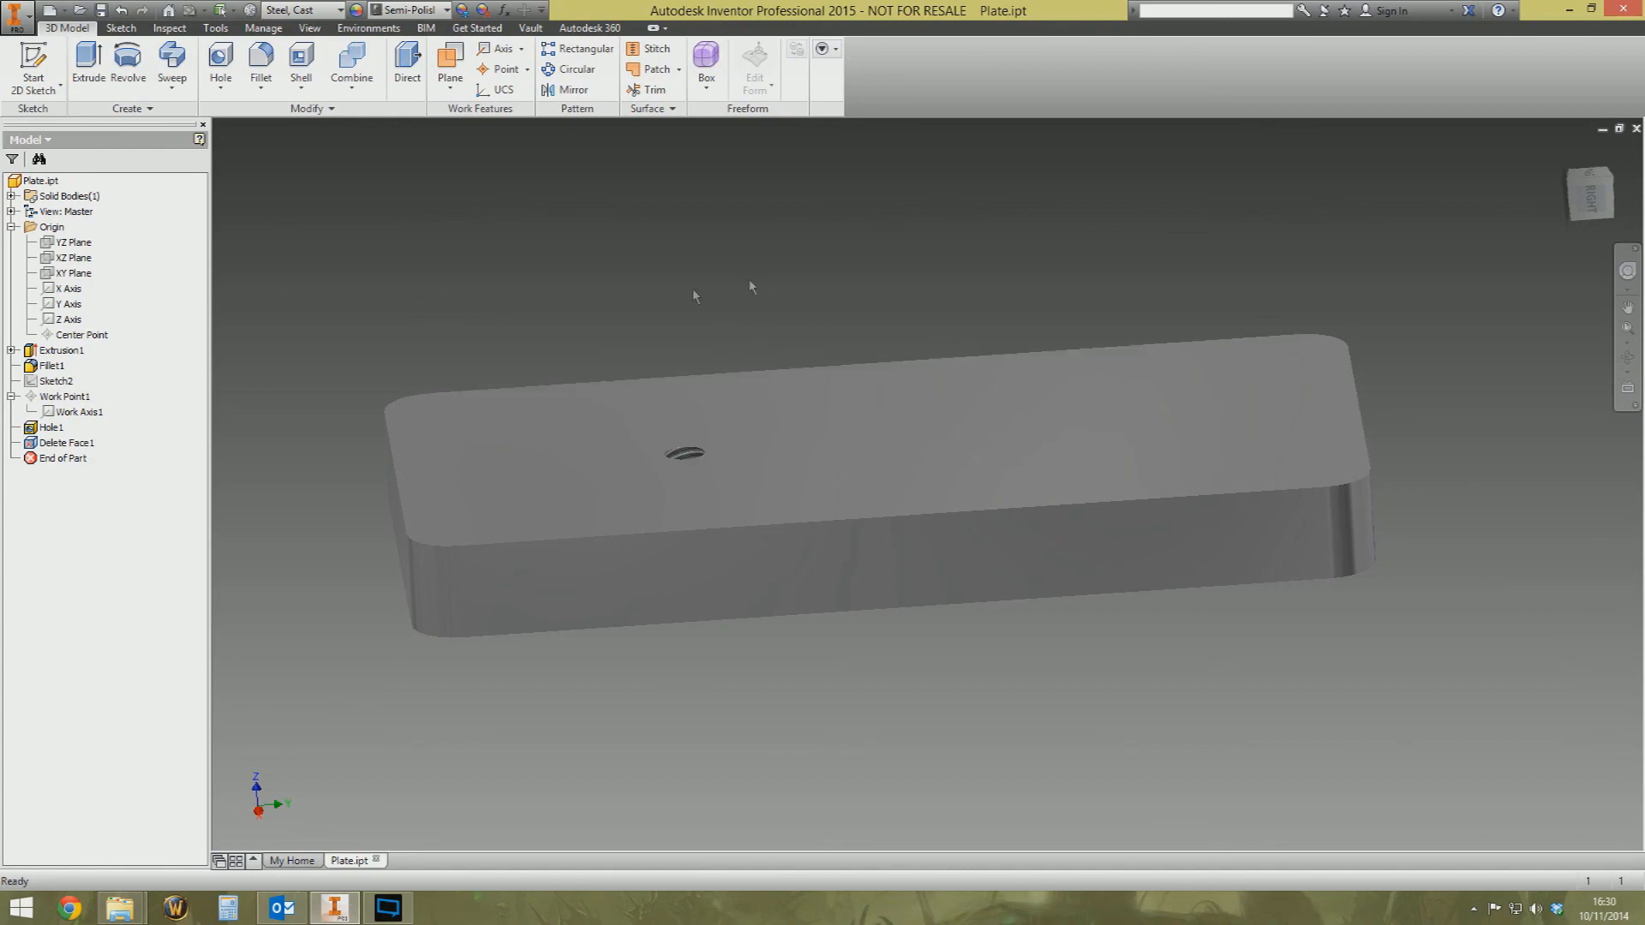